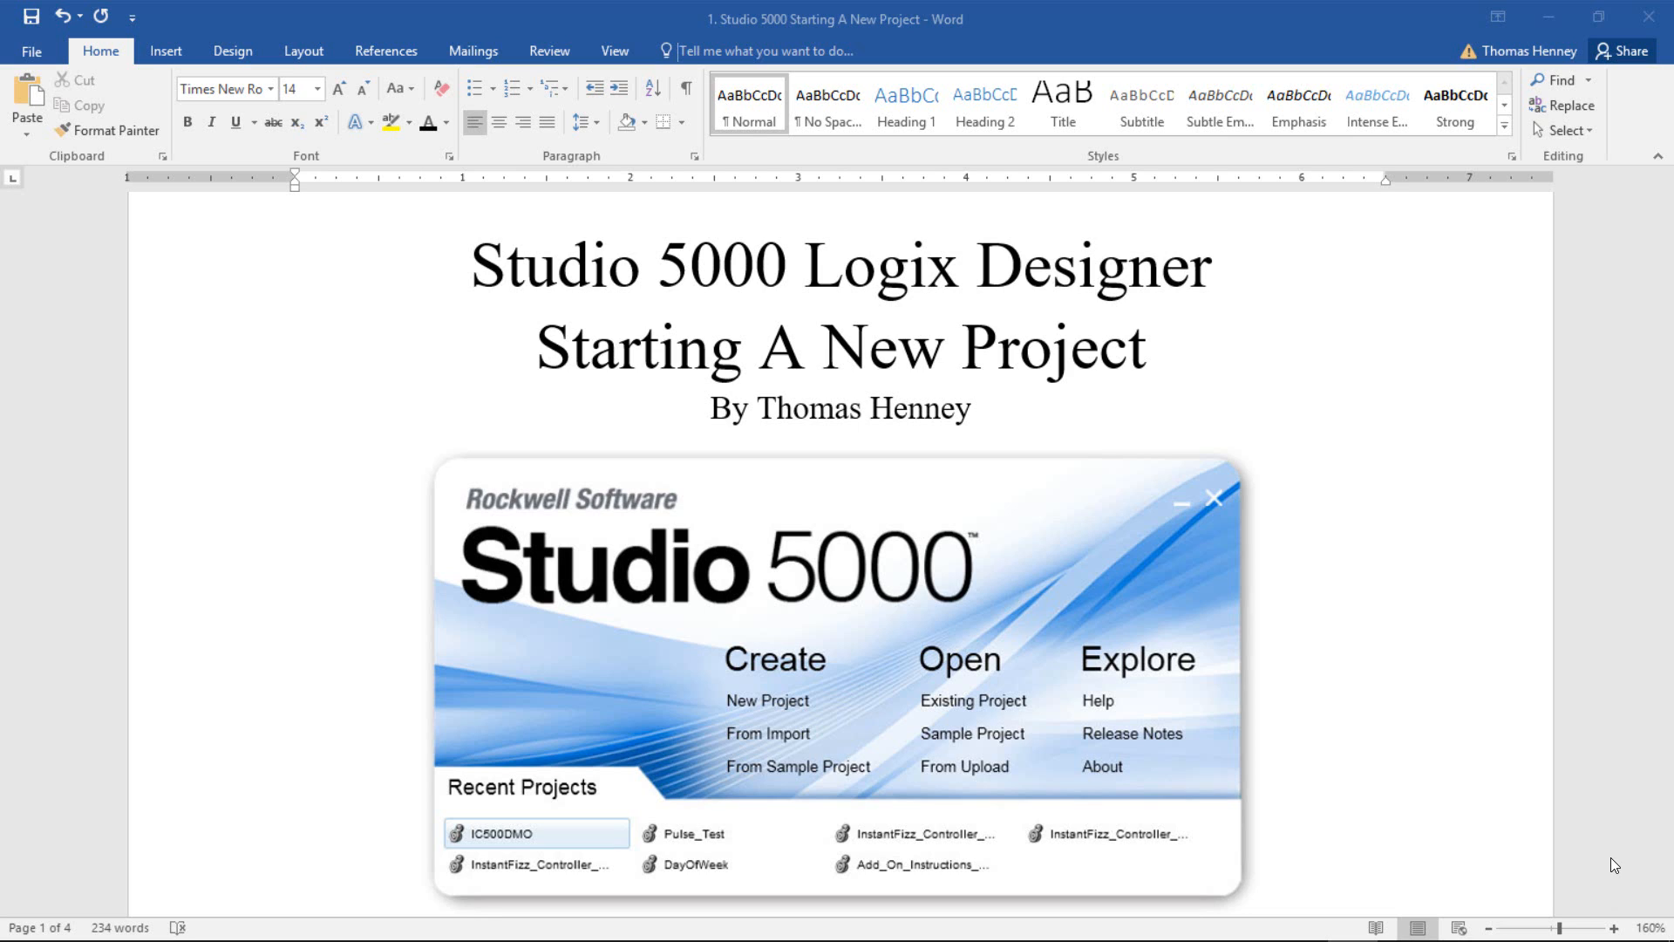
# - Scroll through the on-screen material before turning to the Start menu
pyautogui.scroll(-3)
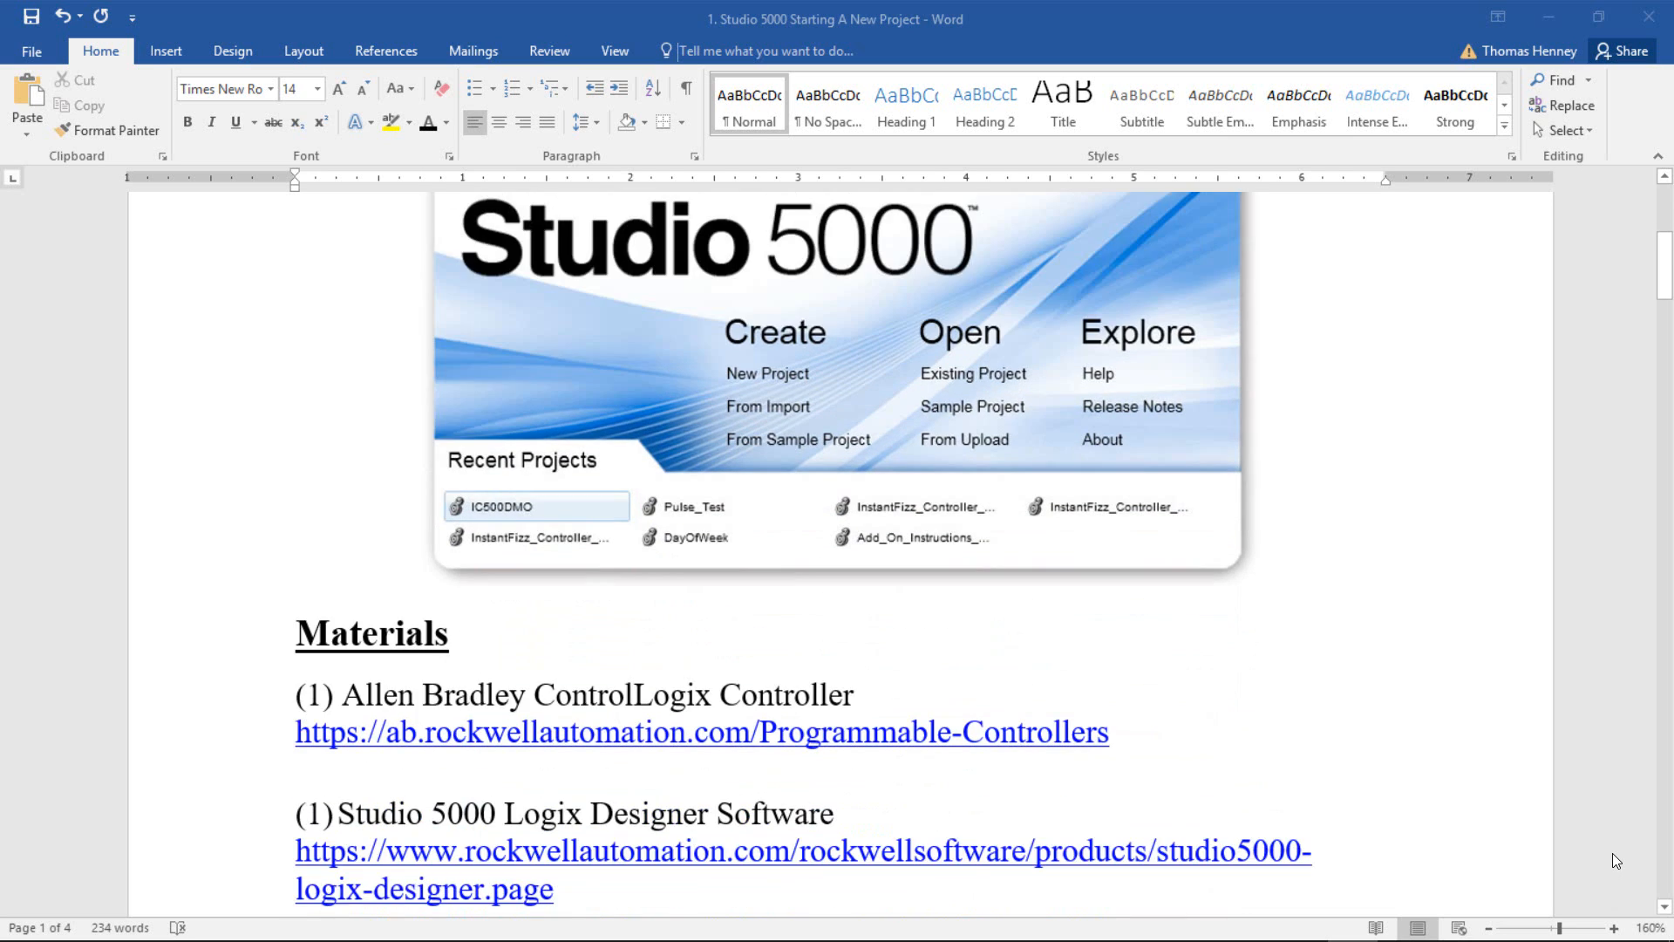
pyautogui.scroll(-3)
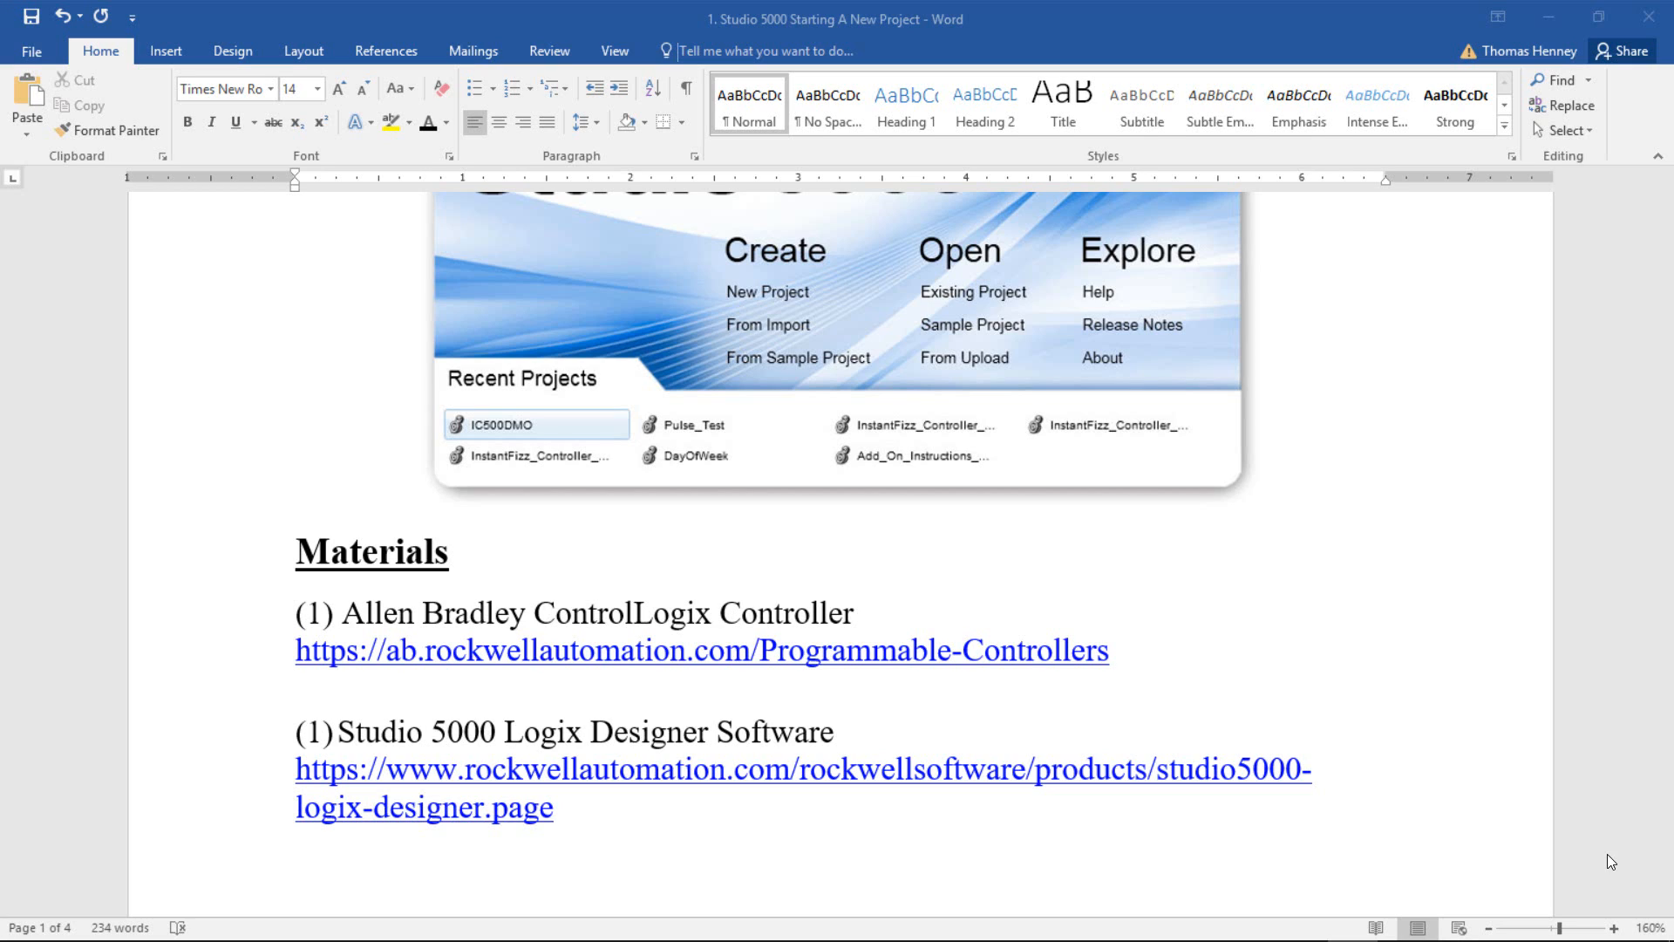
pyautogui.moveTo(1615, 854)
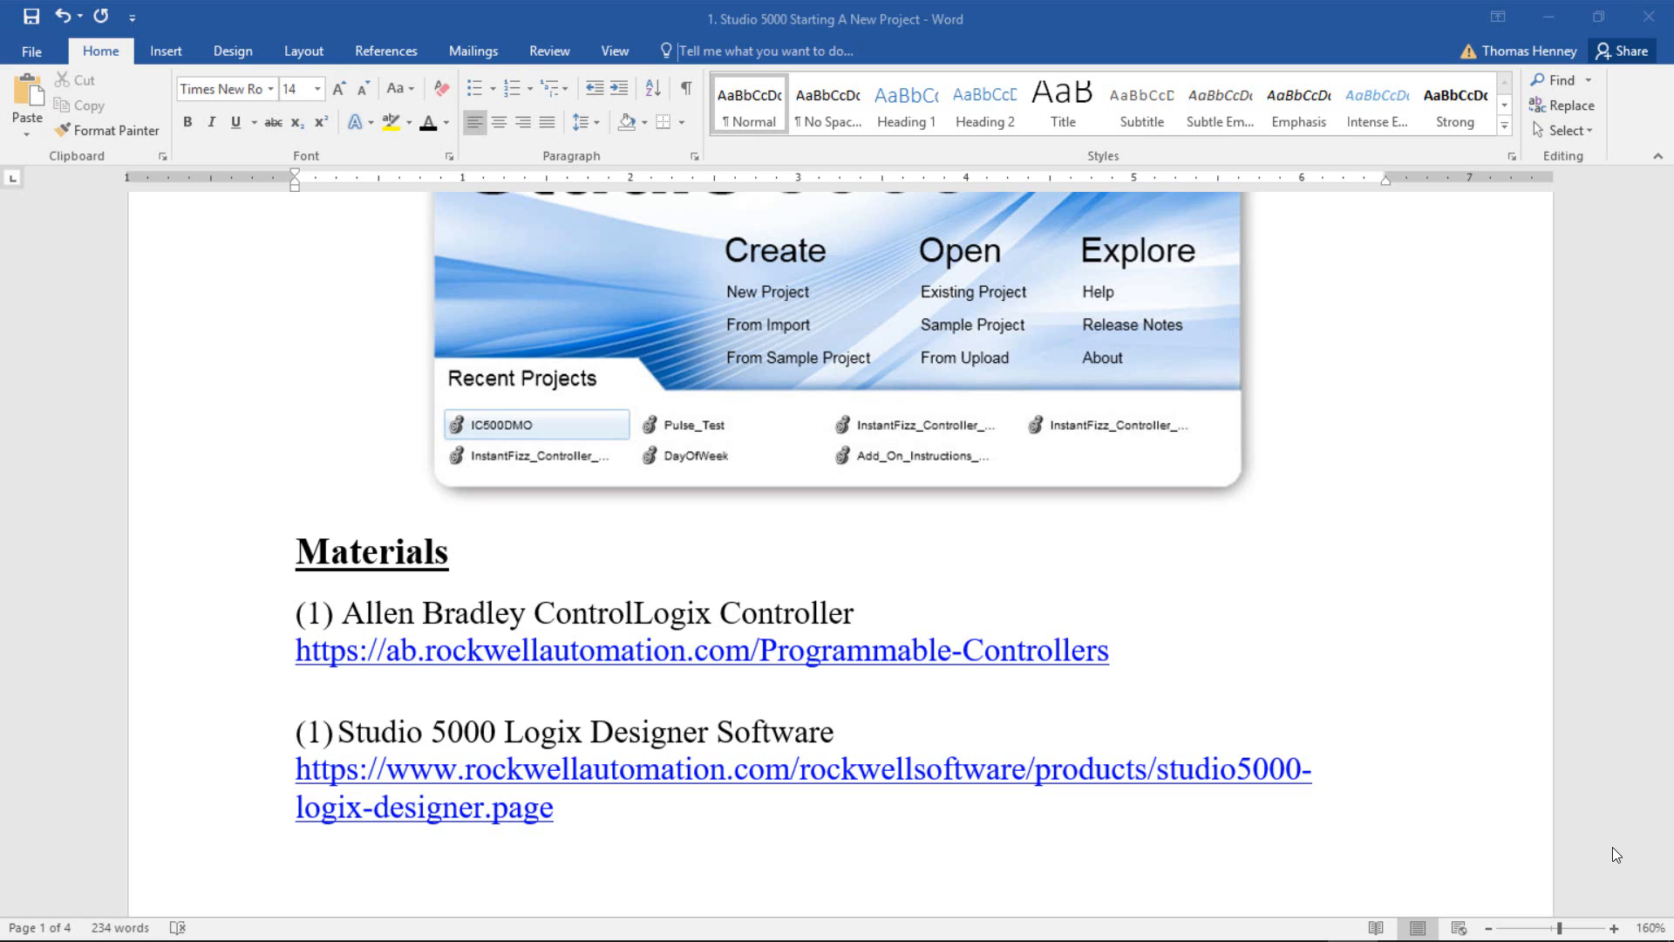
pyautogui.scroll(-3)
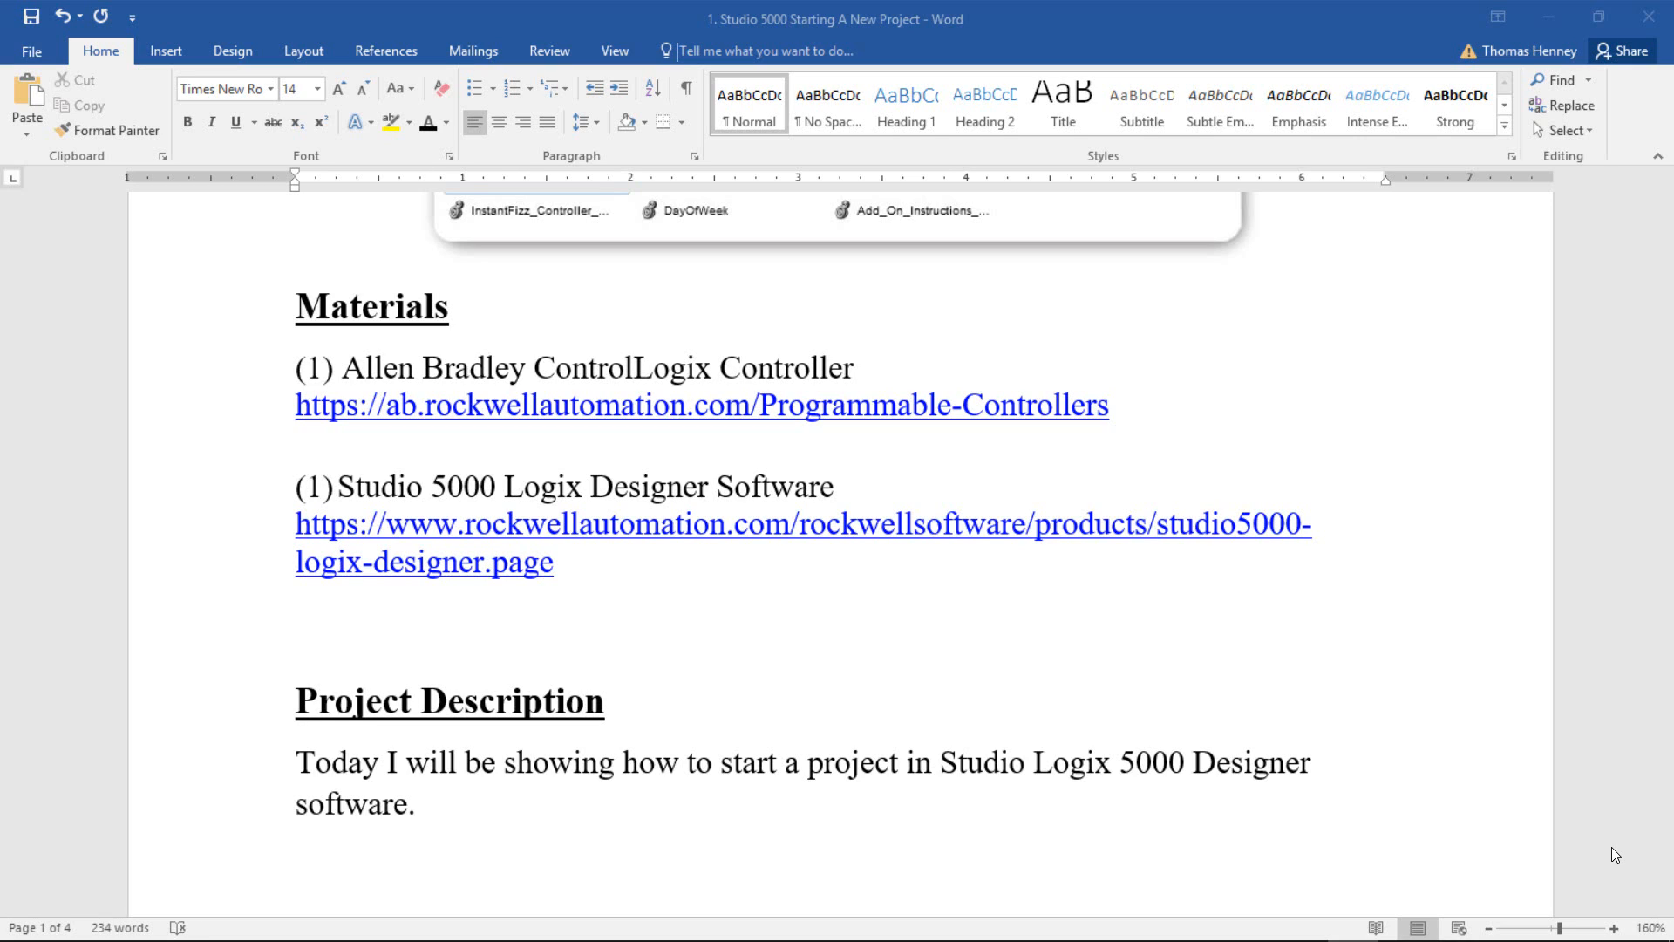
pyautogui.moveTo(1615, 795)
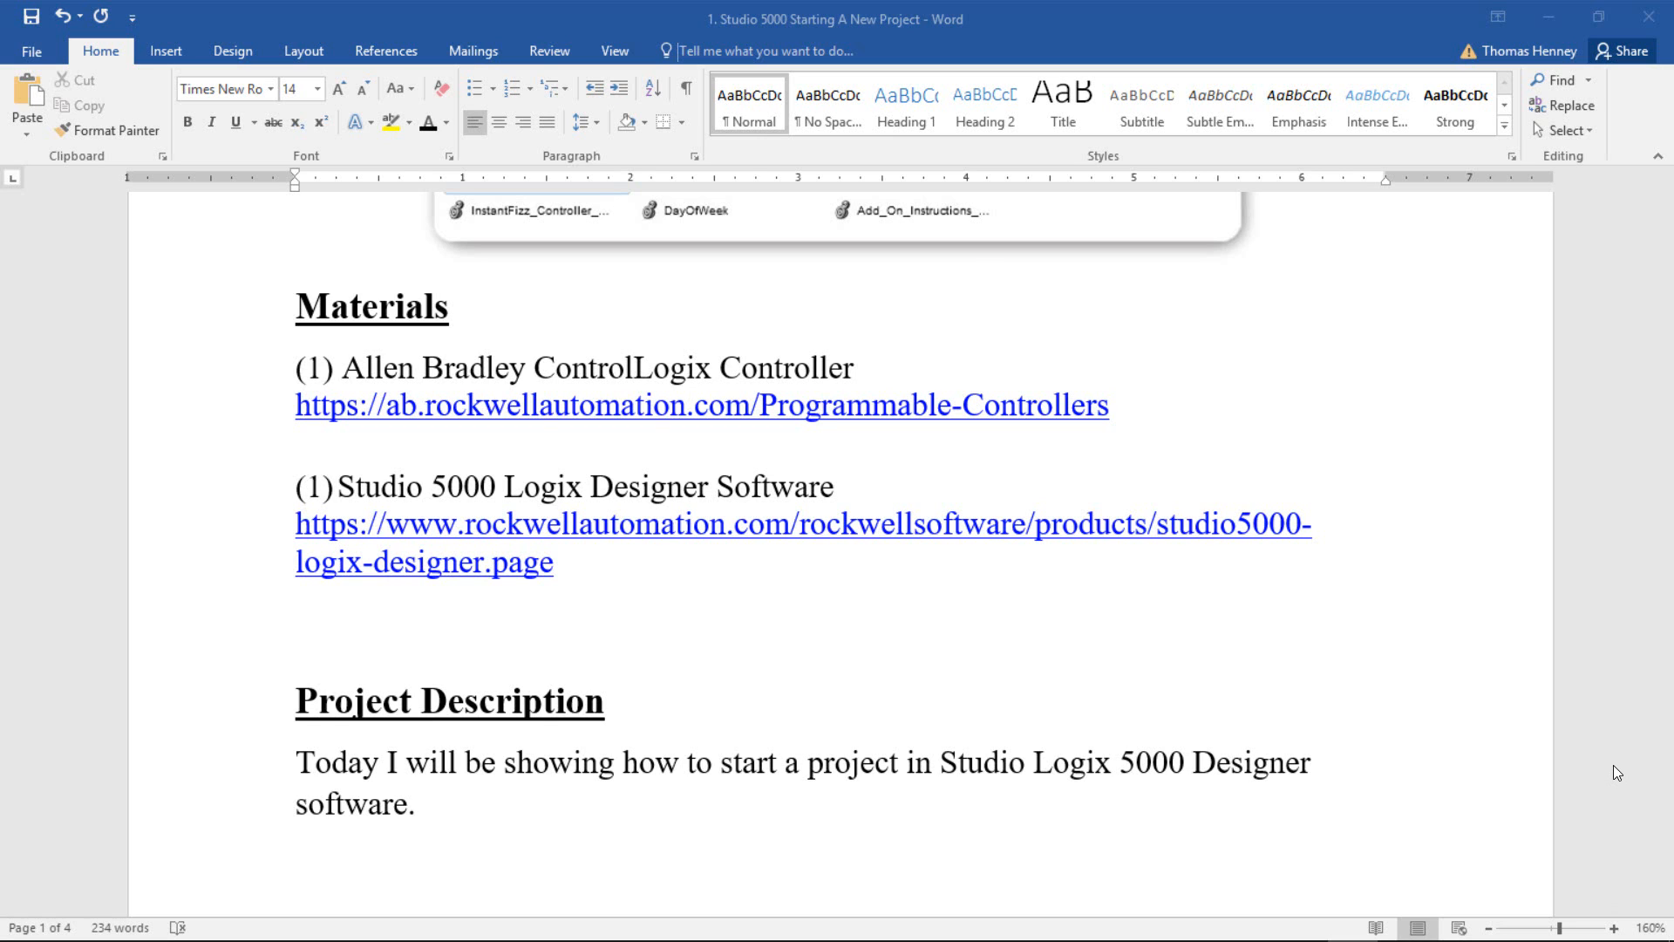
pyautogui.scroll(-3)
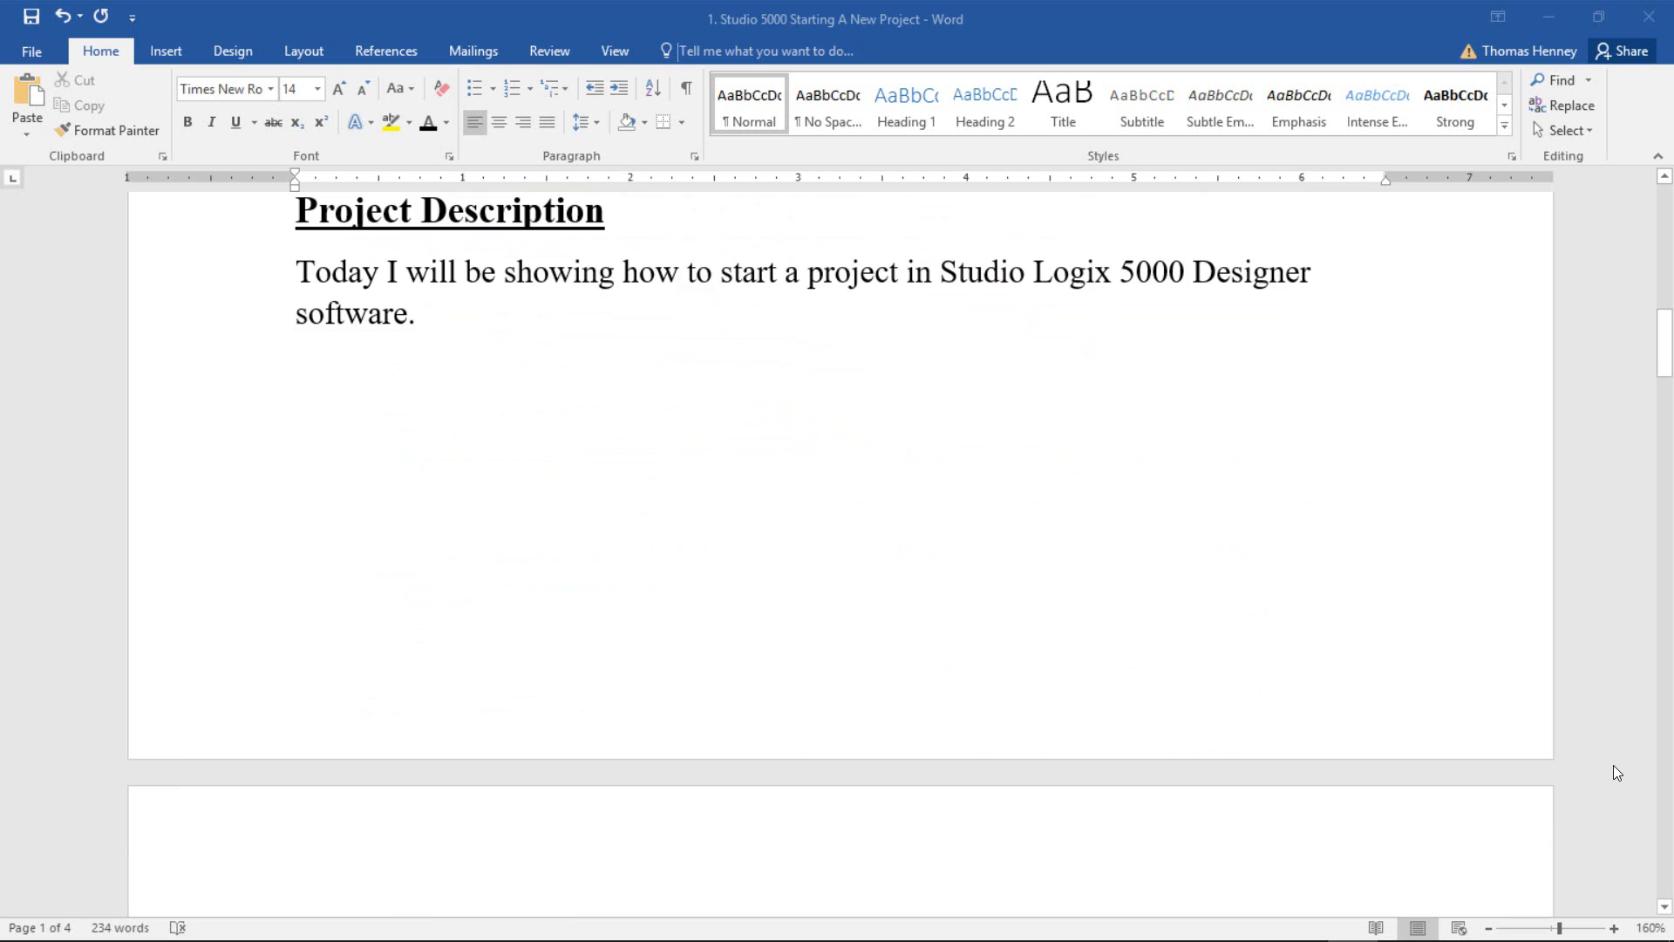
pyautogui.scroll(-3)
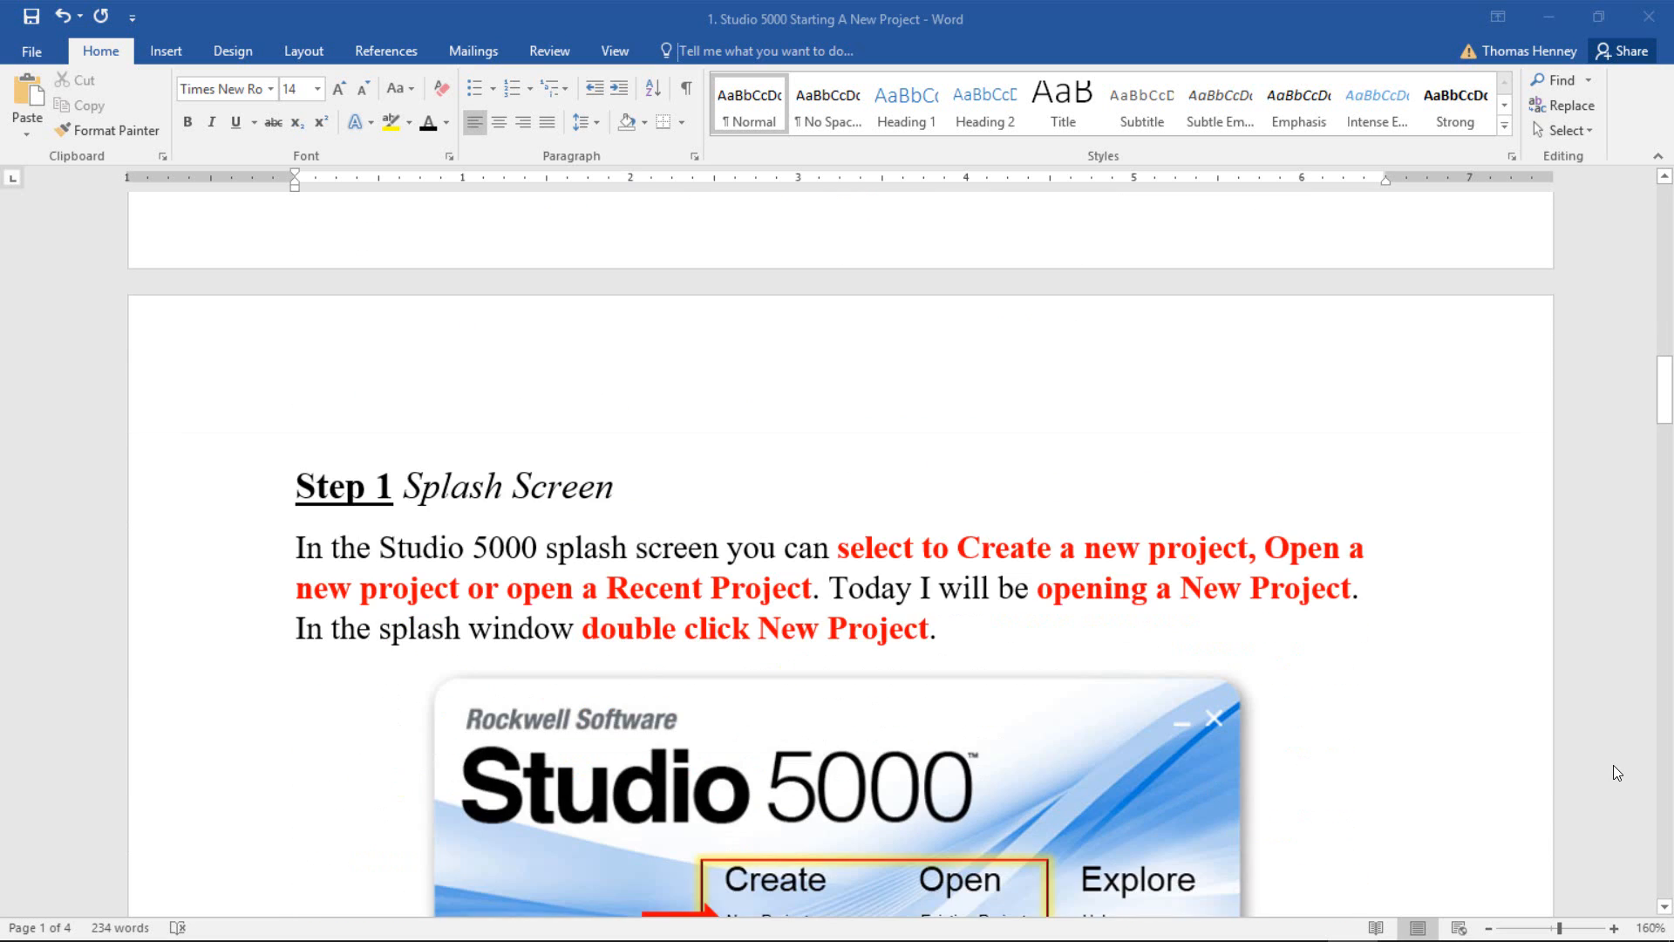
pyautogui.scroll(3)
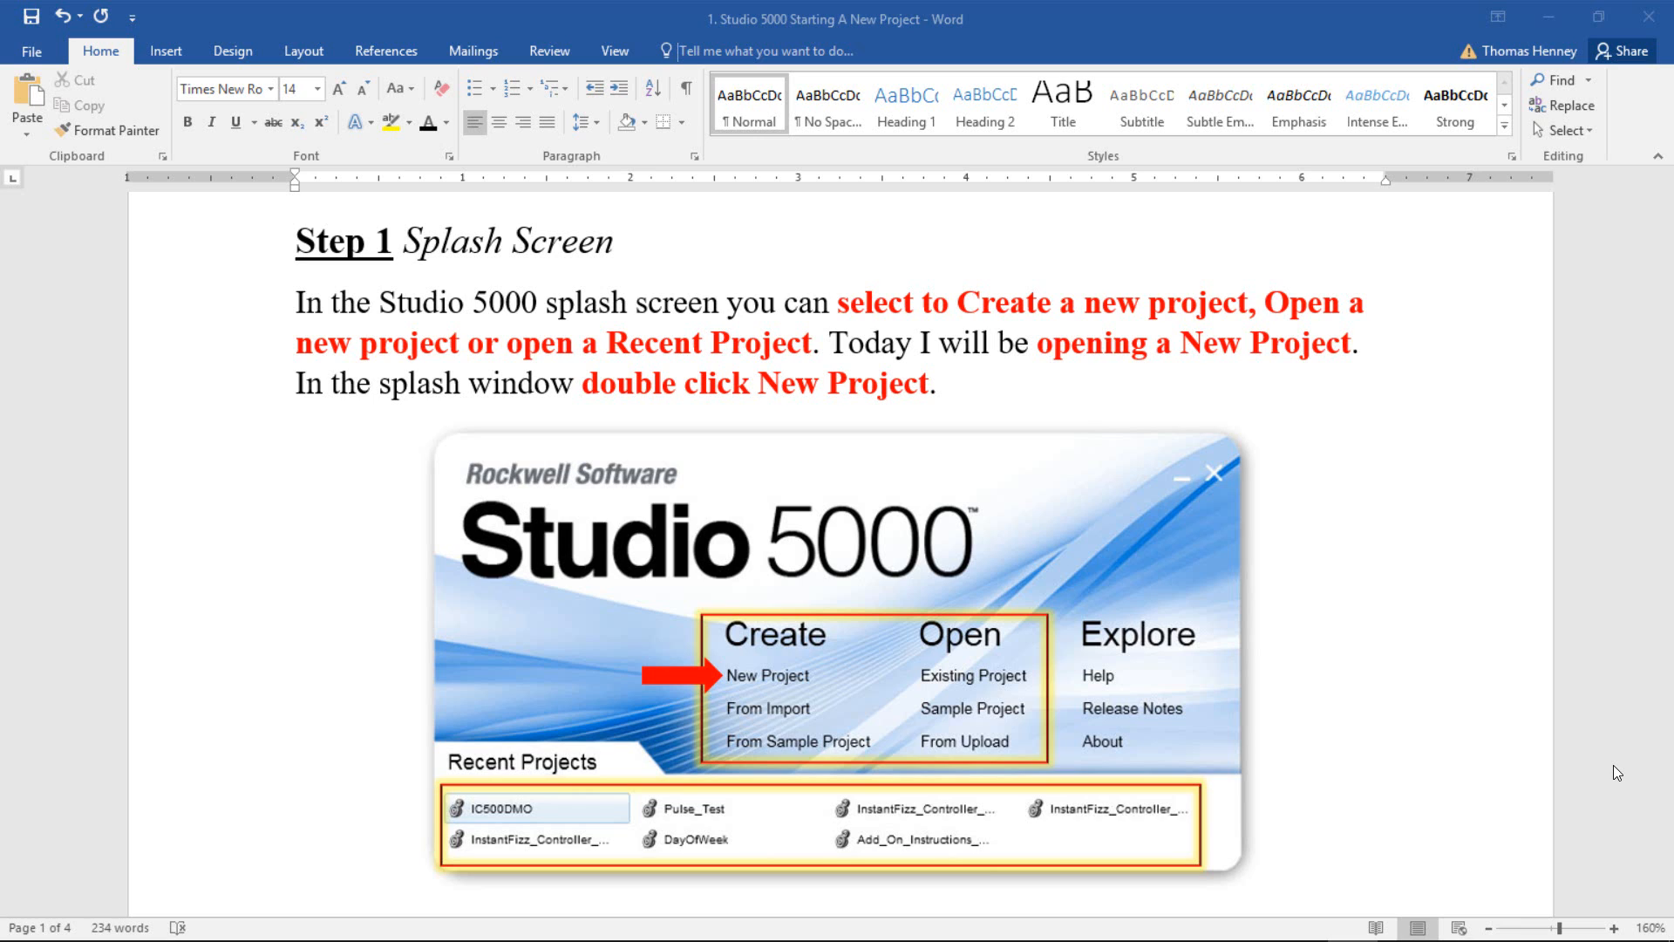
pyautogui.scroll(-3)
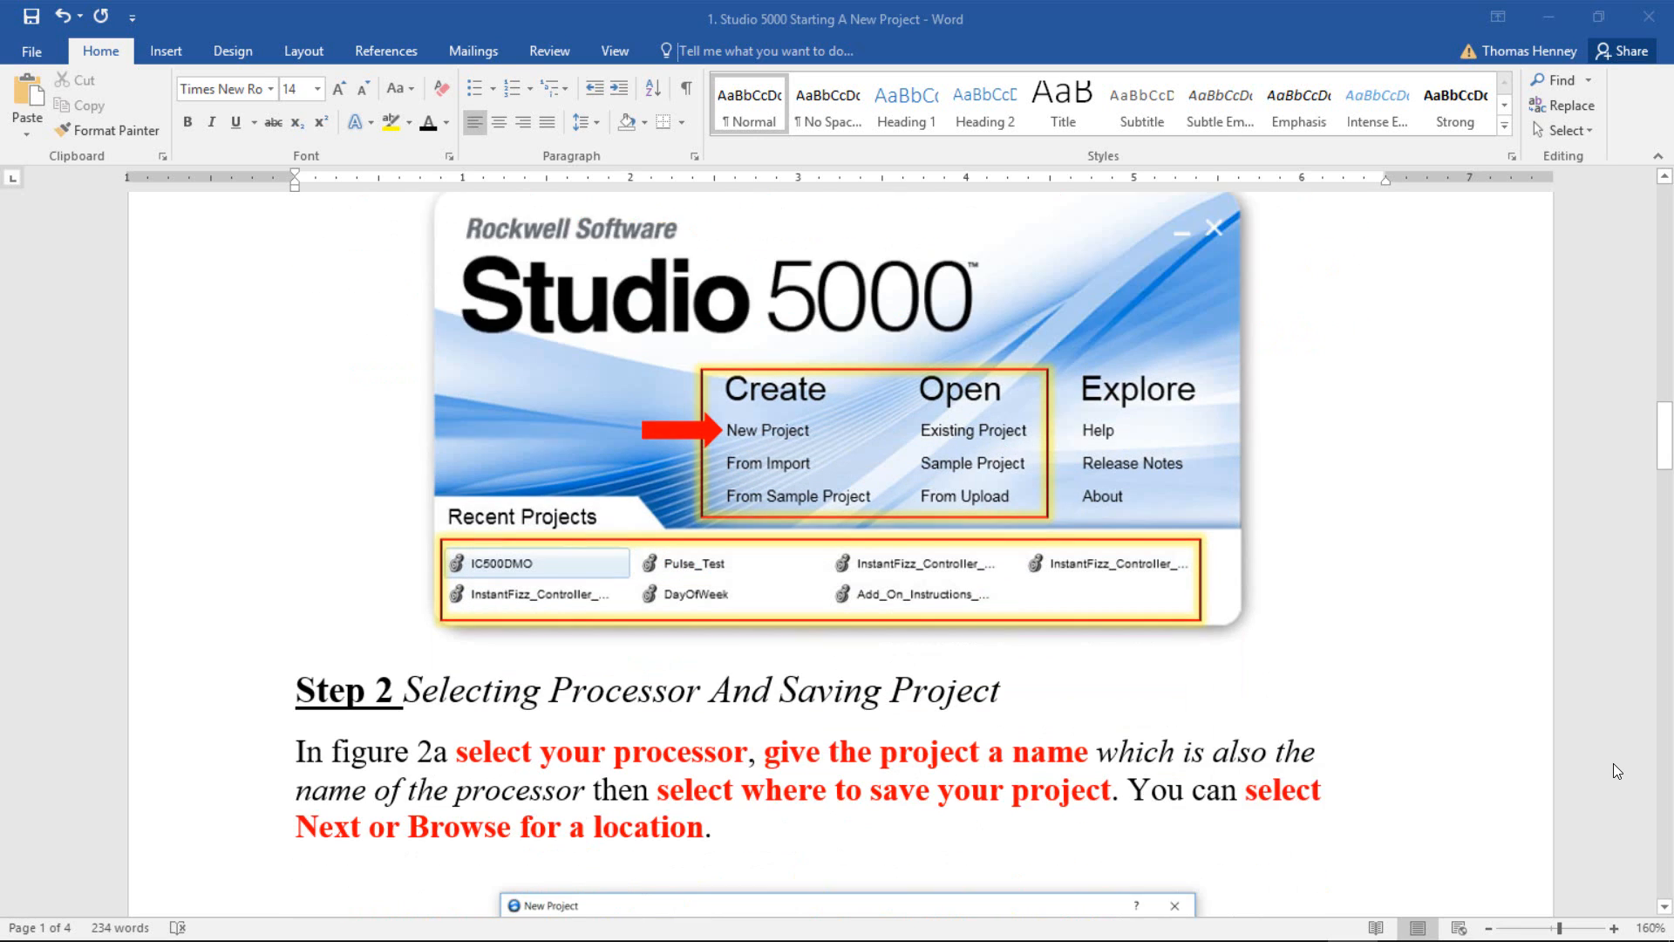
pyautogui.scroll(-3)
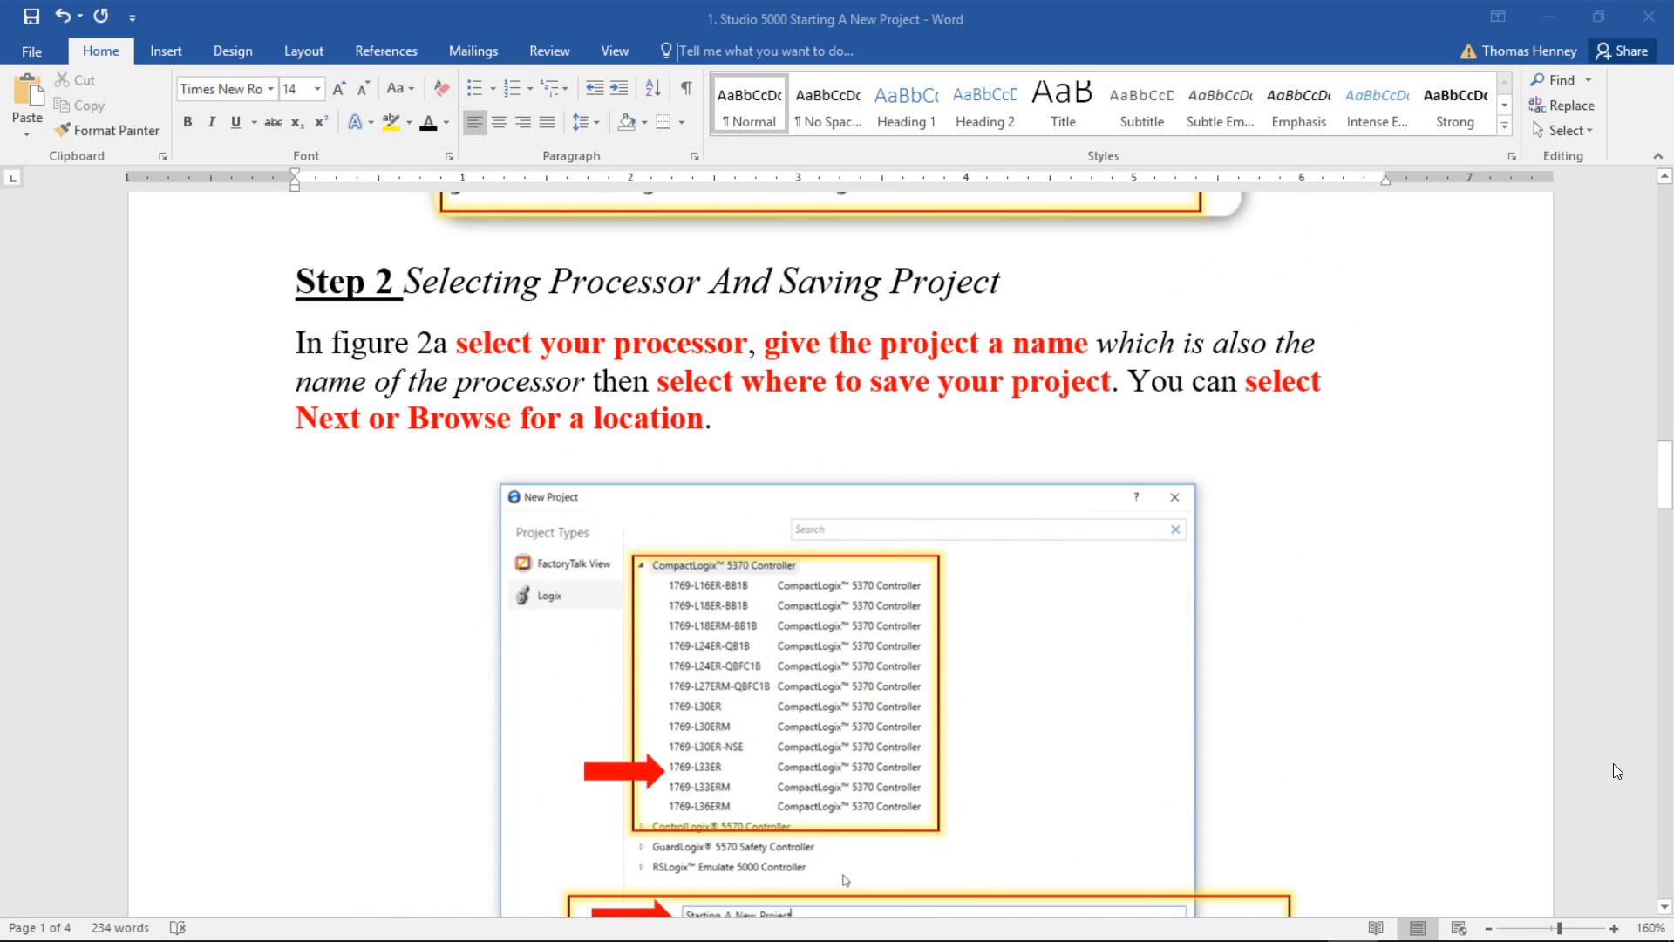
pyautogui.scroll(-3)
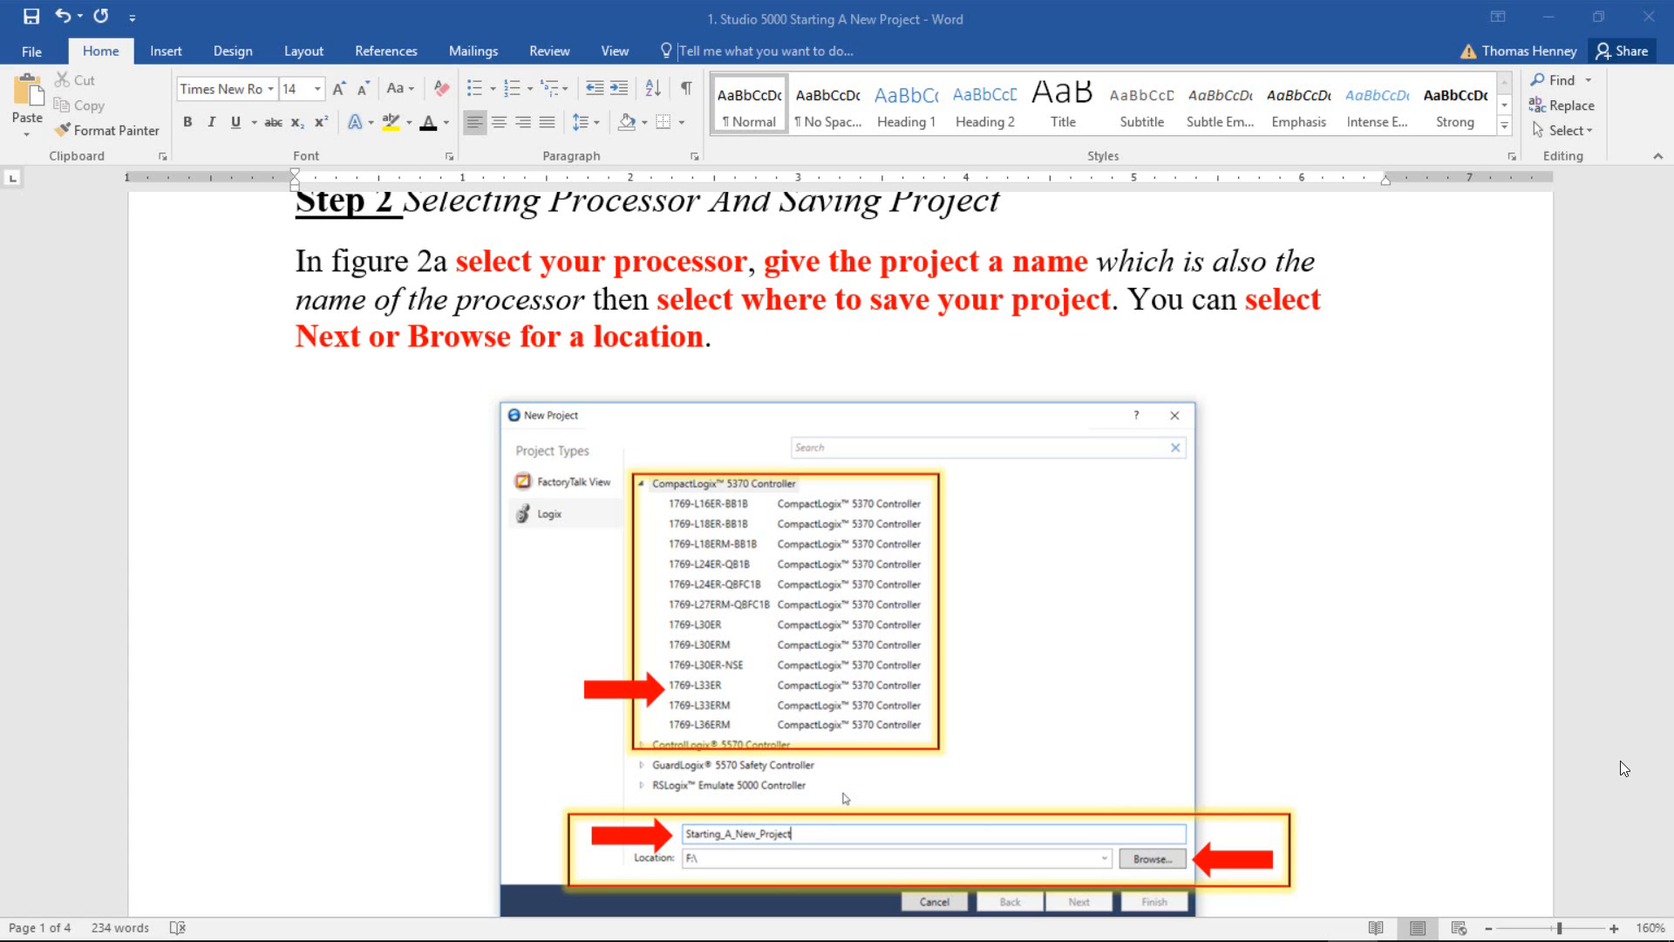
pyautogui.scroll(-3)
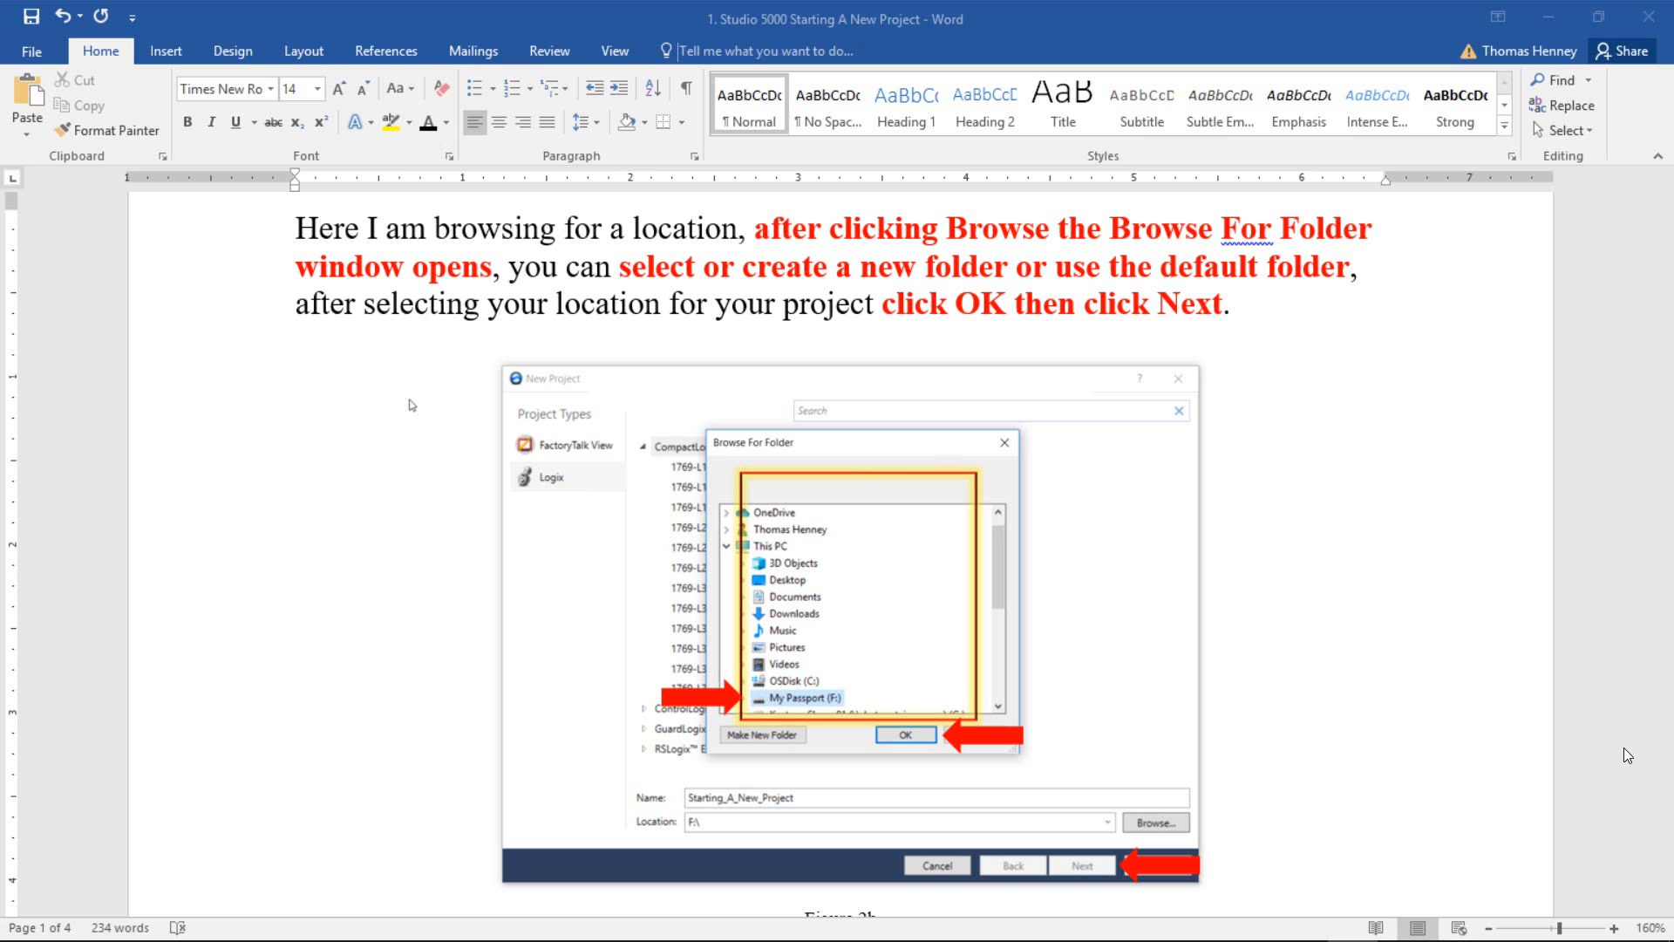
pyautogui.scroll(-3)
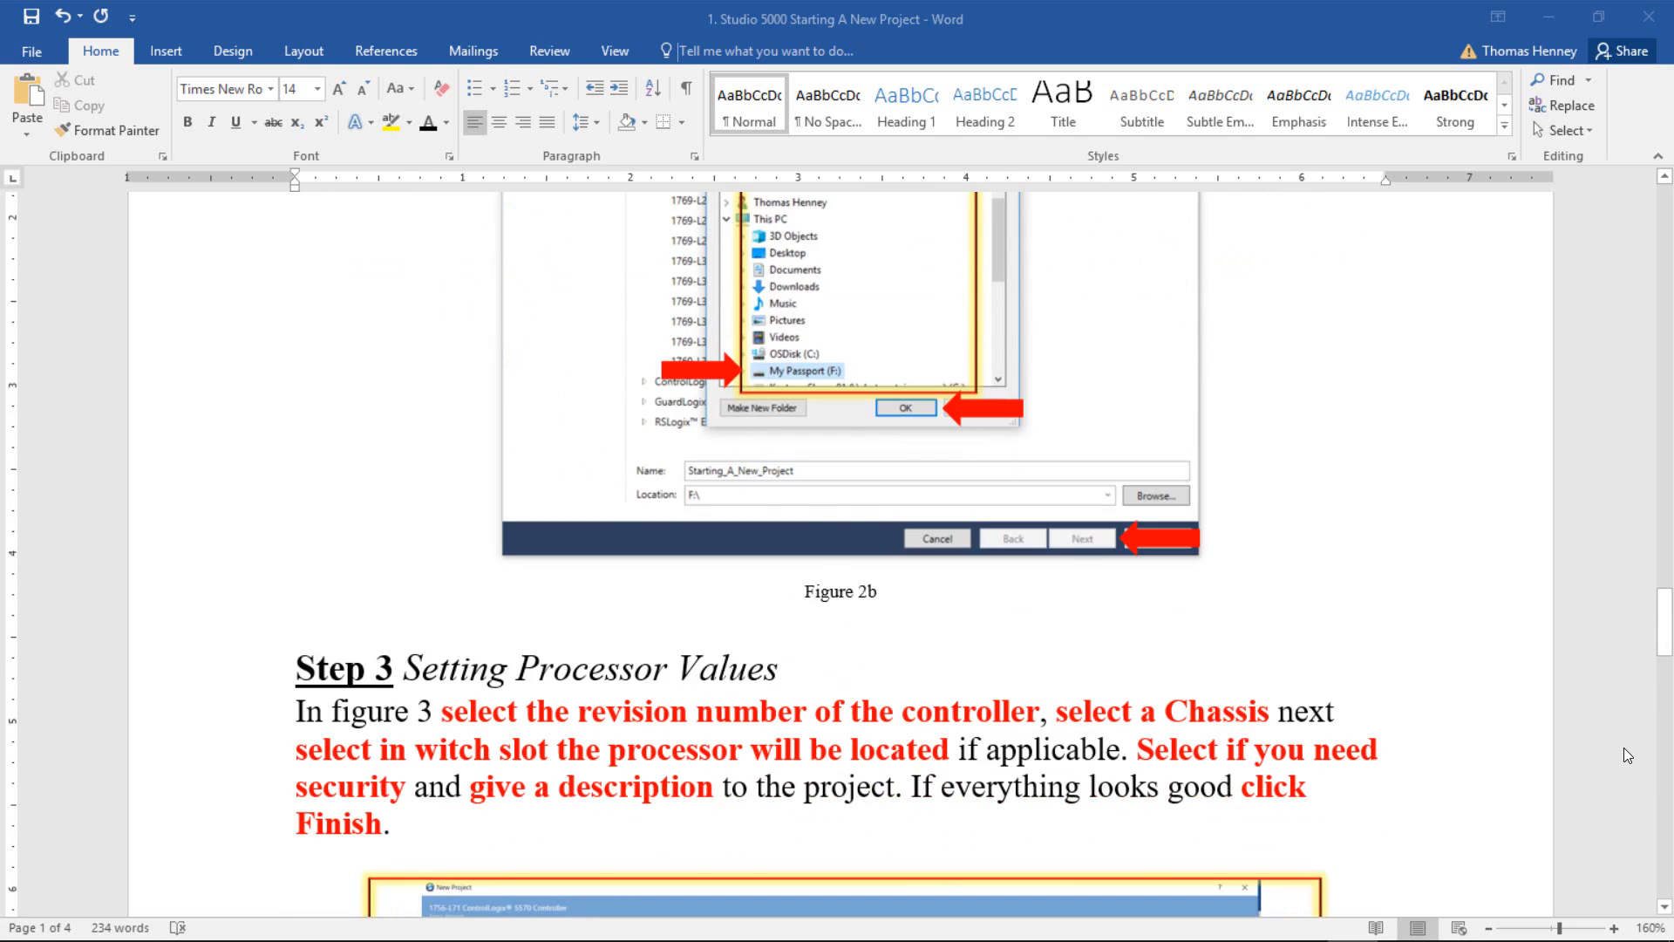
pyautogui.scroll(-3)
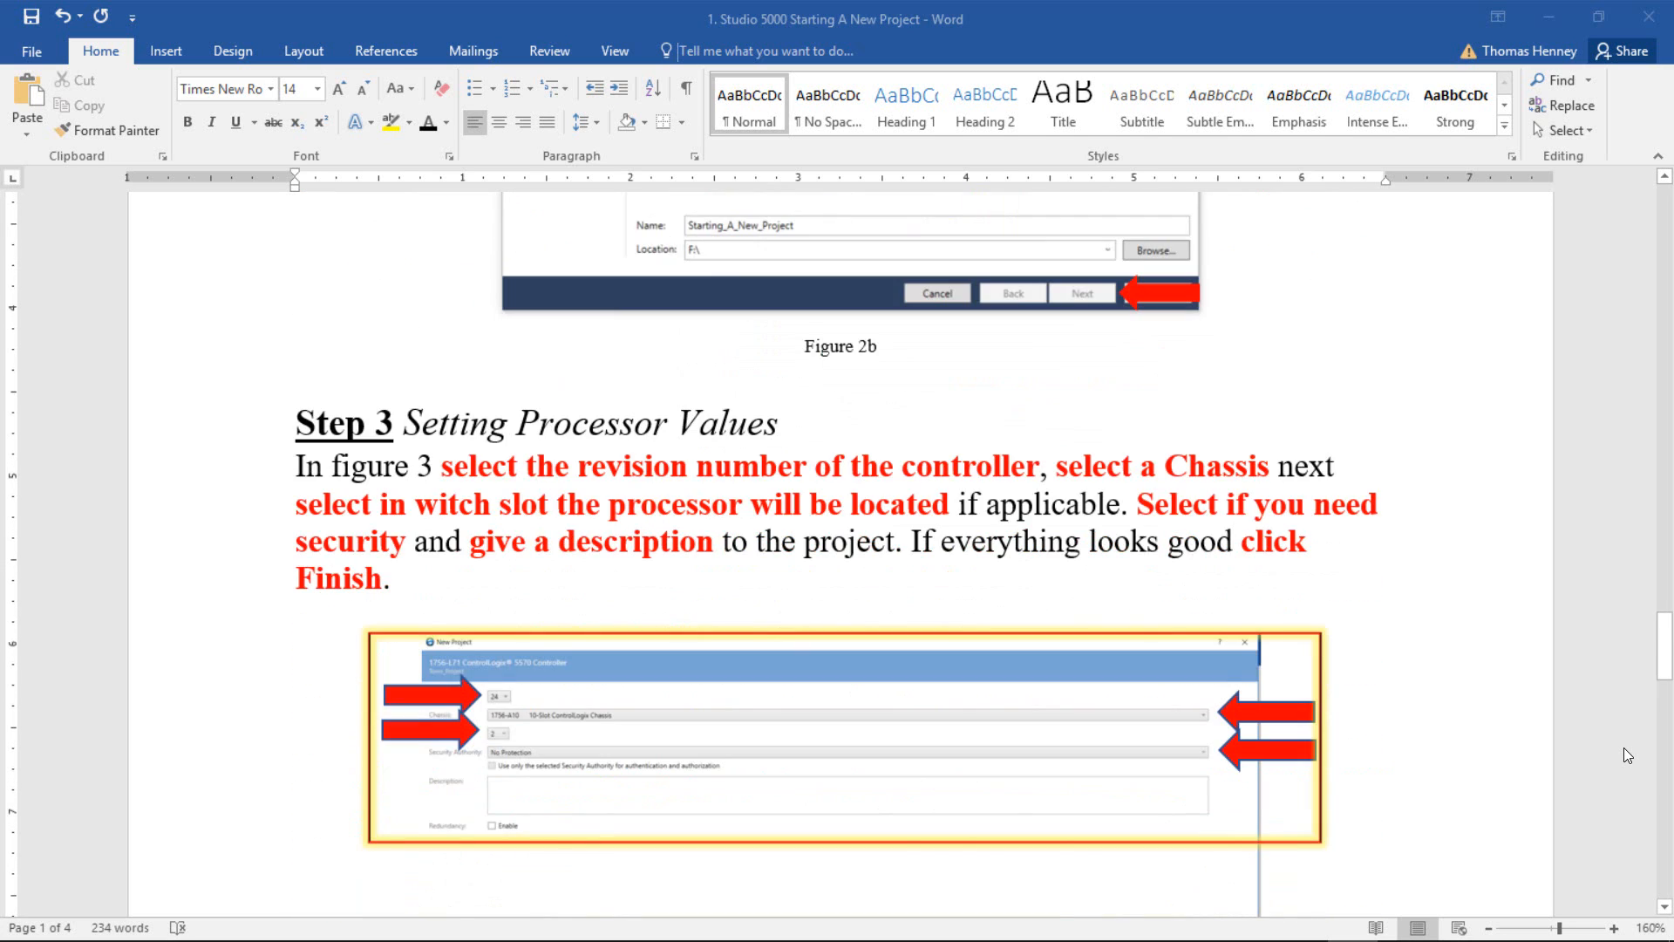
pyautogui.scroll(-3)
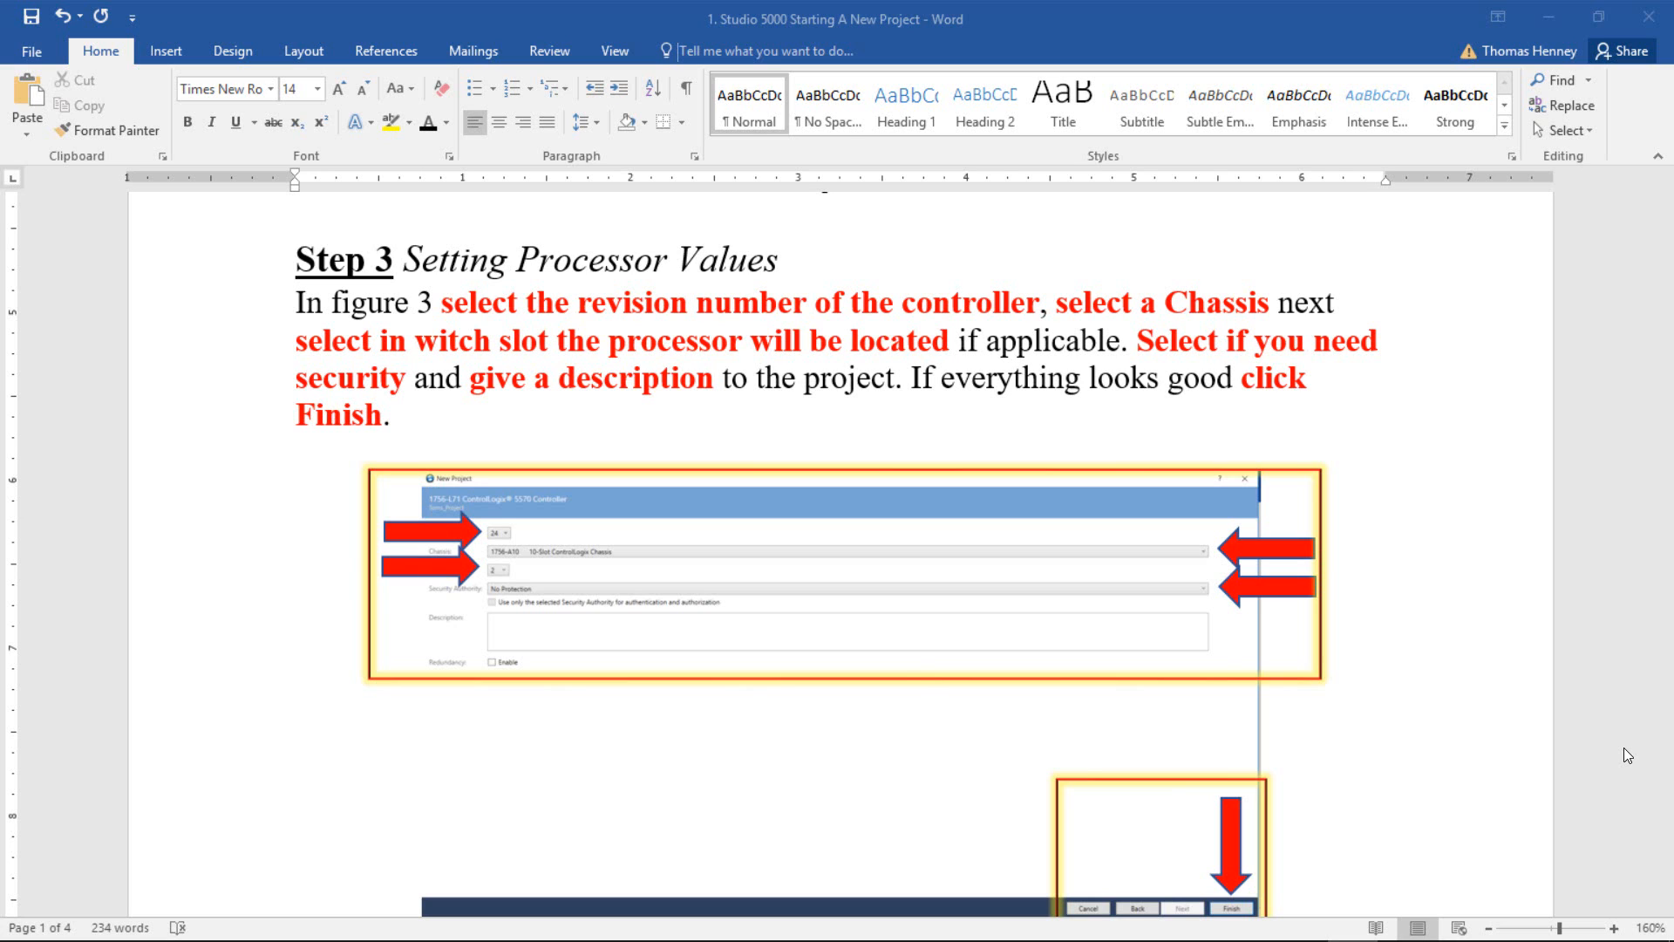
pyautogui.scroll(-3)
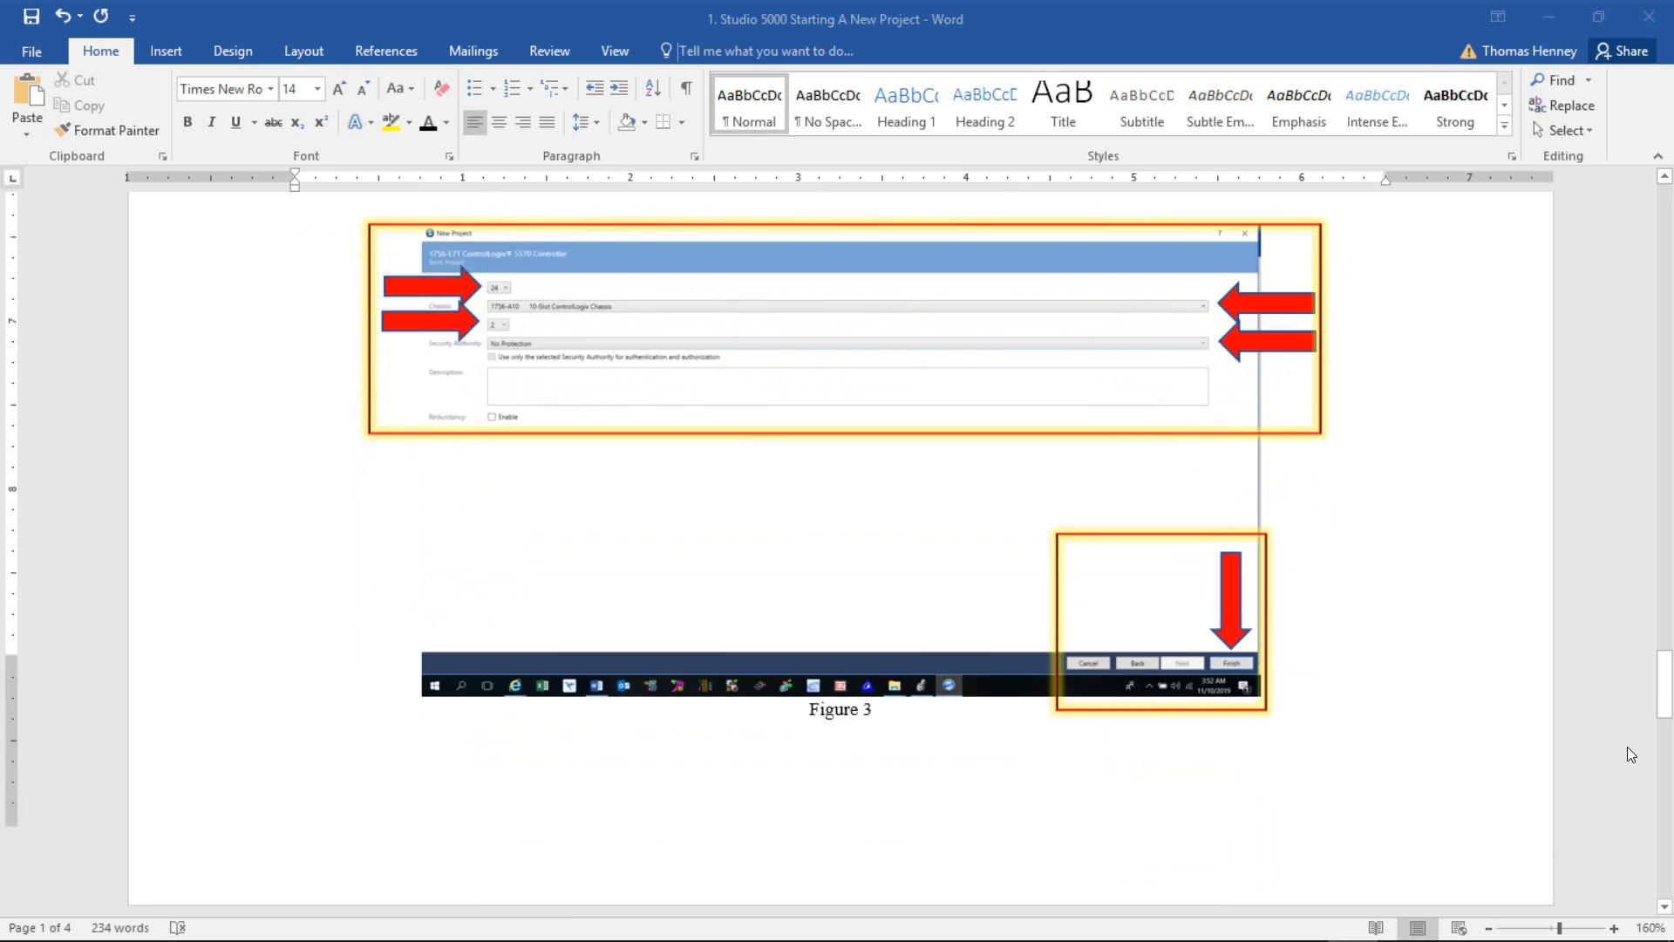
pyautogui.scroll(-3)
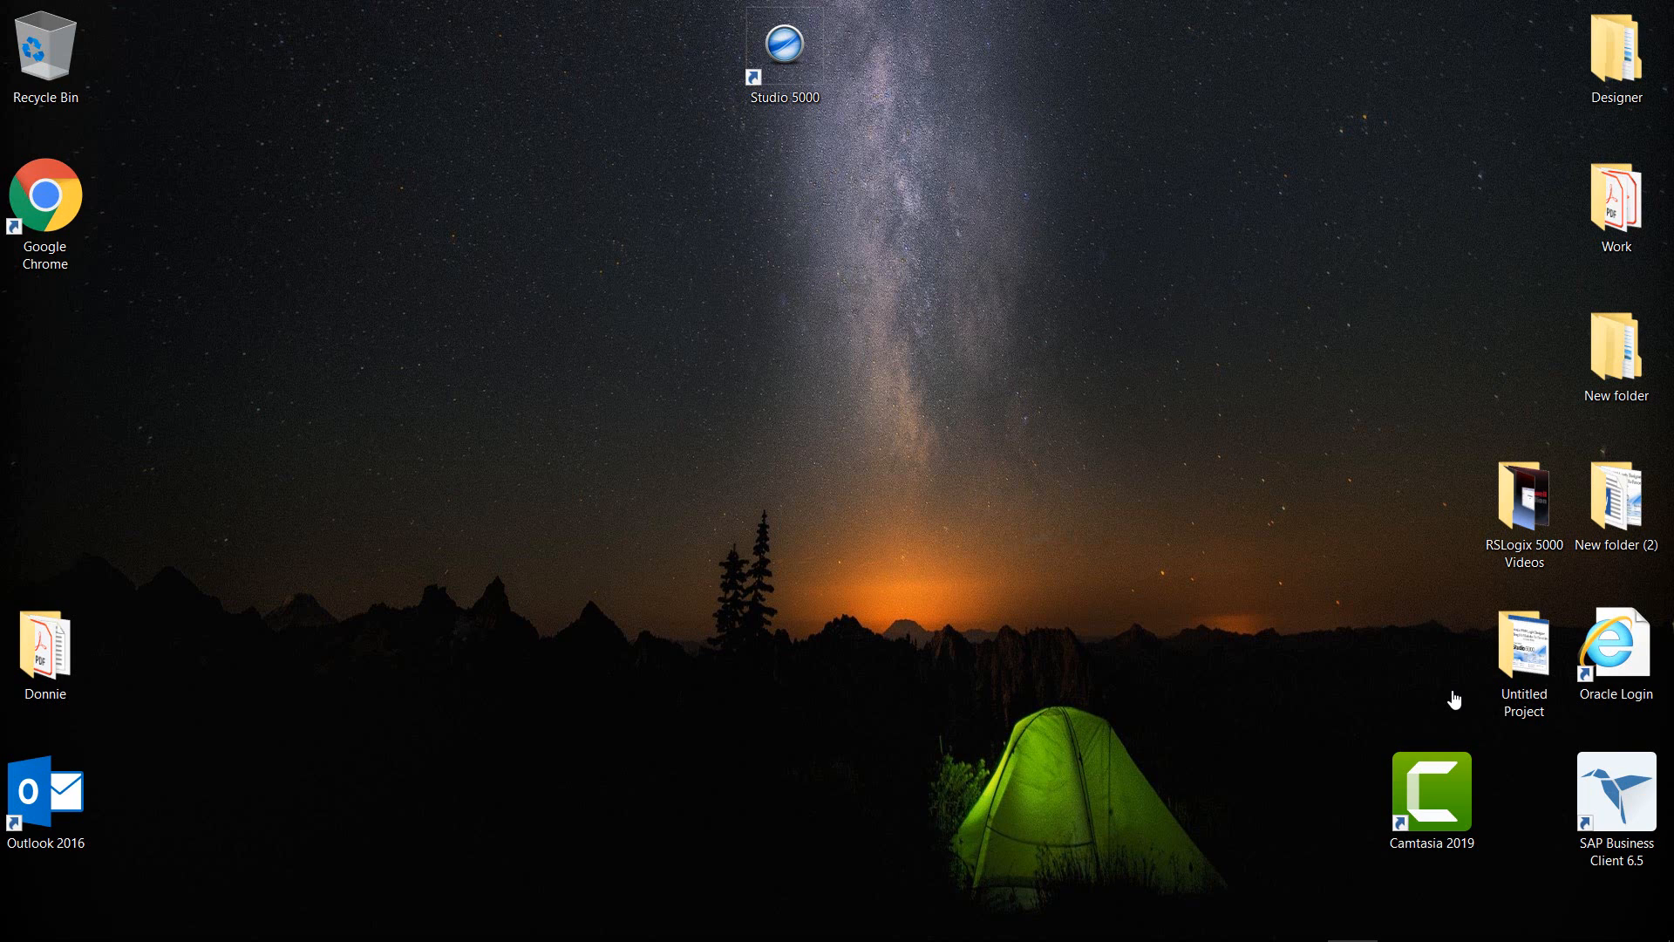
pyautogui.moveTo(1306, 408)
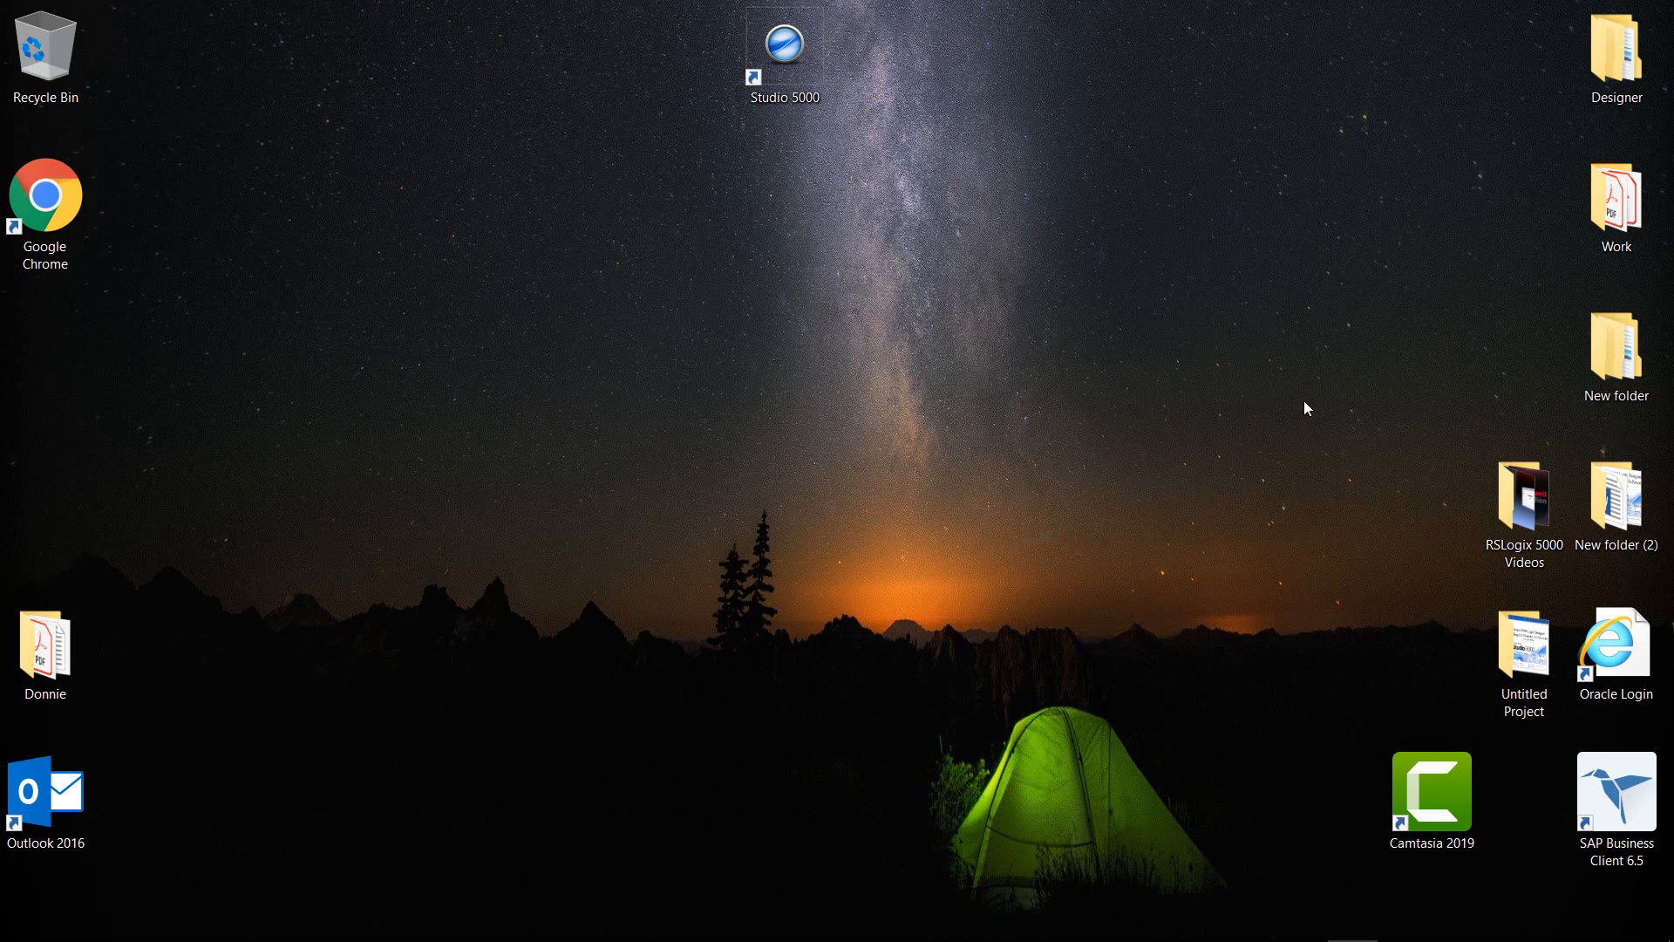
pyautogui.click(783, 48)
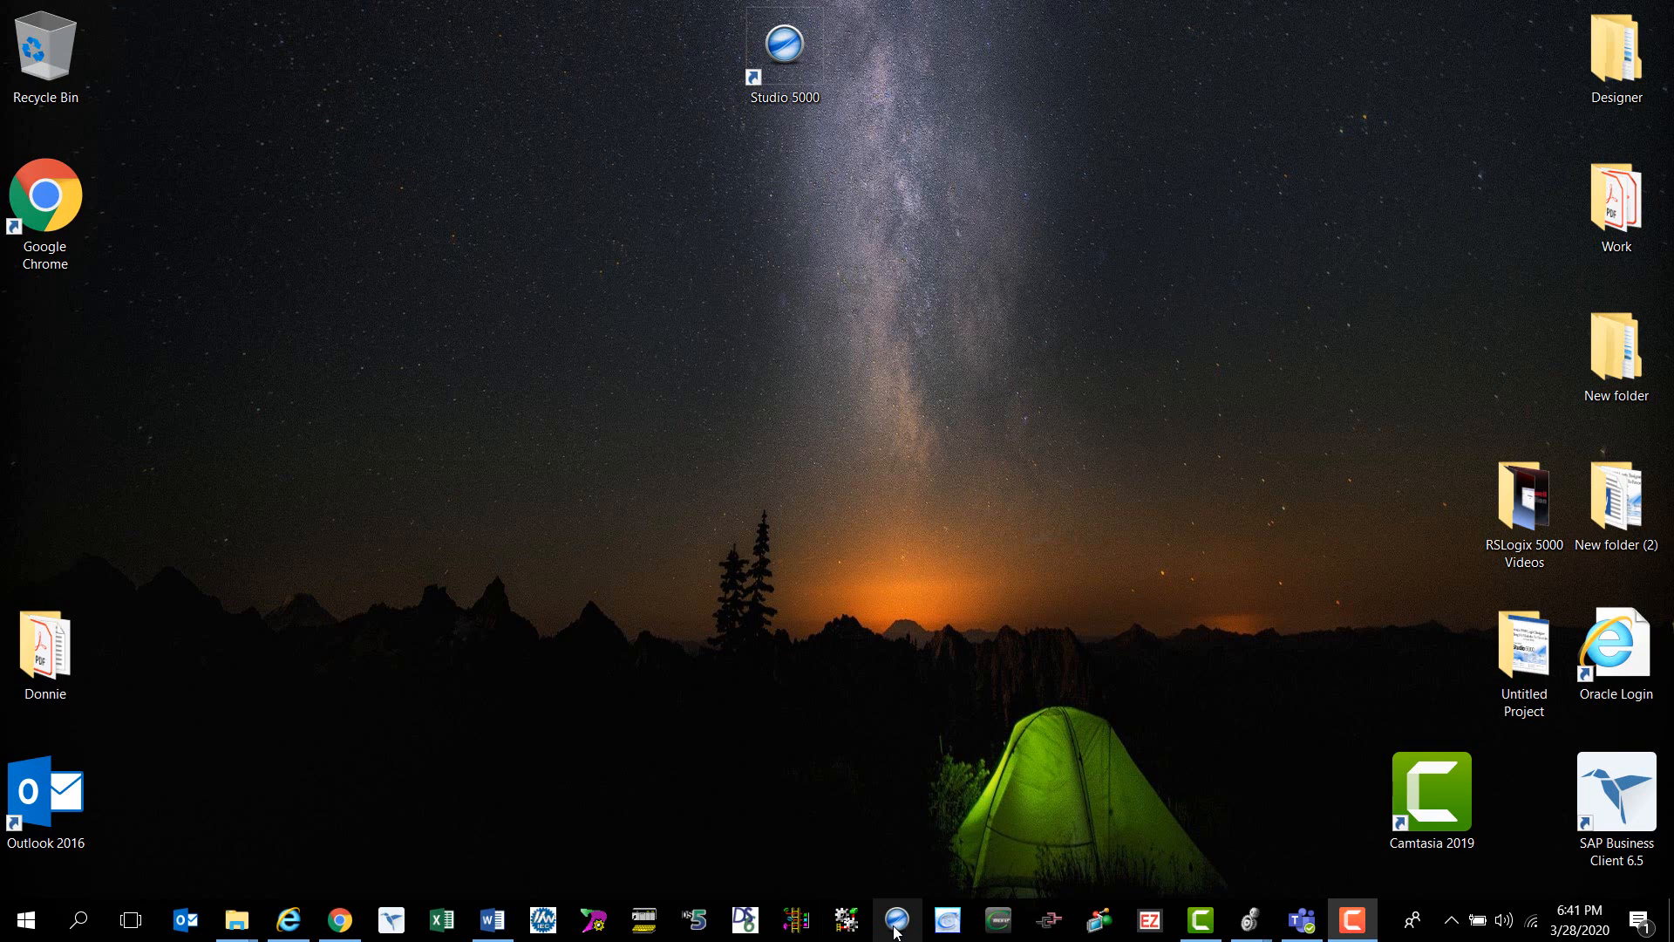
pyautogui.moveTo(897, 920)
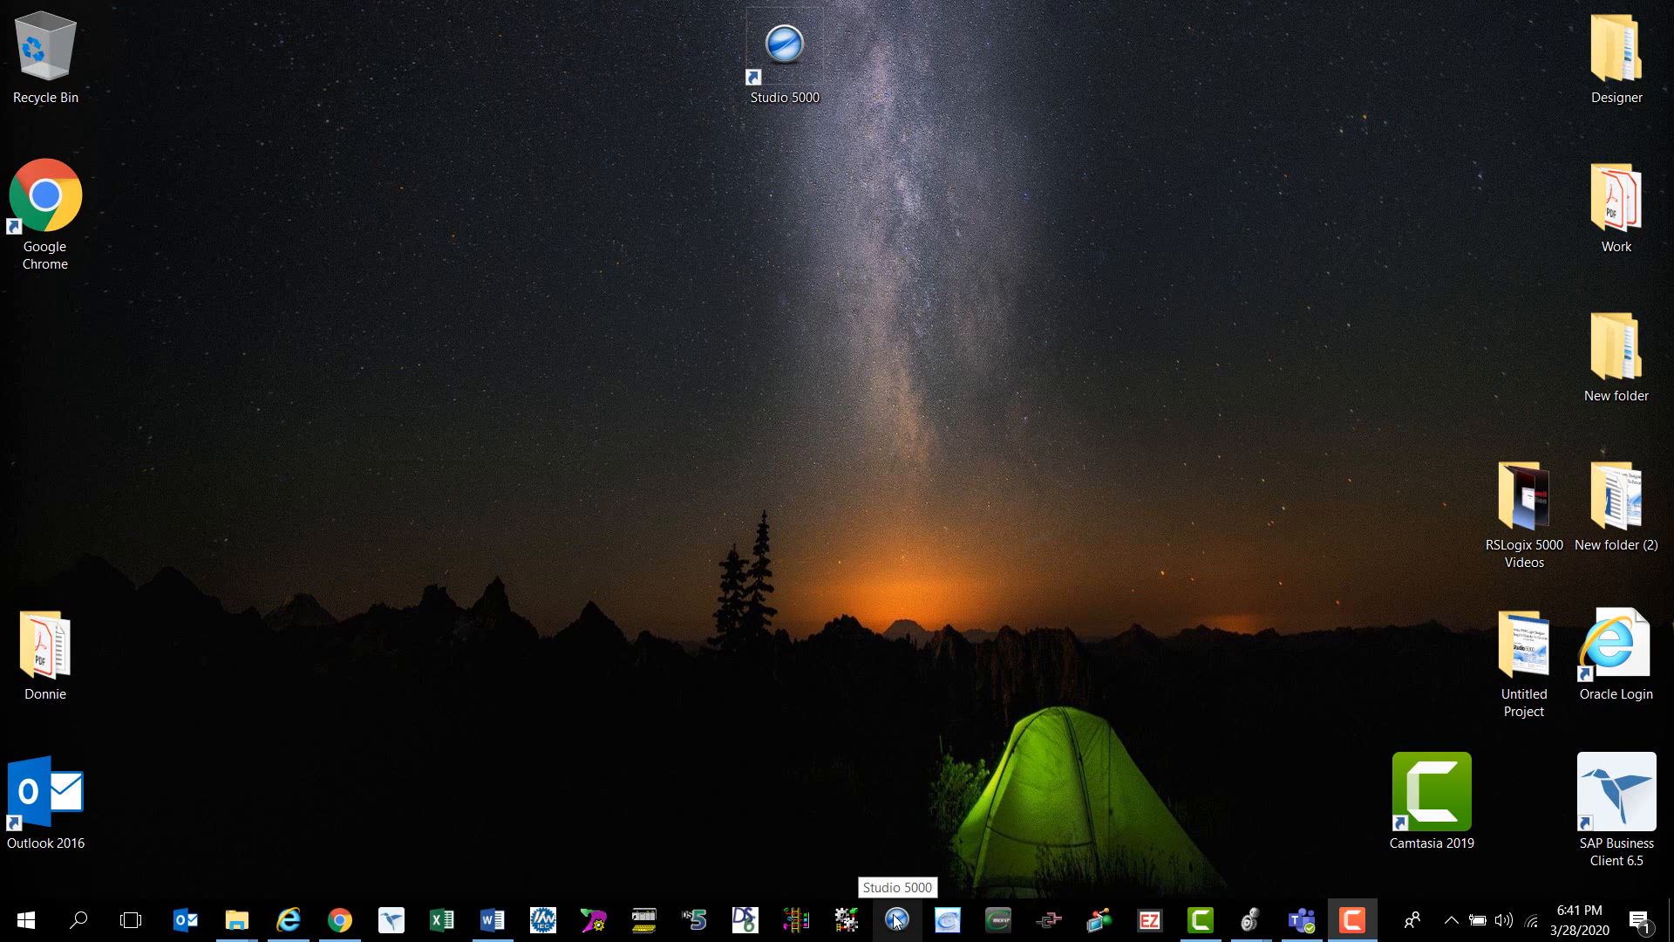
pyautogui.moveTo(164, 844)
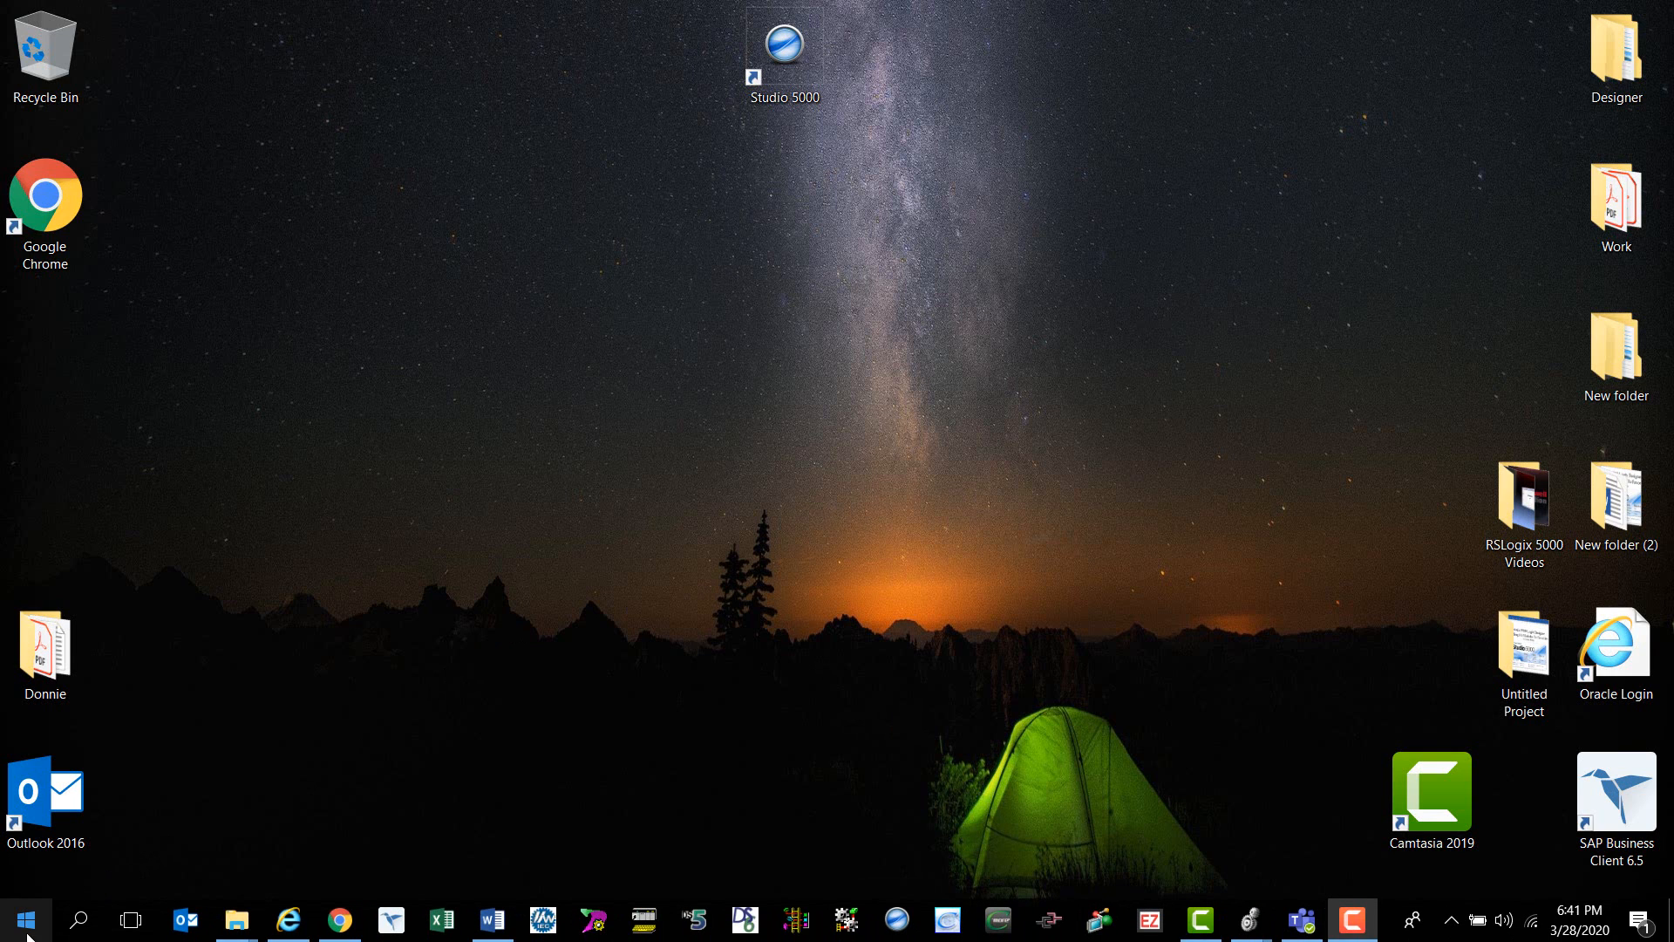
# - Launch Studio 5000 from the Rockwell Software group in the Start menu's app list
pyautogui.click(21, 919)
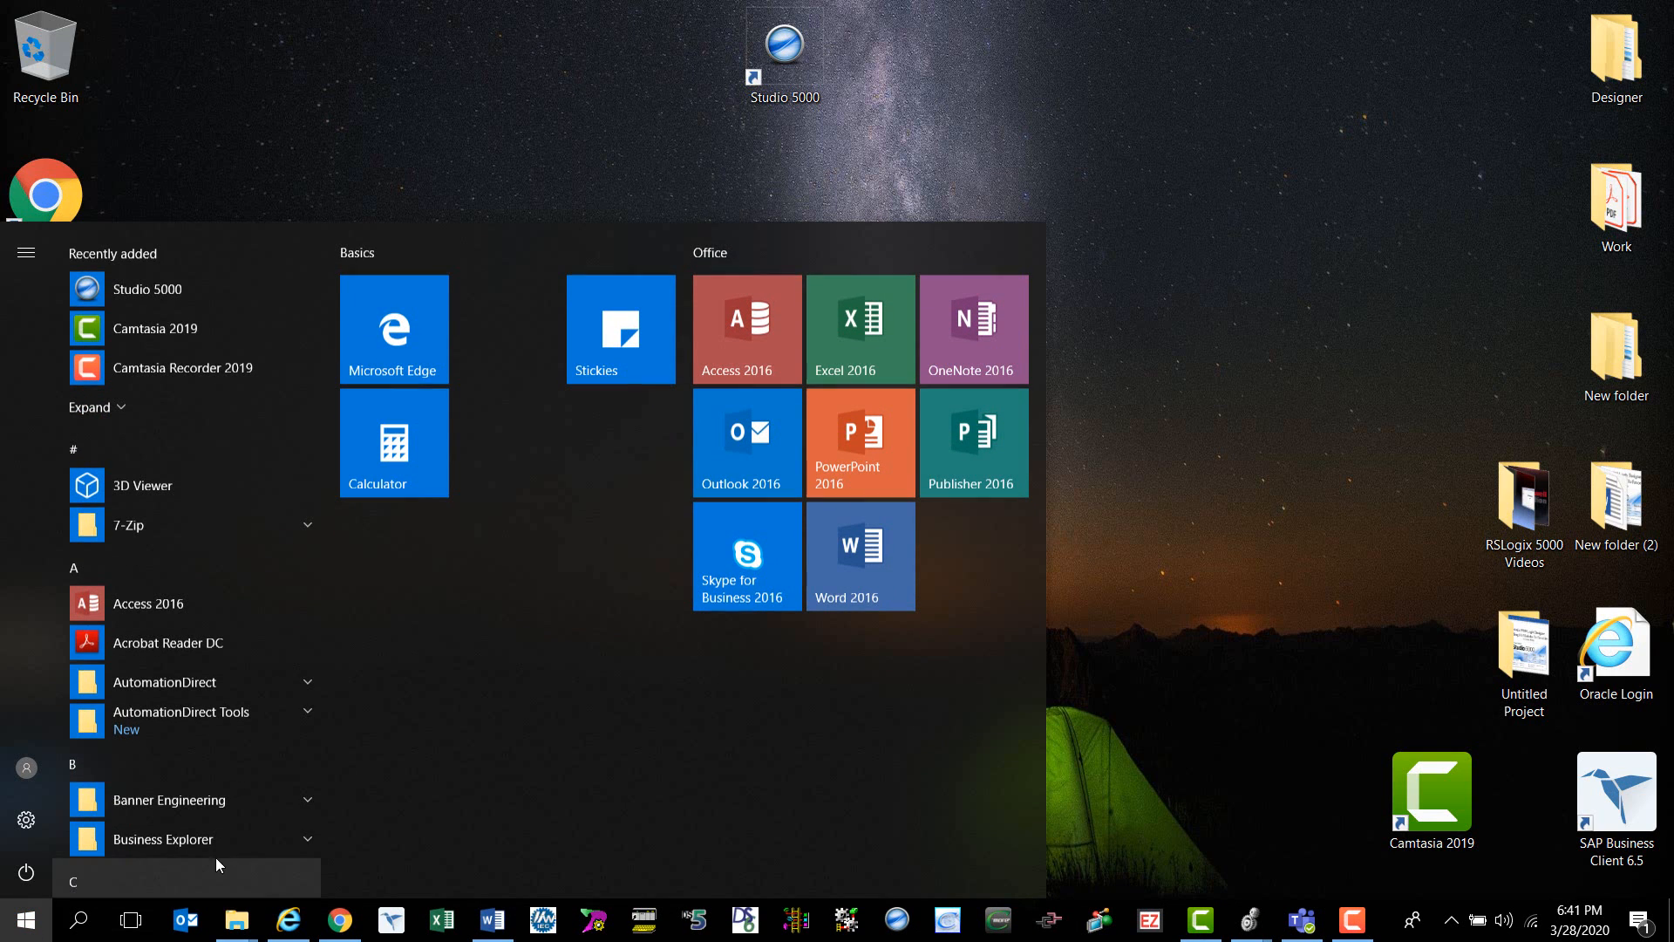
pyautogui.scroll(-3)
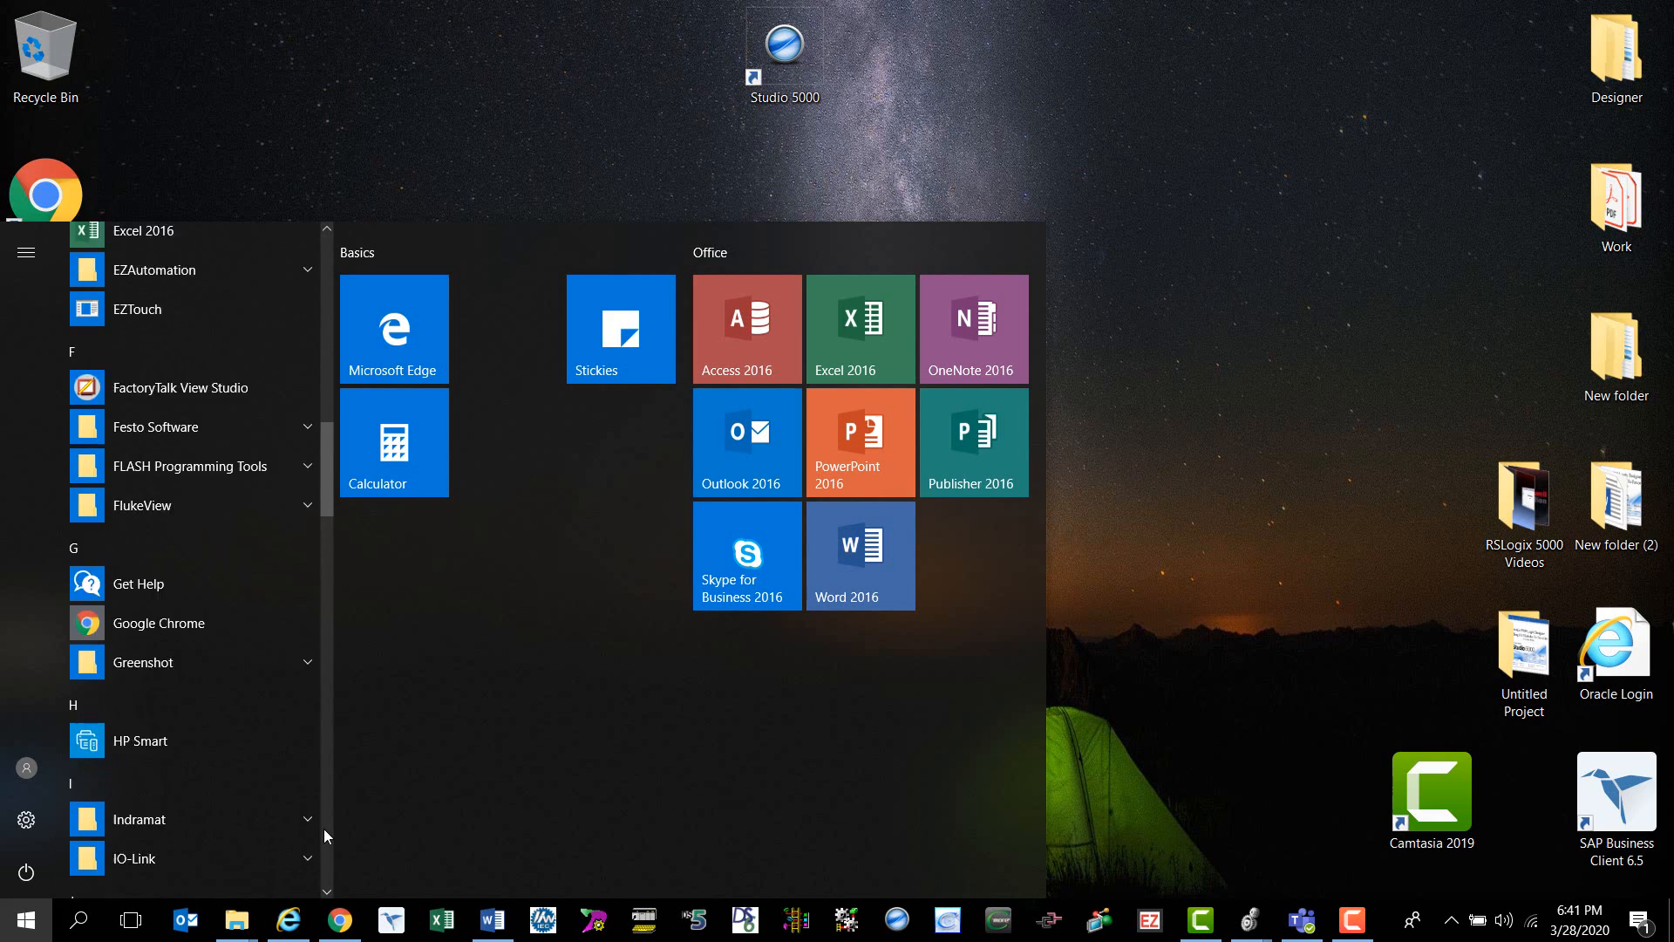
pyautogui.scroll(-3)
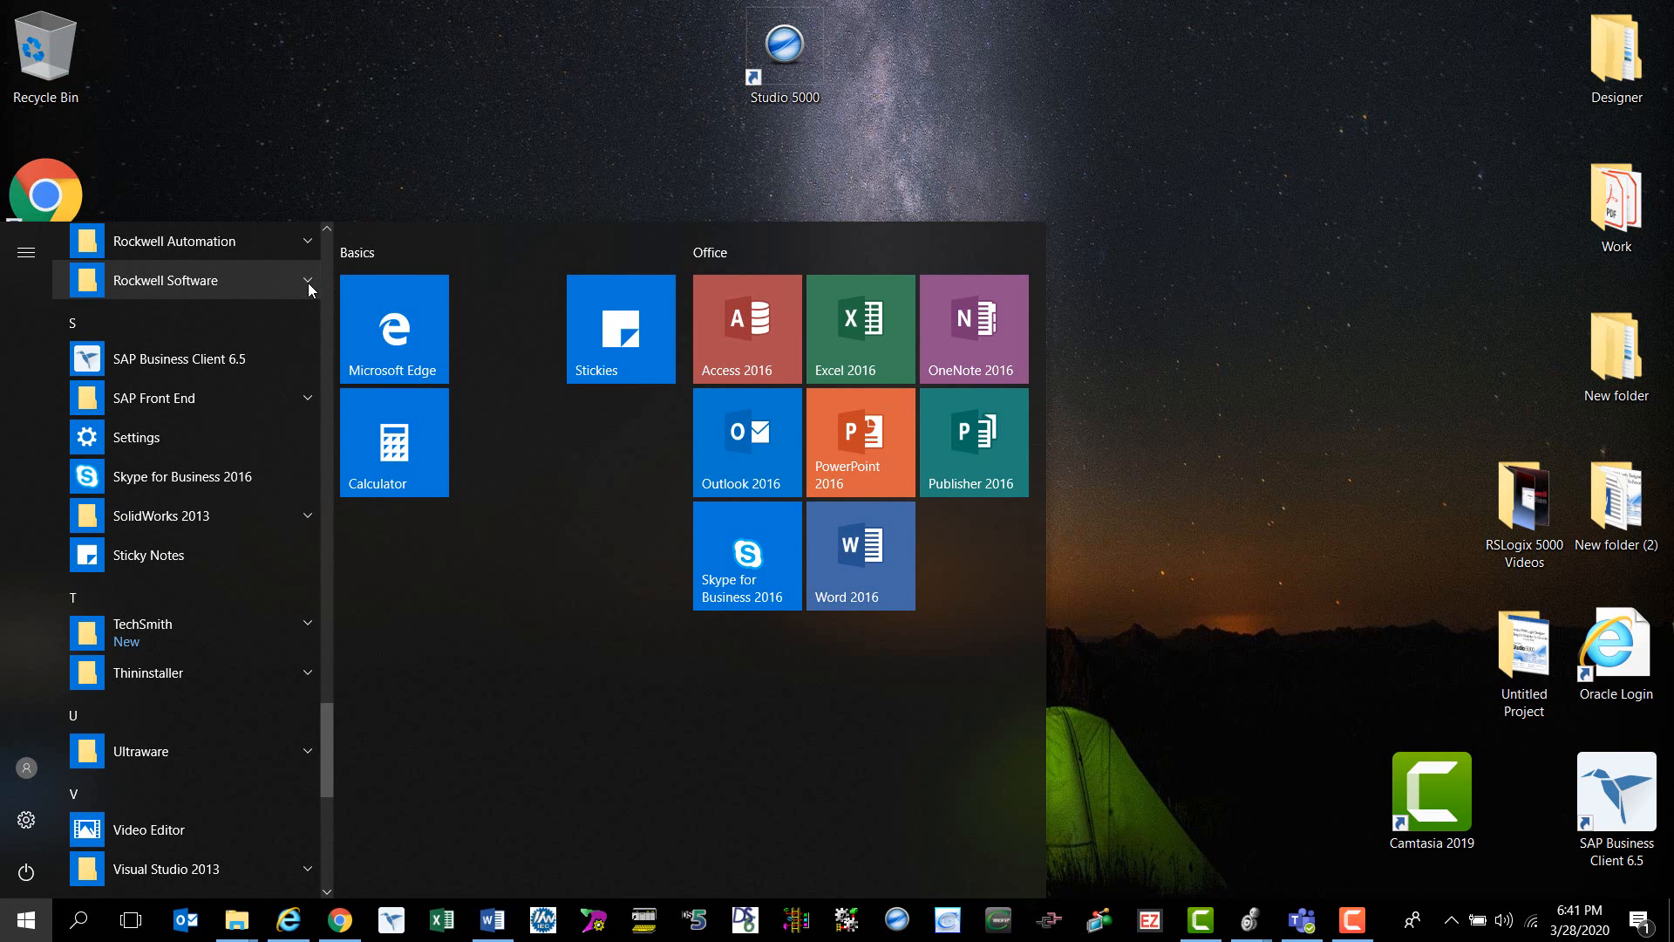
pyautogui.click(166, 279)
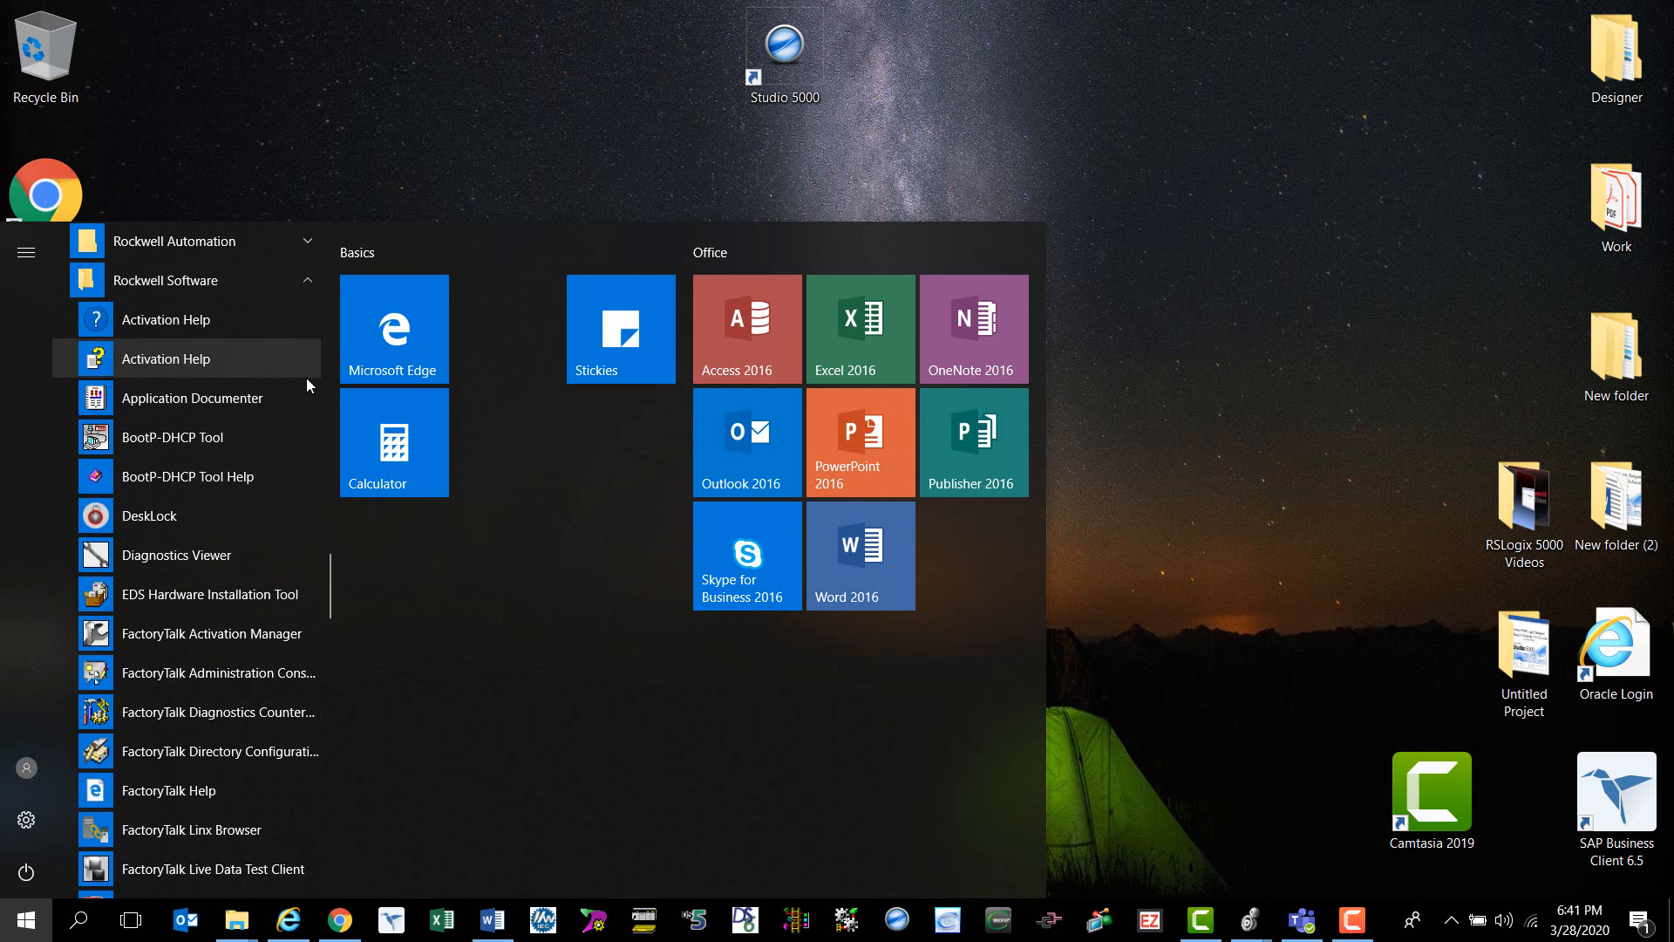
pyautogui.scroll(-3)
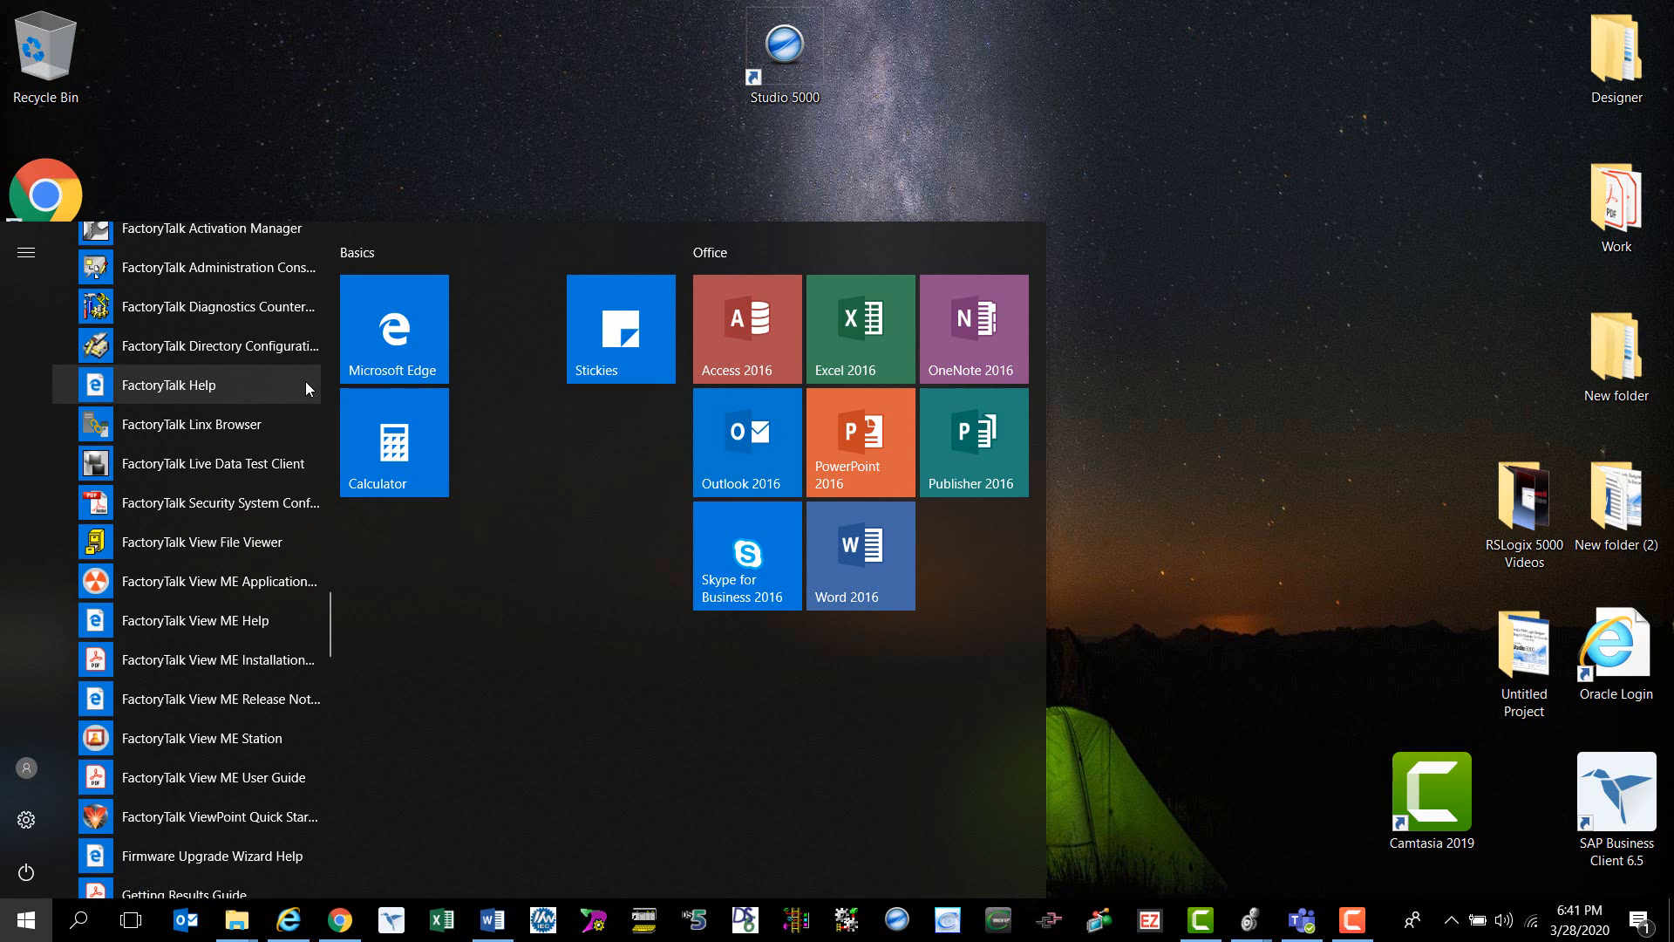
pyautogui.scroll(-3)
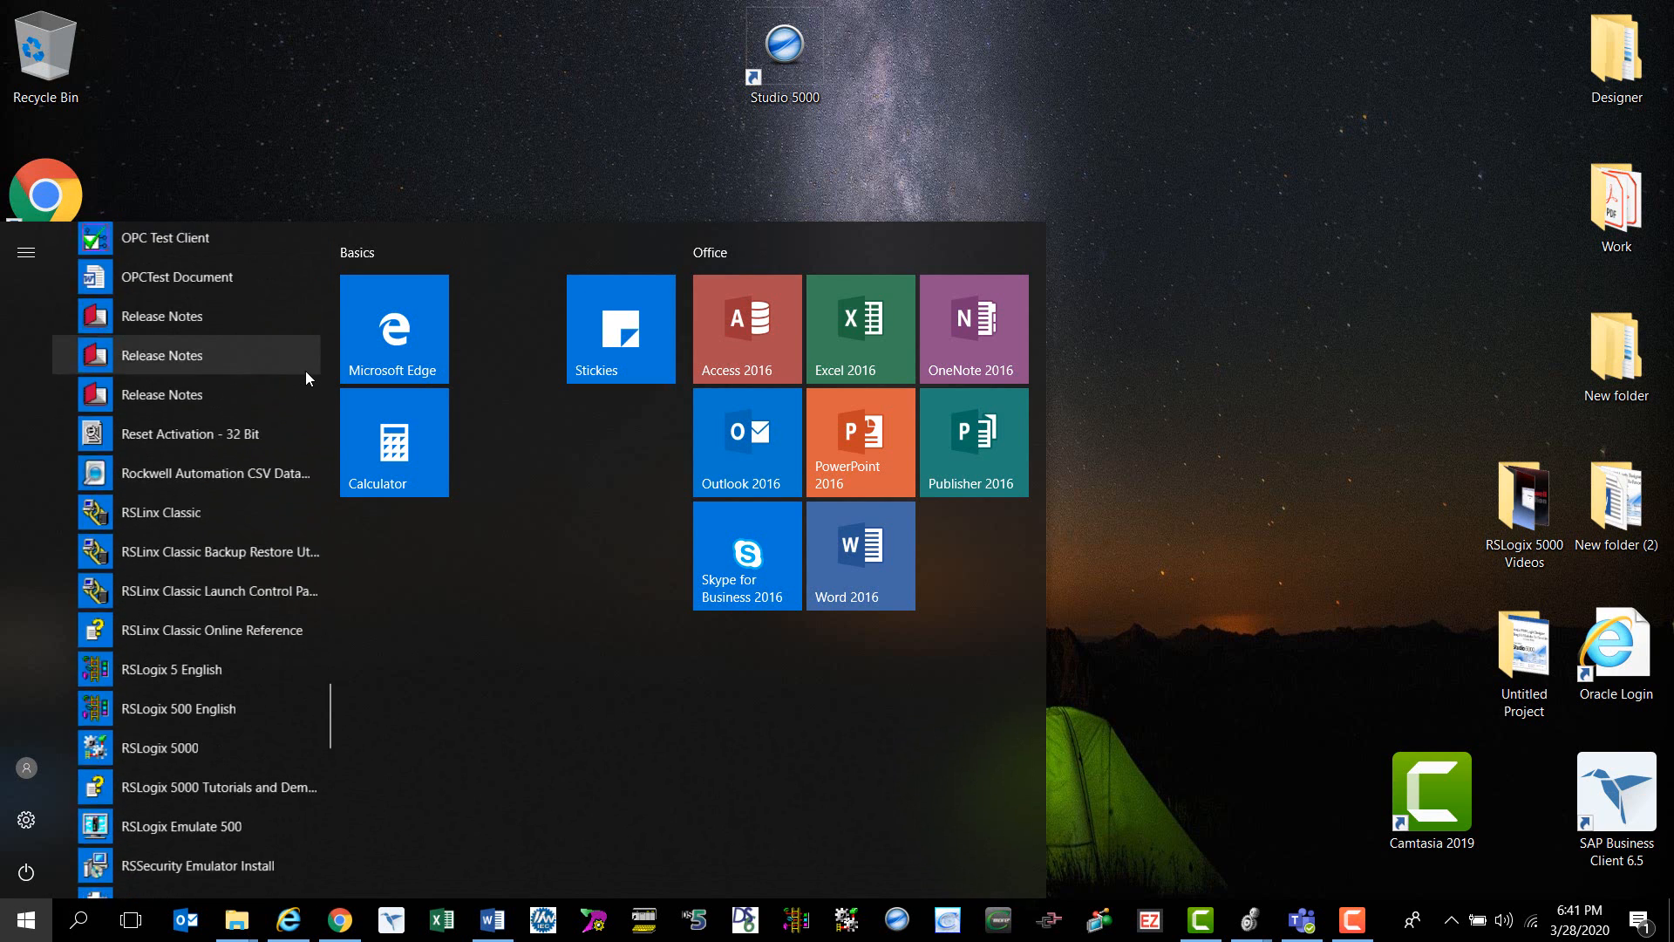
pyautogui.scroll(-3)
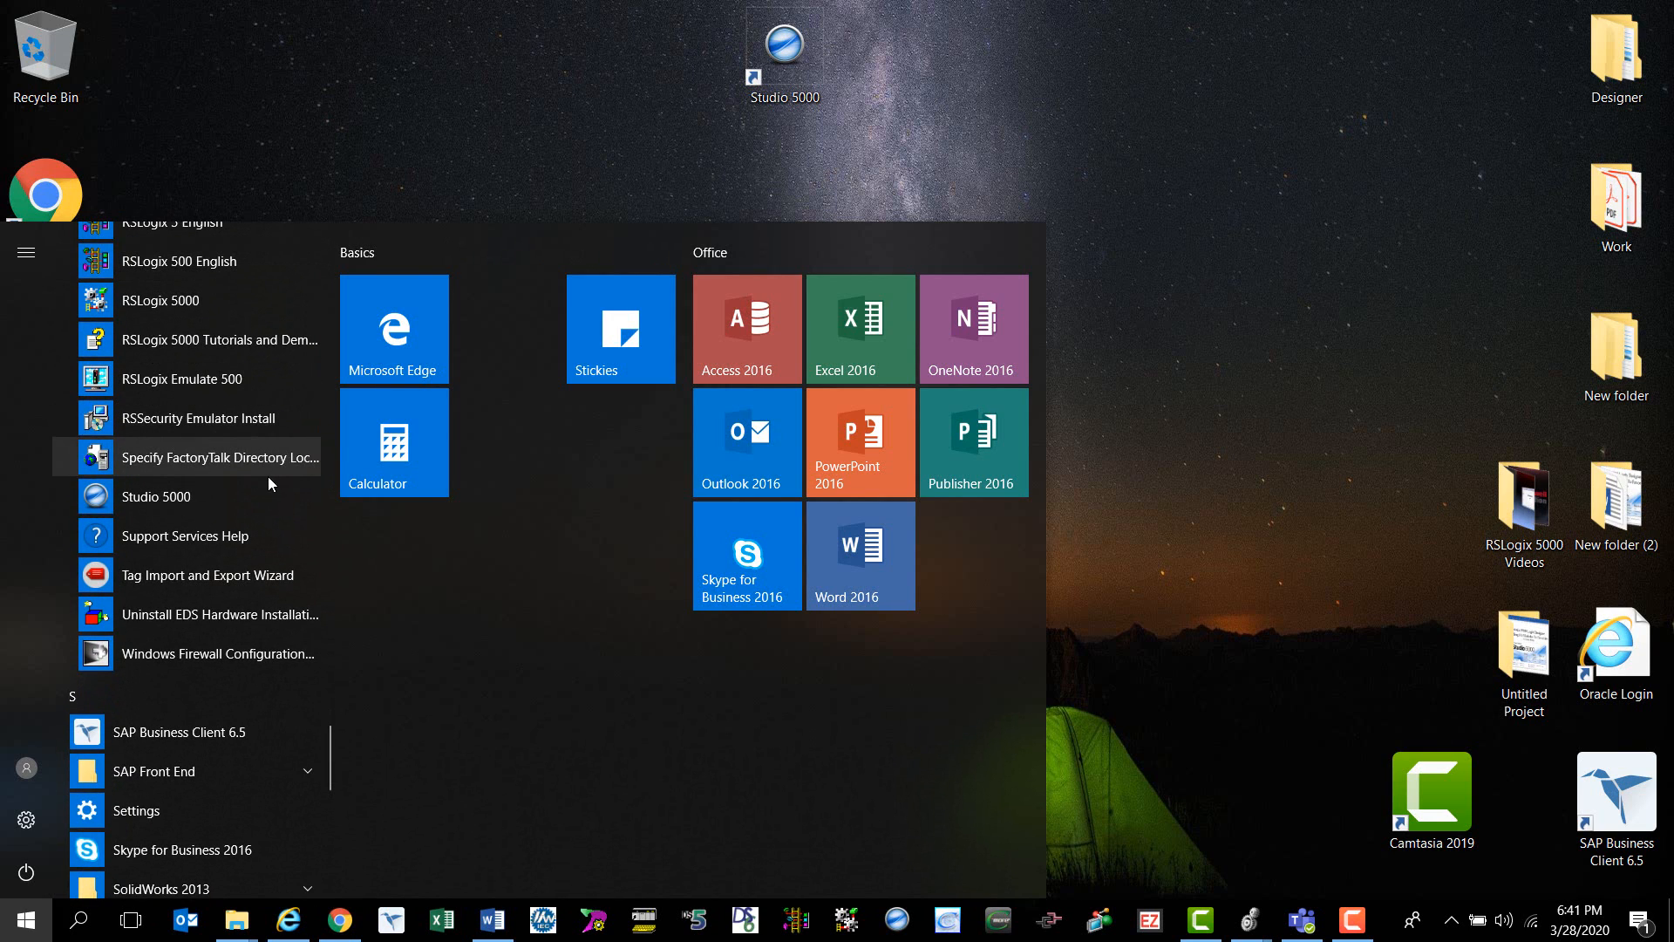
pyautogui.moveTo(244, 497)
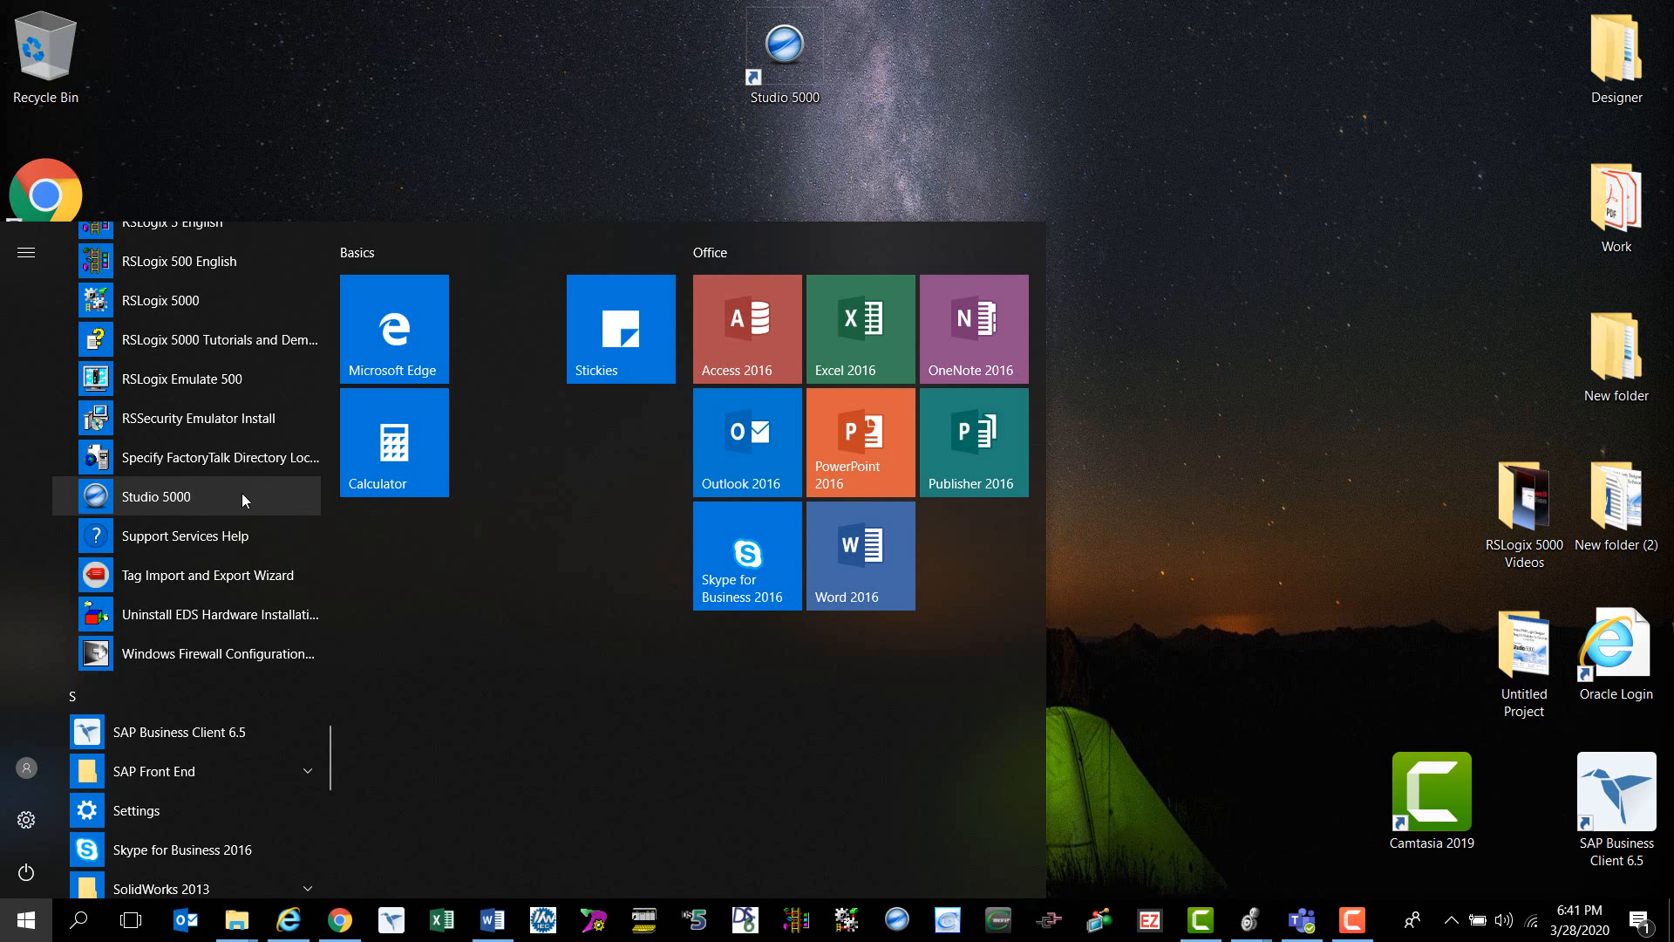
pyautogui.click(155, 495)
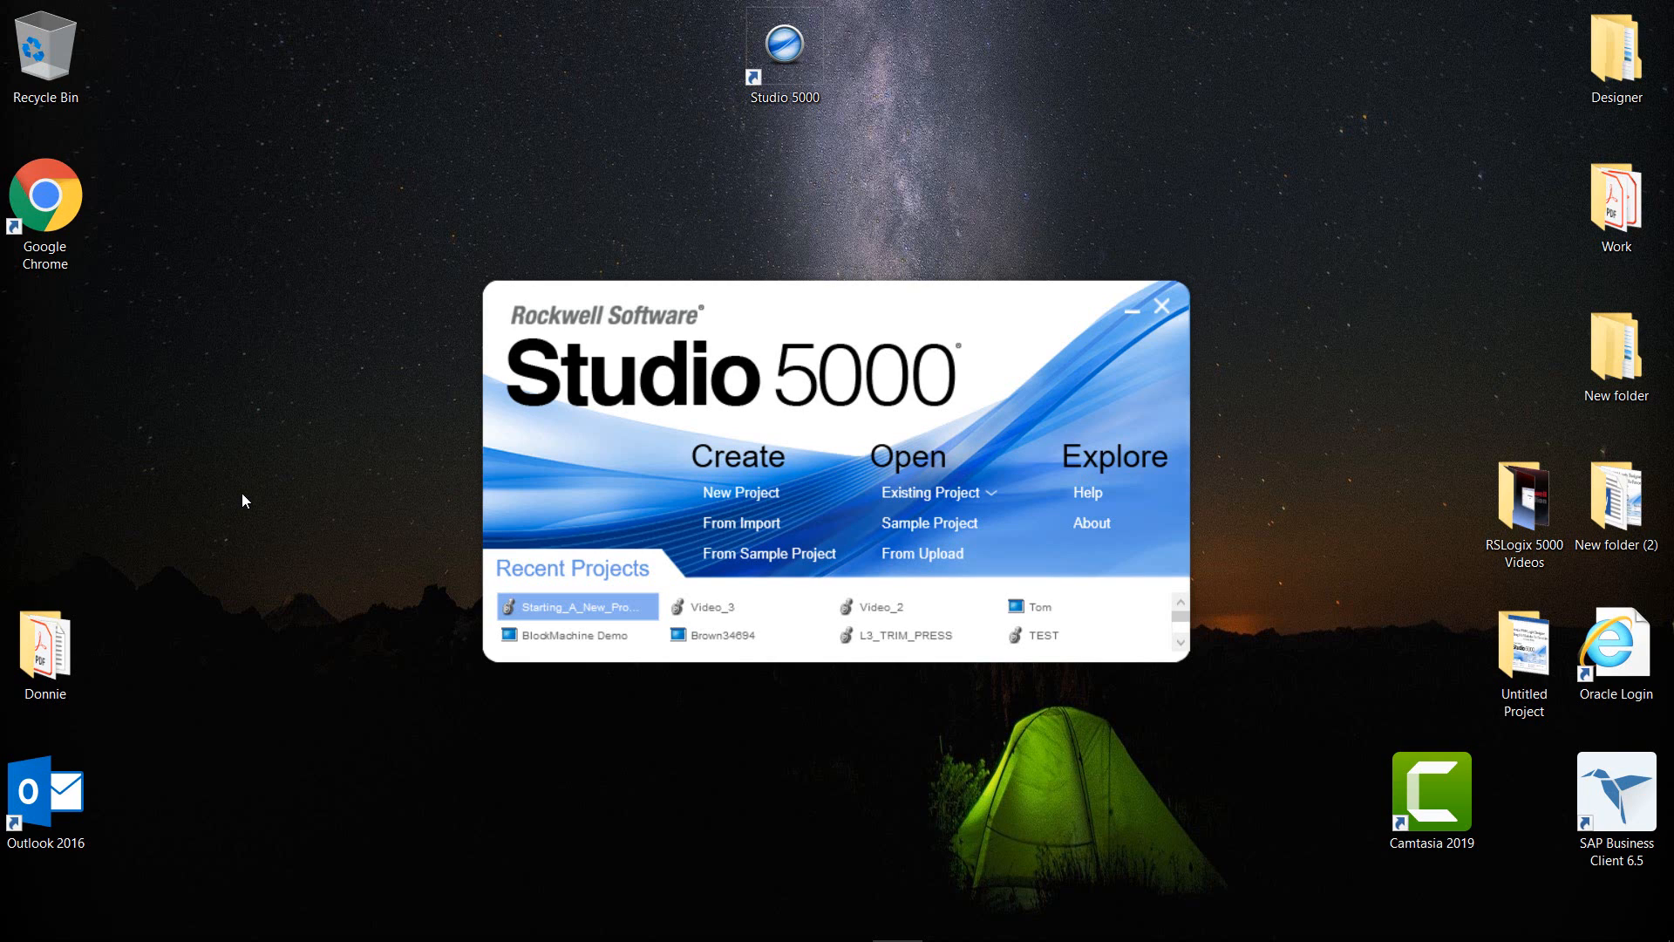
pyautogui.moveTo(712, 484)
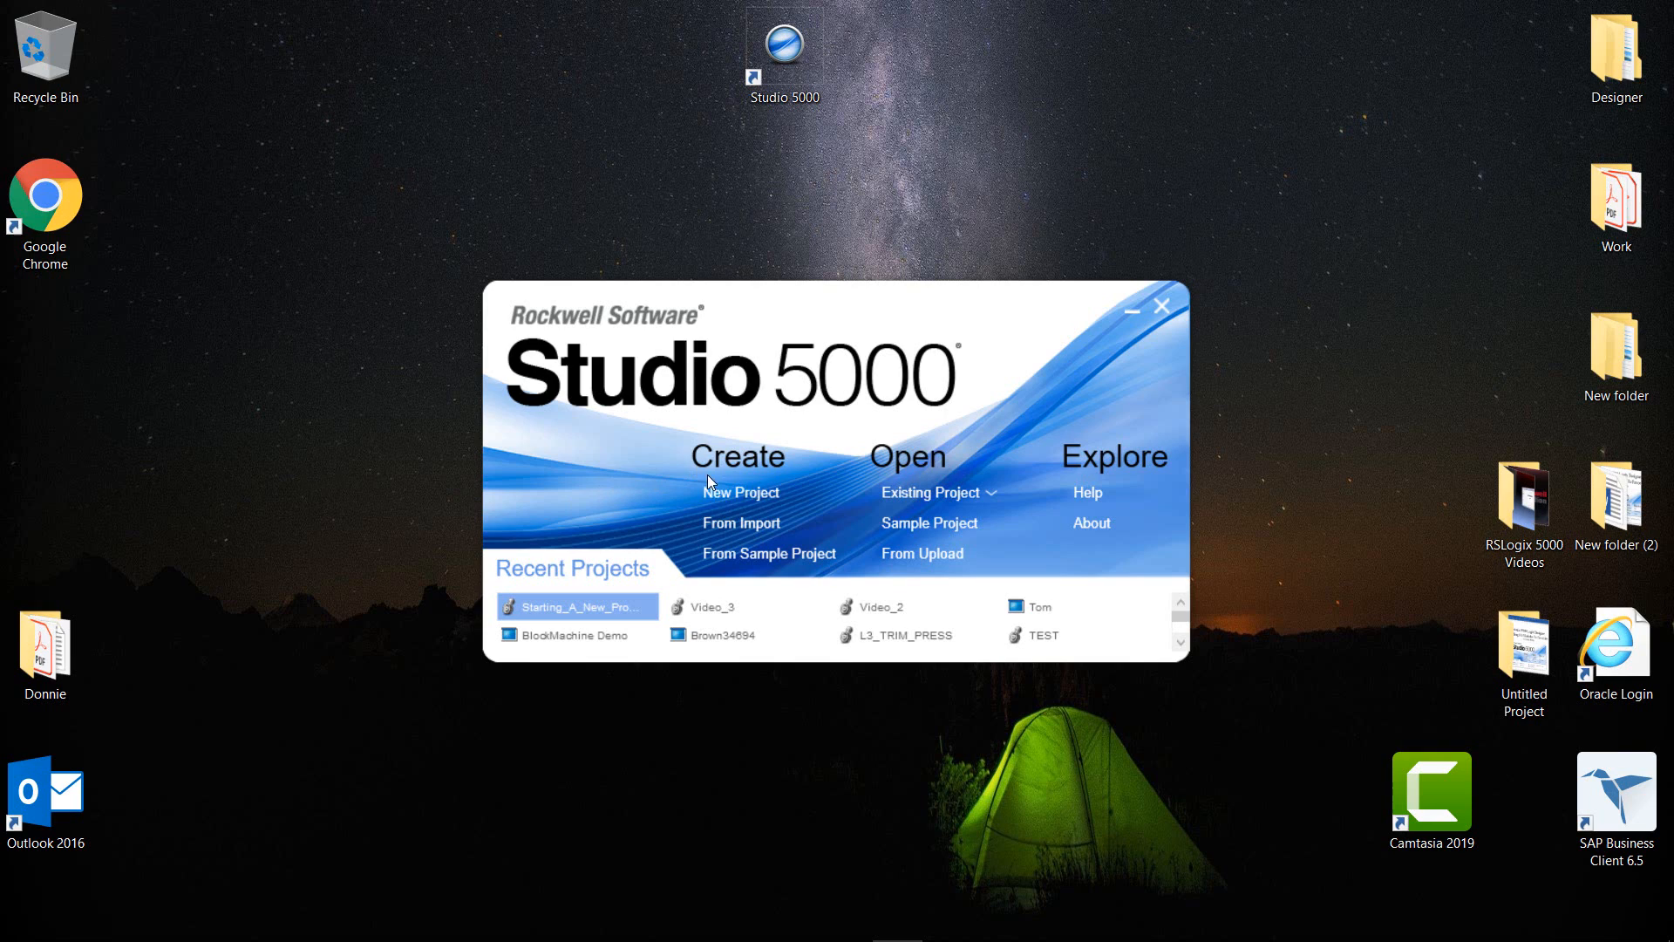
pyautogui.moveTo(740, 491)
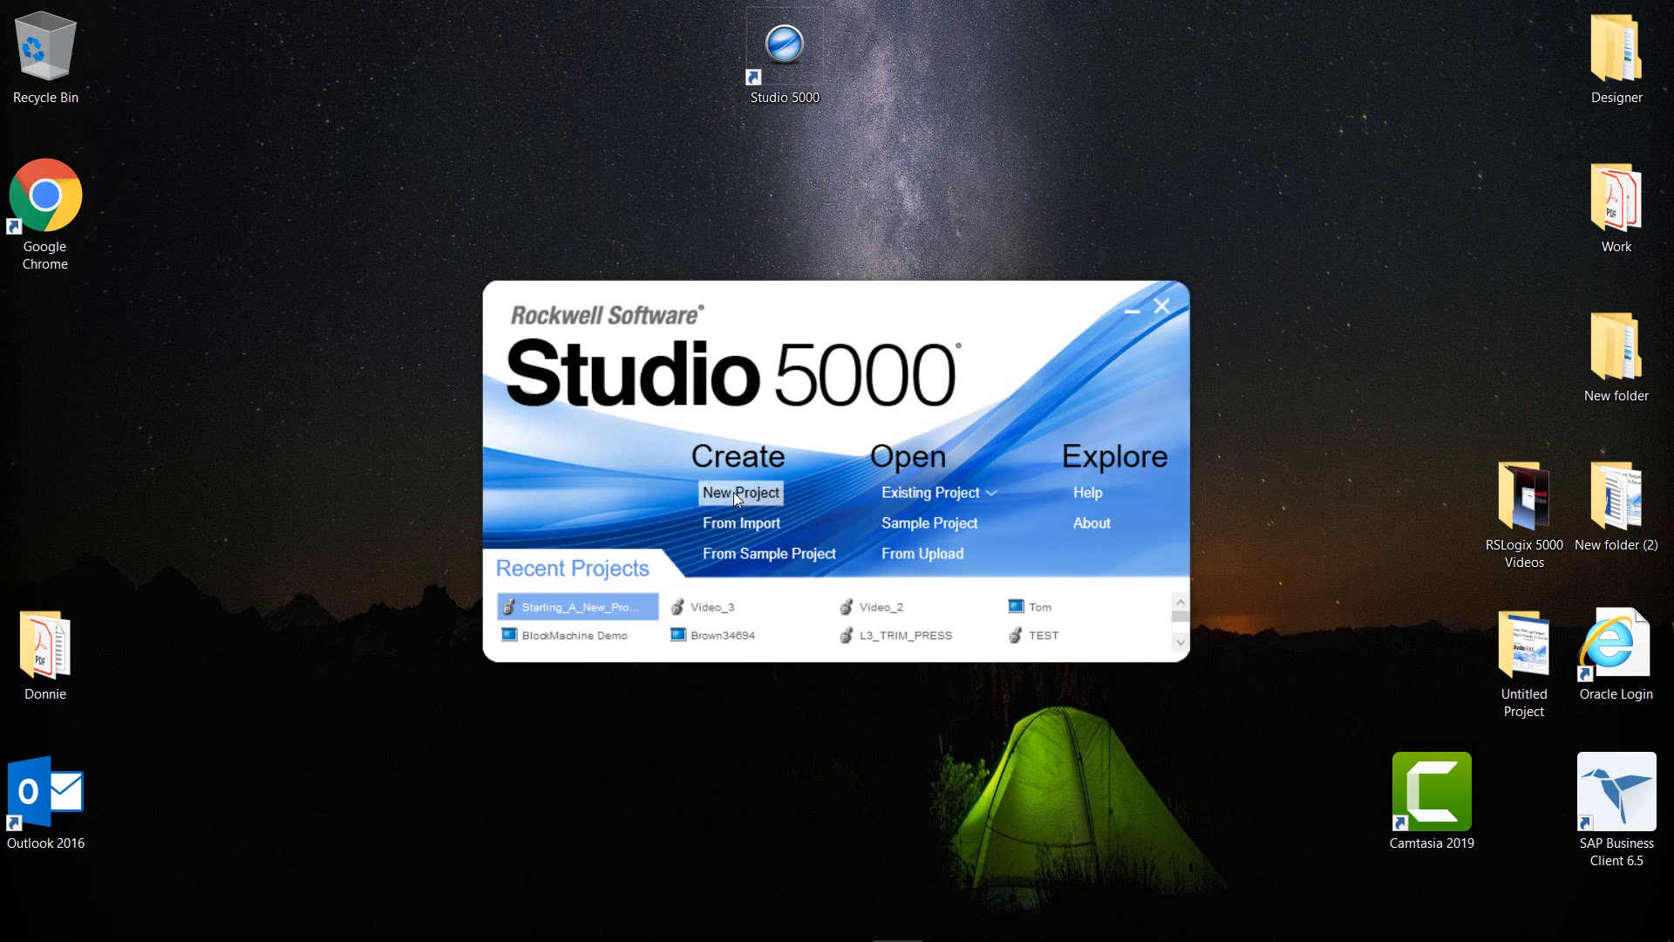
pyautogui.moveTo(741, 521)
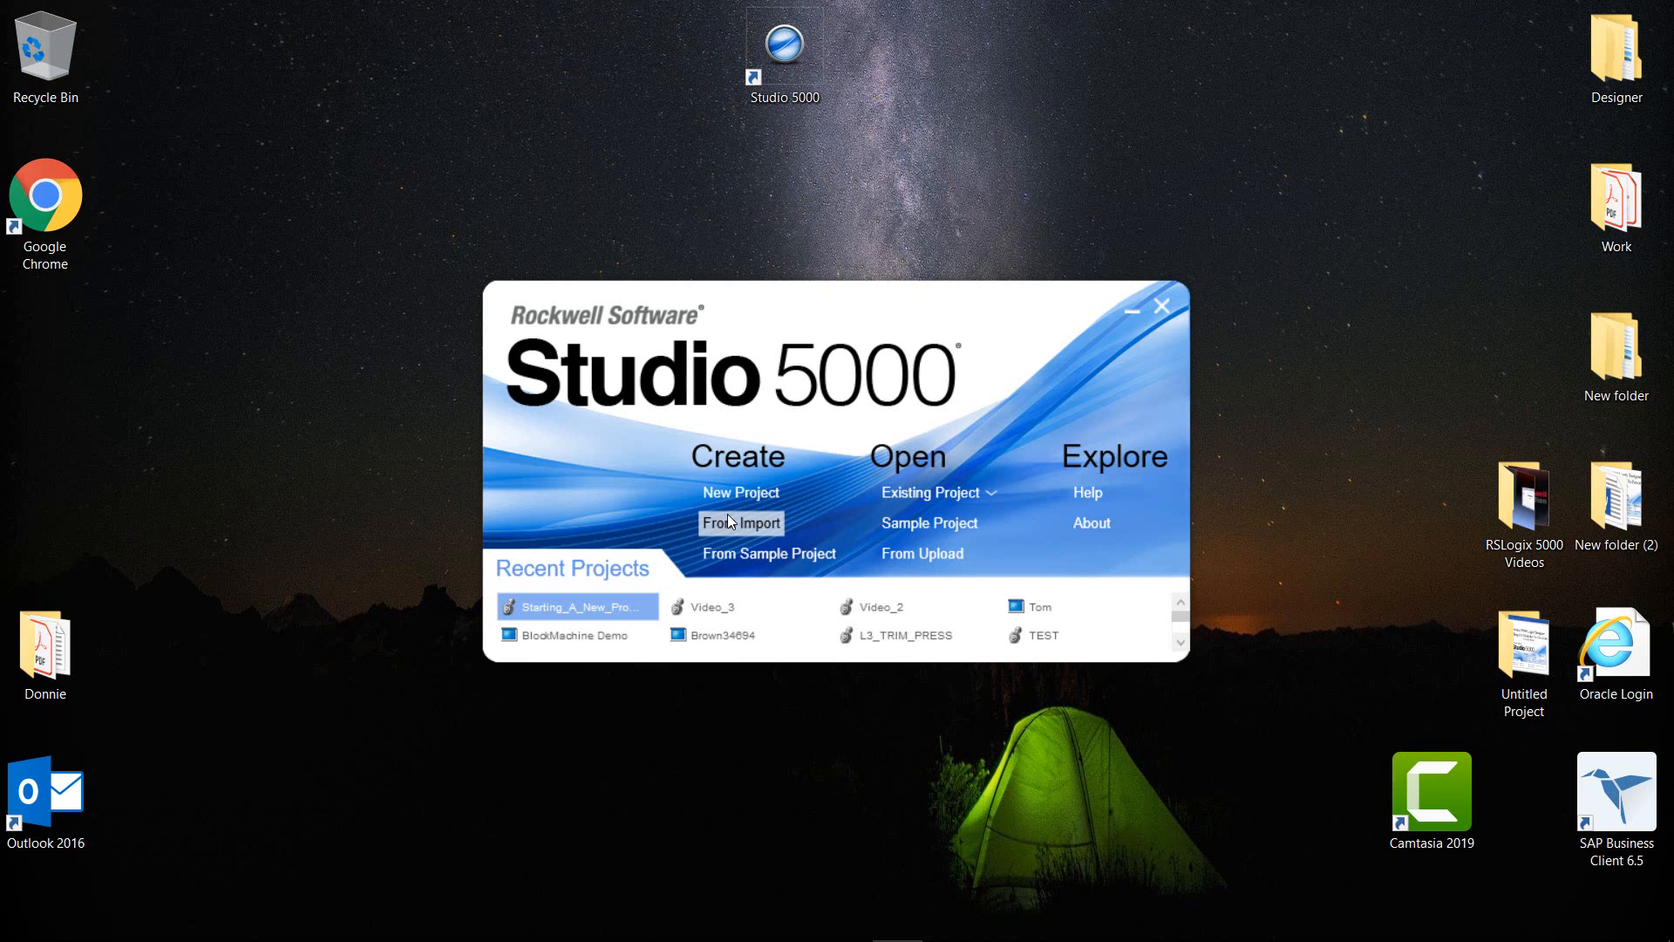
pyautogui.moveTo(769, 553)
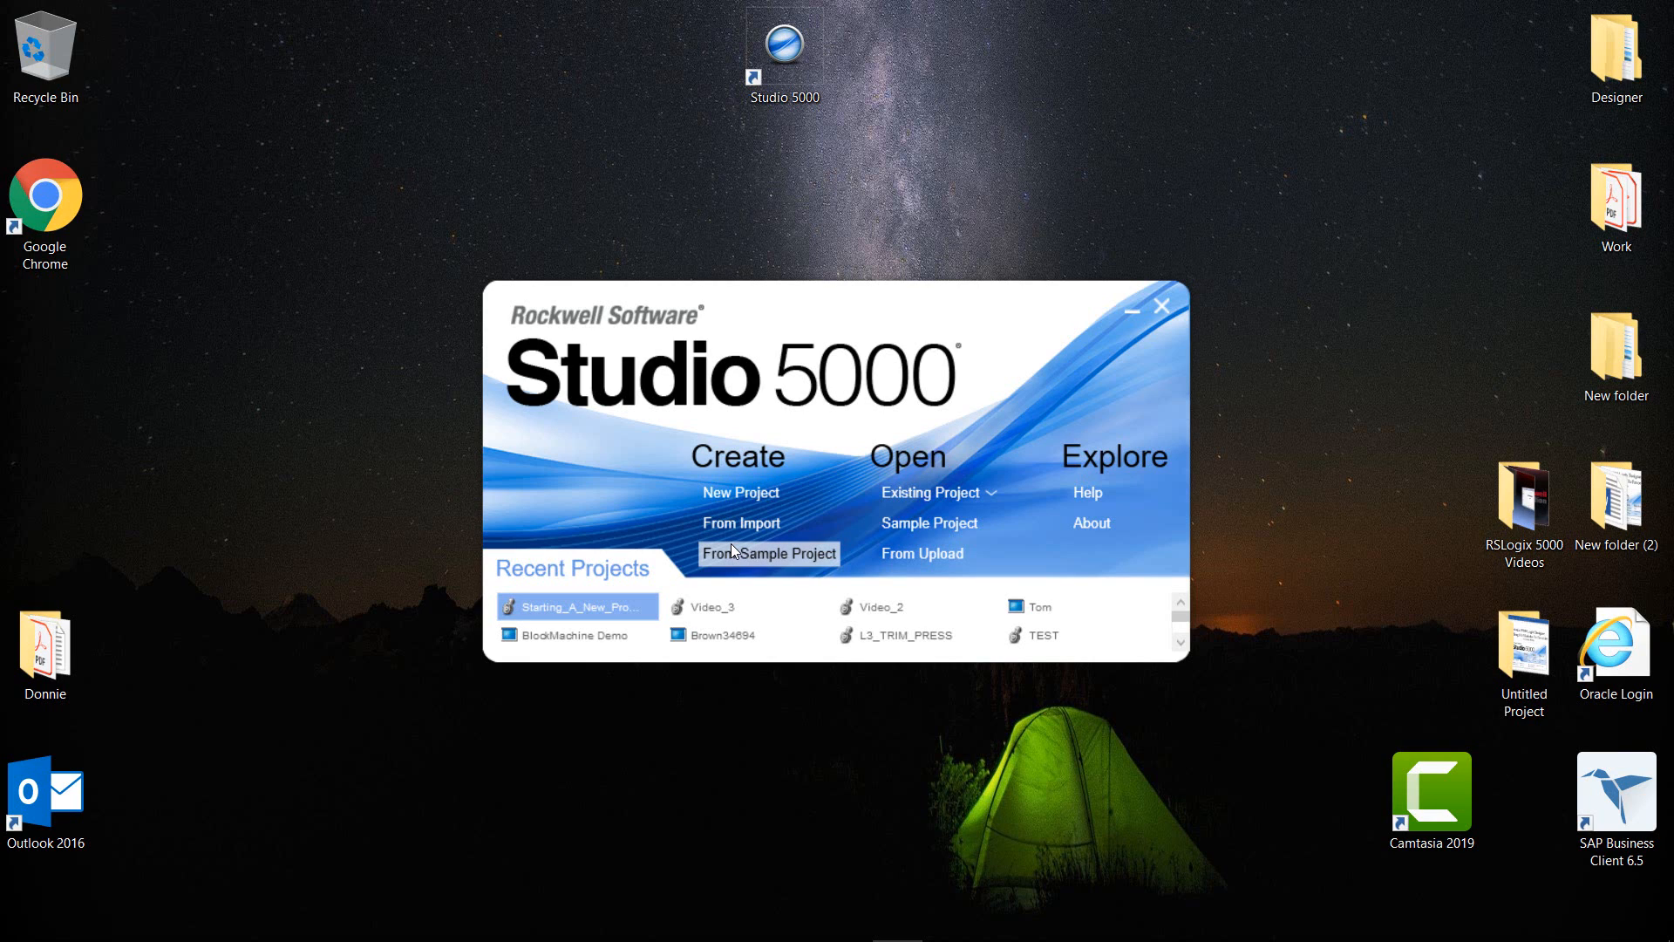
pyautogui.moveTo(741, 522)
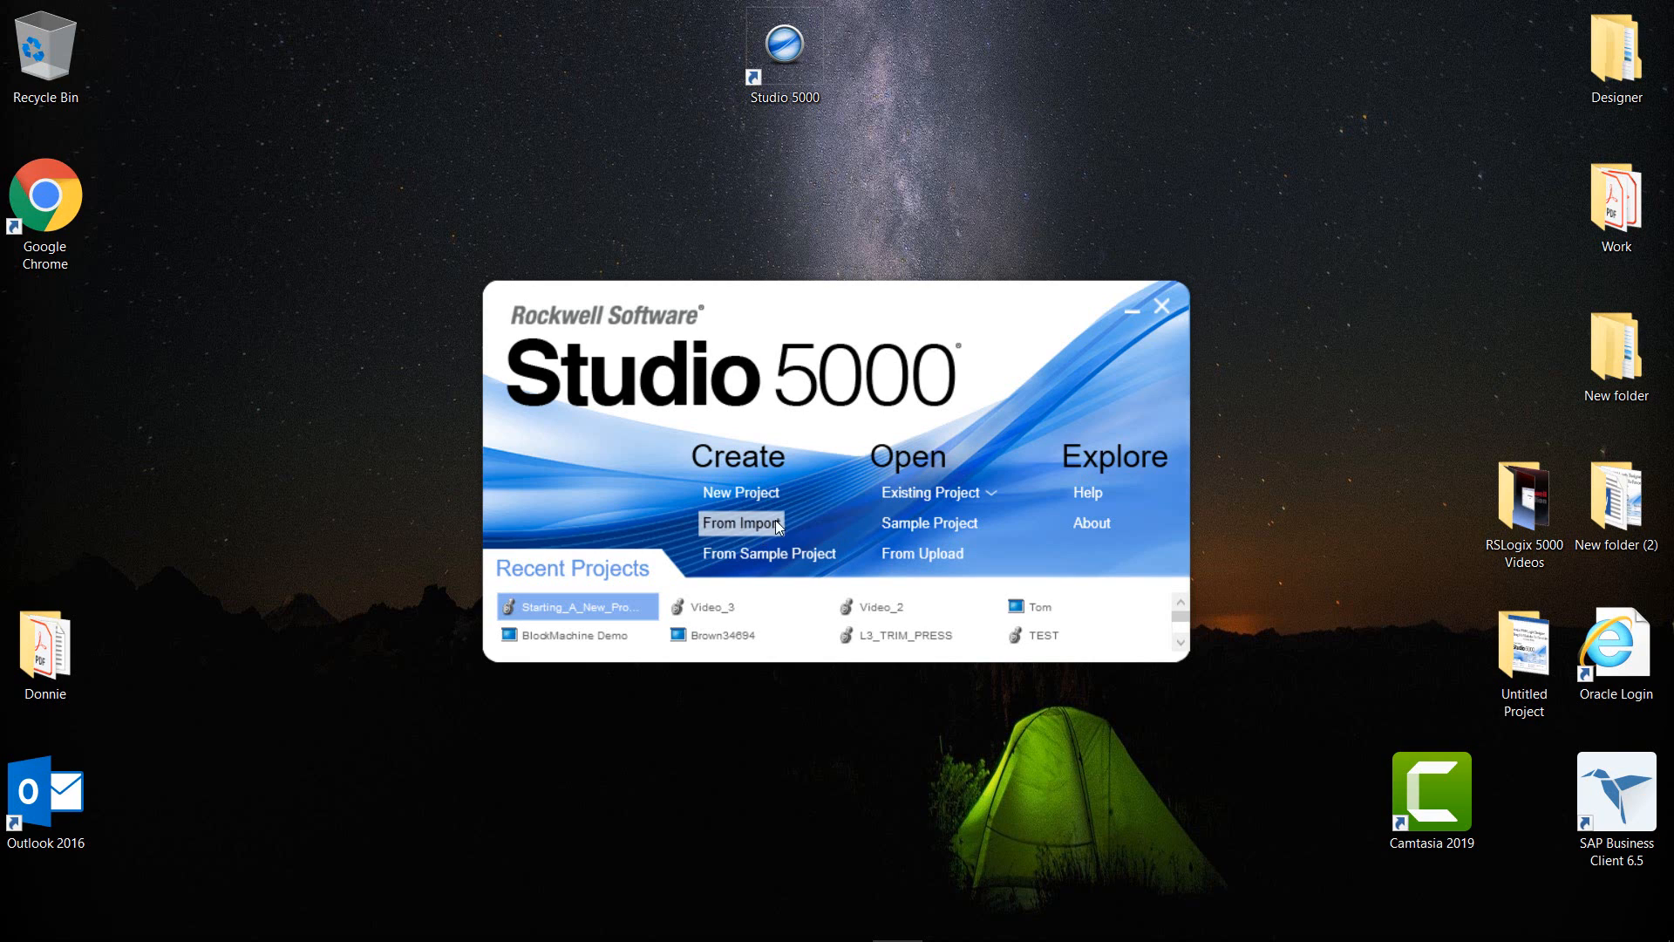
pyautogui.moveTo(910, 468)
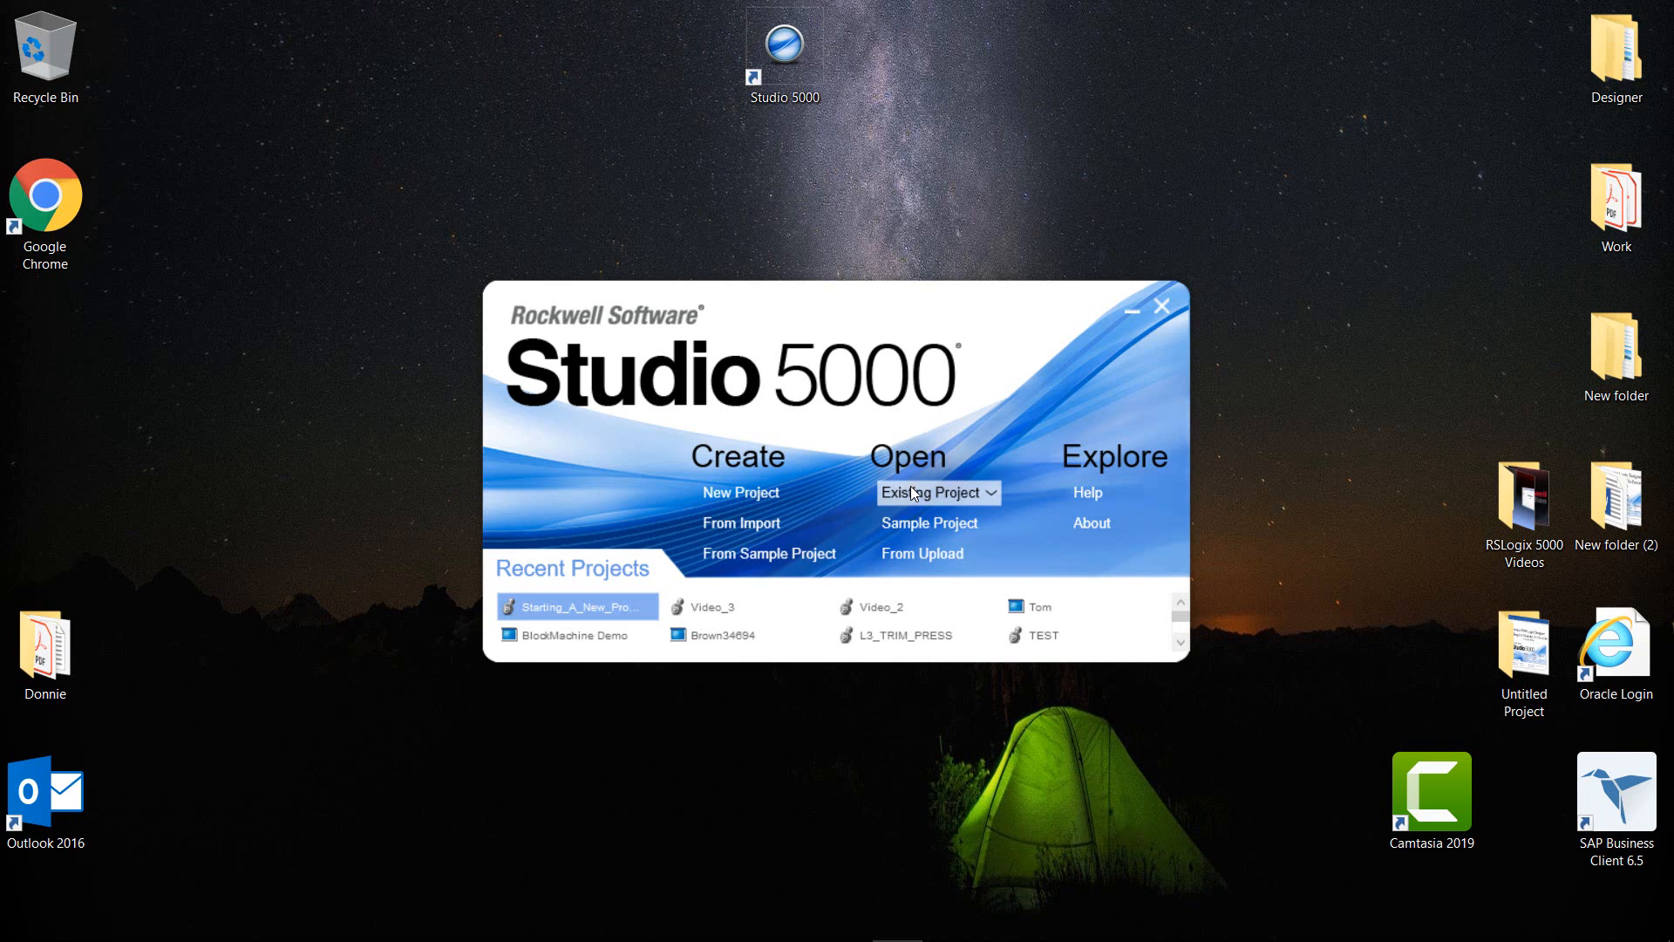
pyautogui.moveTo(928, 523)
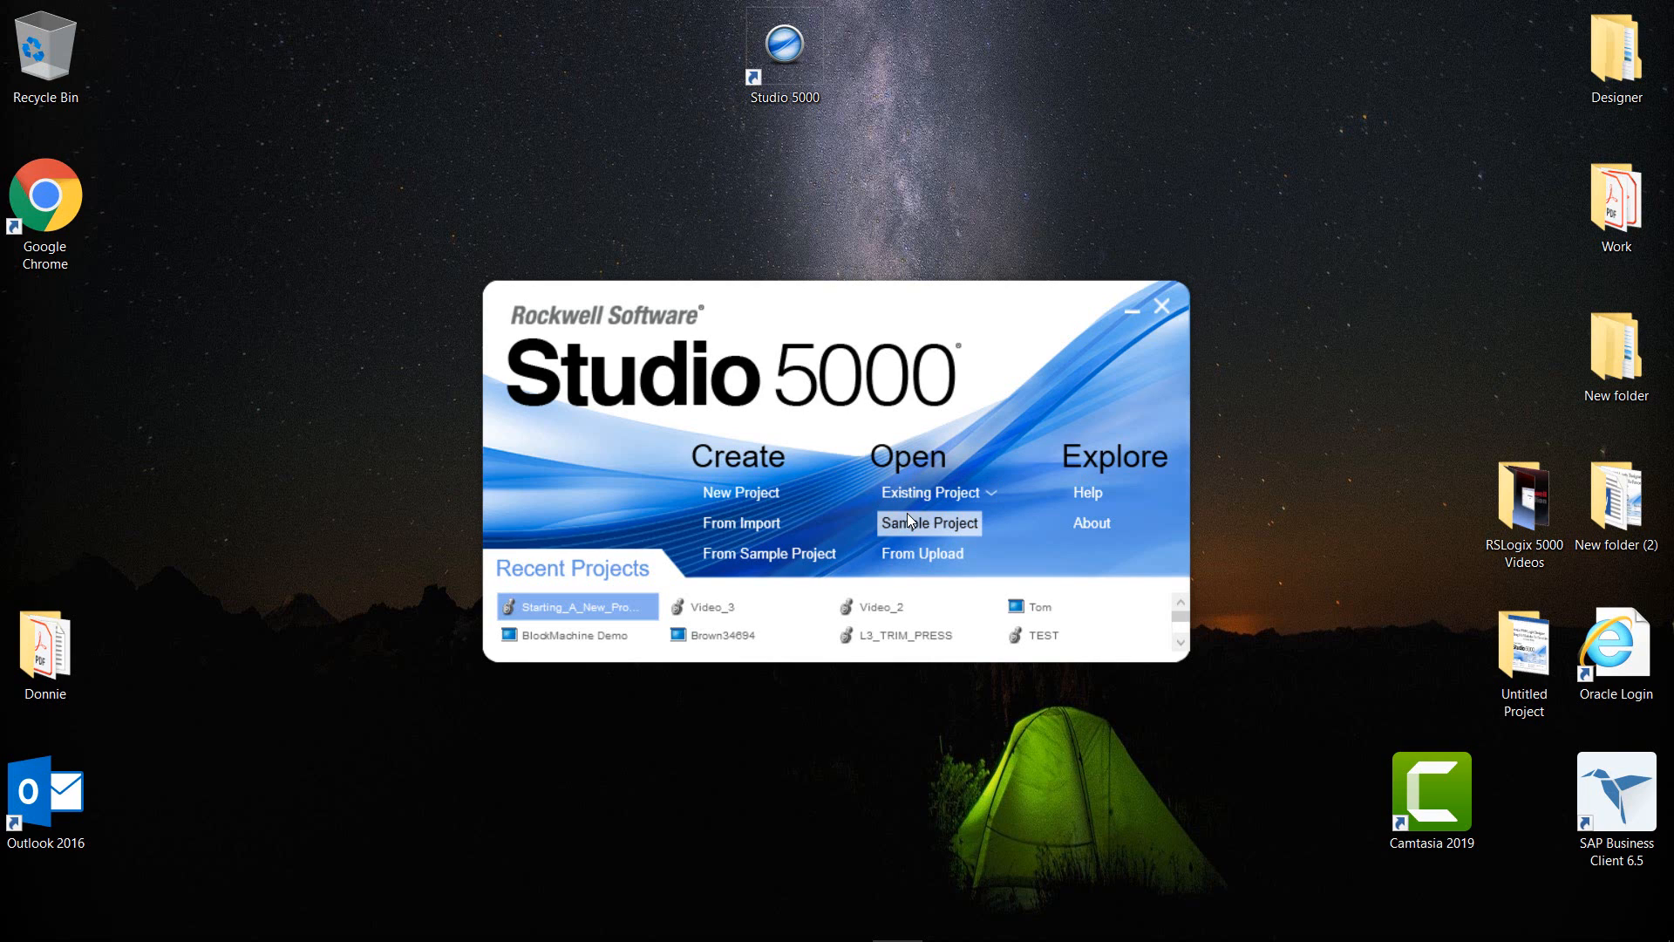
pyautogui.moveTo(921, 553)
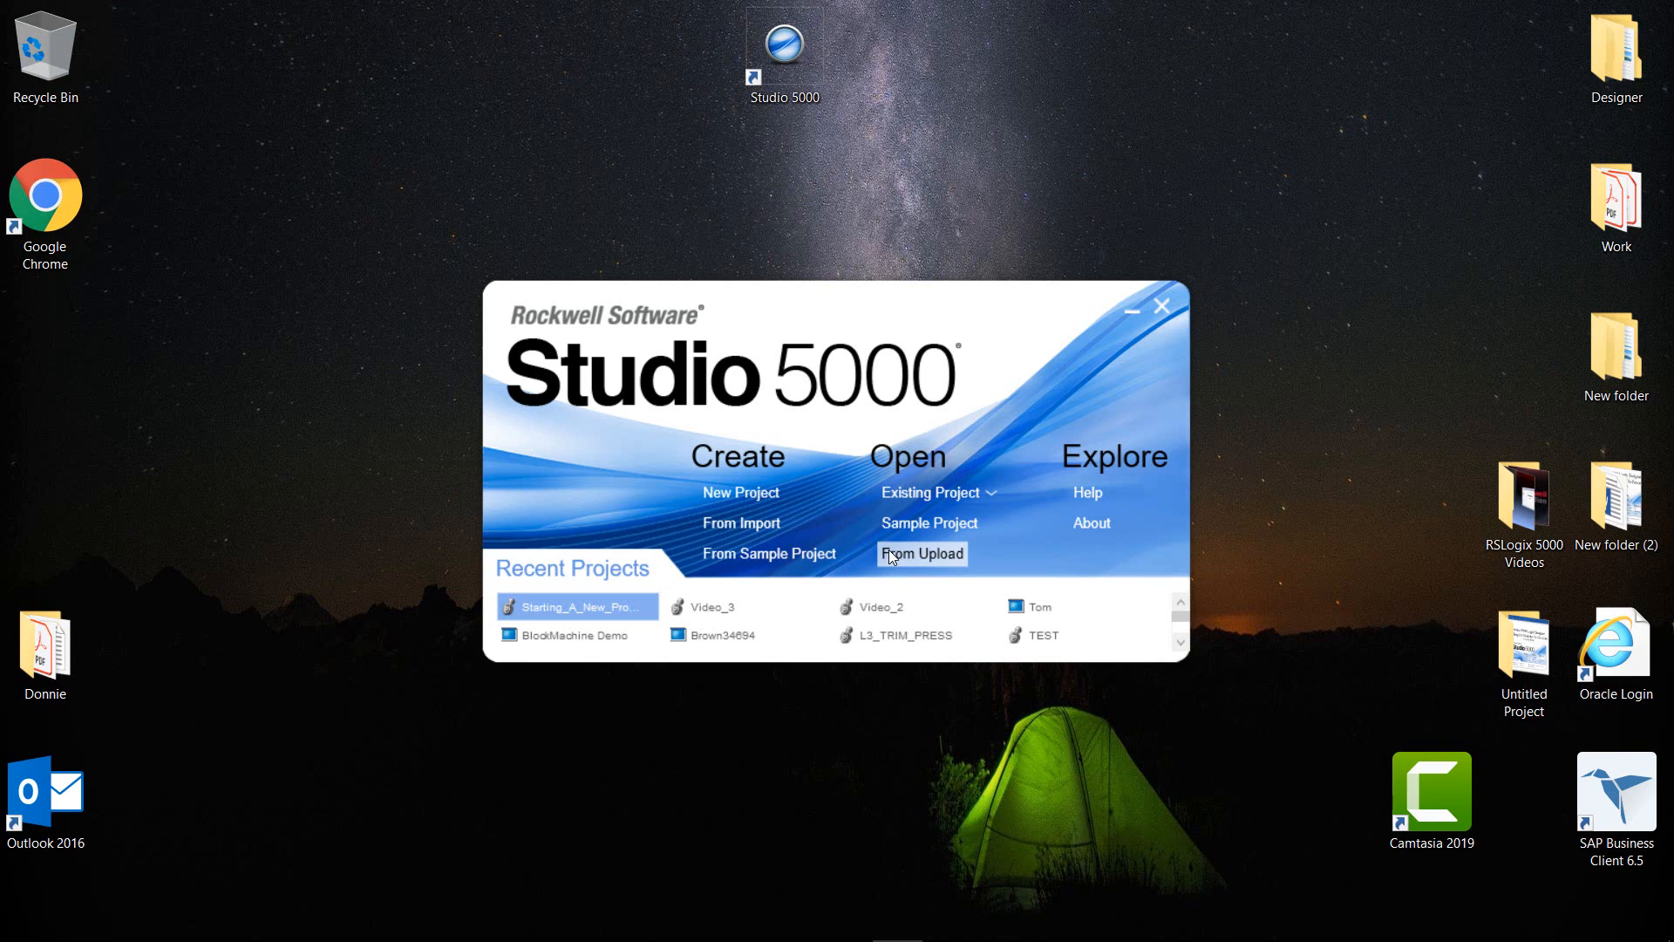
pyautogui.moveTo(928, 521)
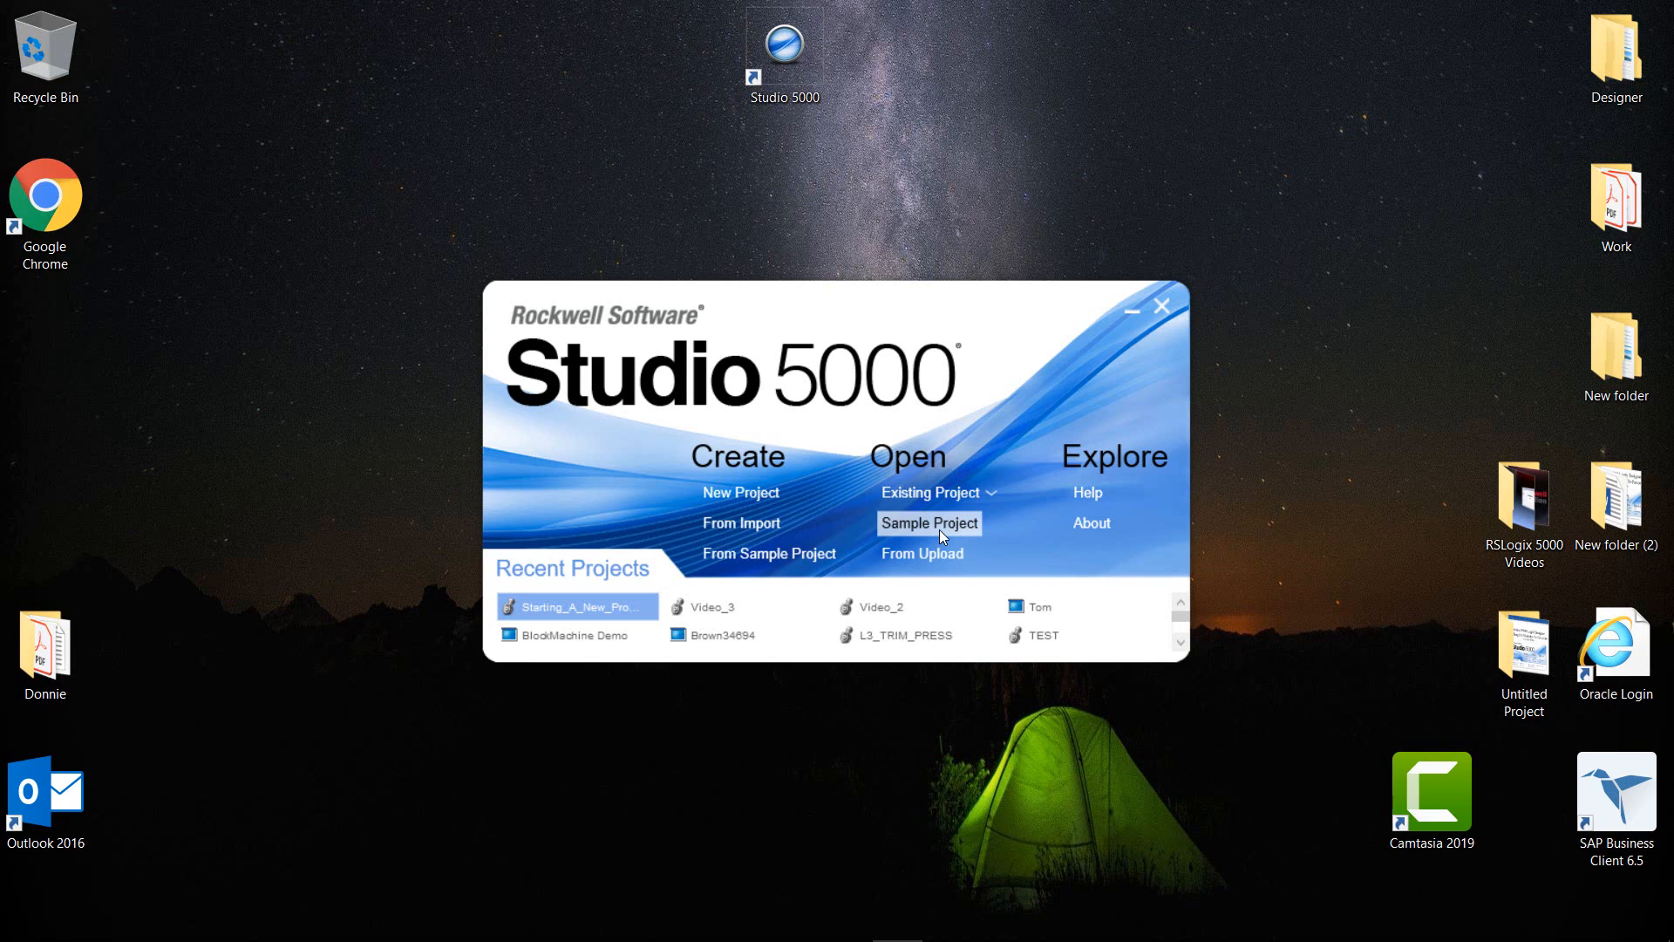
pyautogui.moveTo(617, 582)
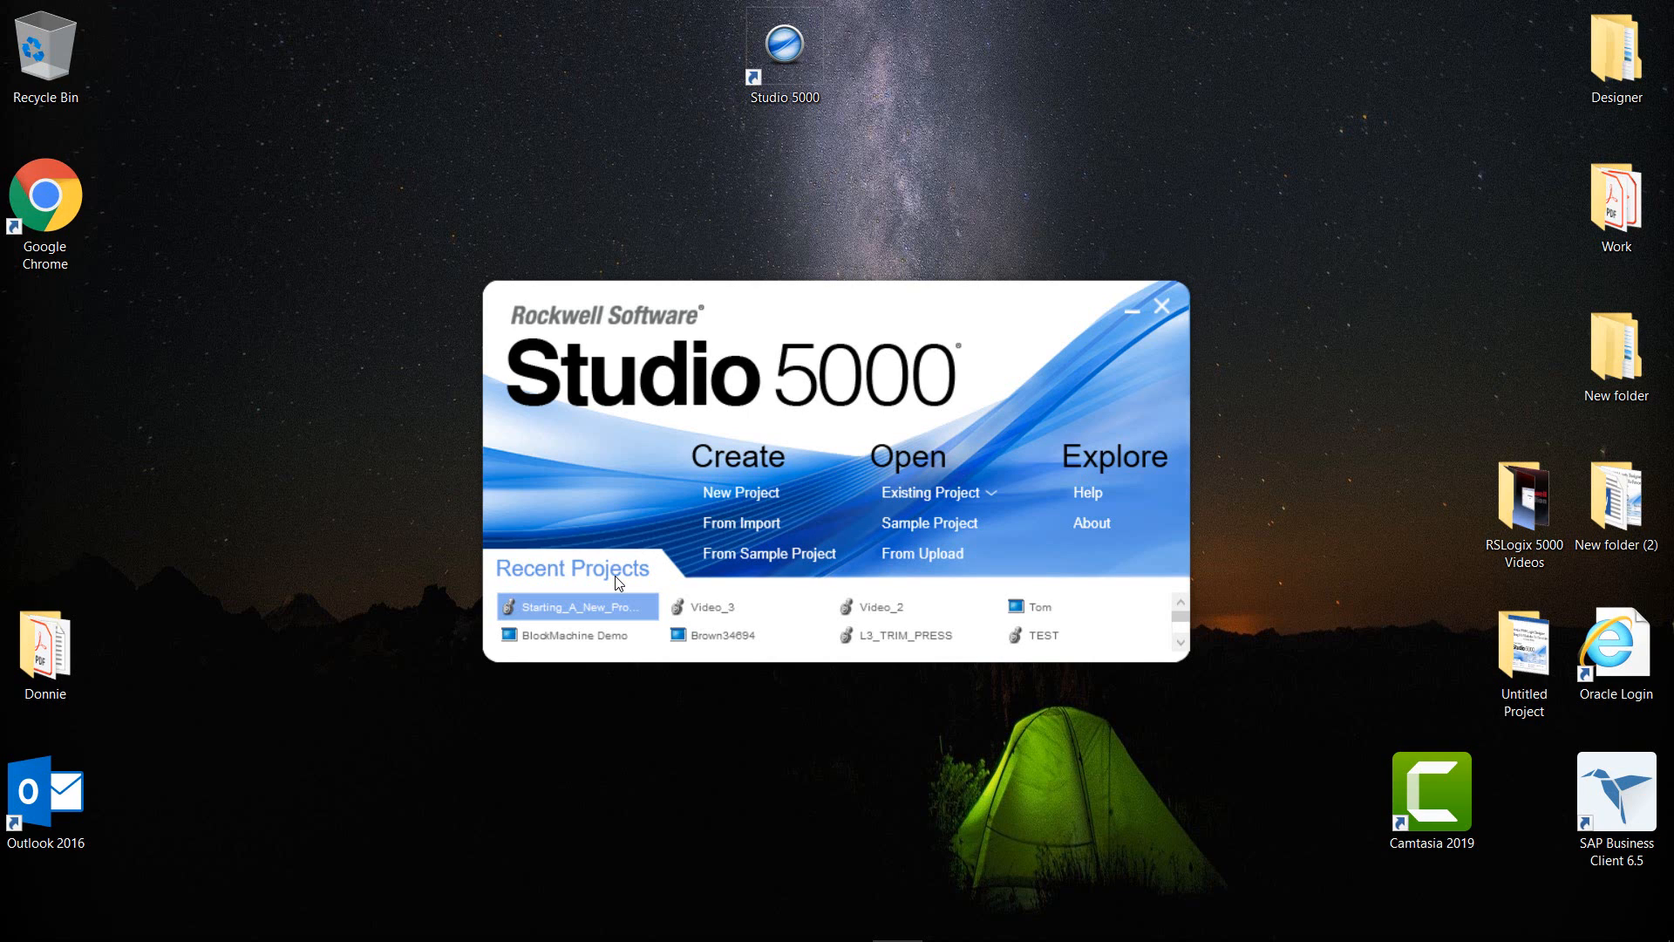
pyautogui.moveTo(739, 492)
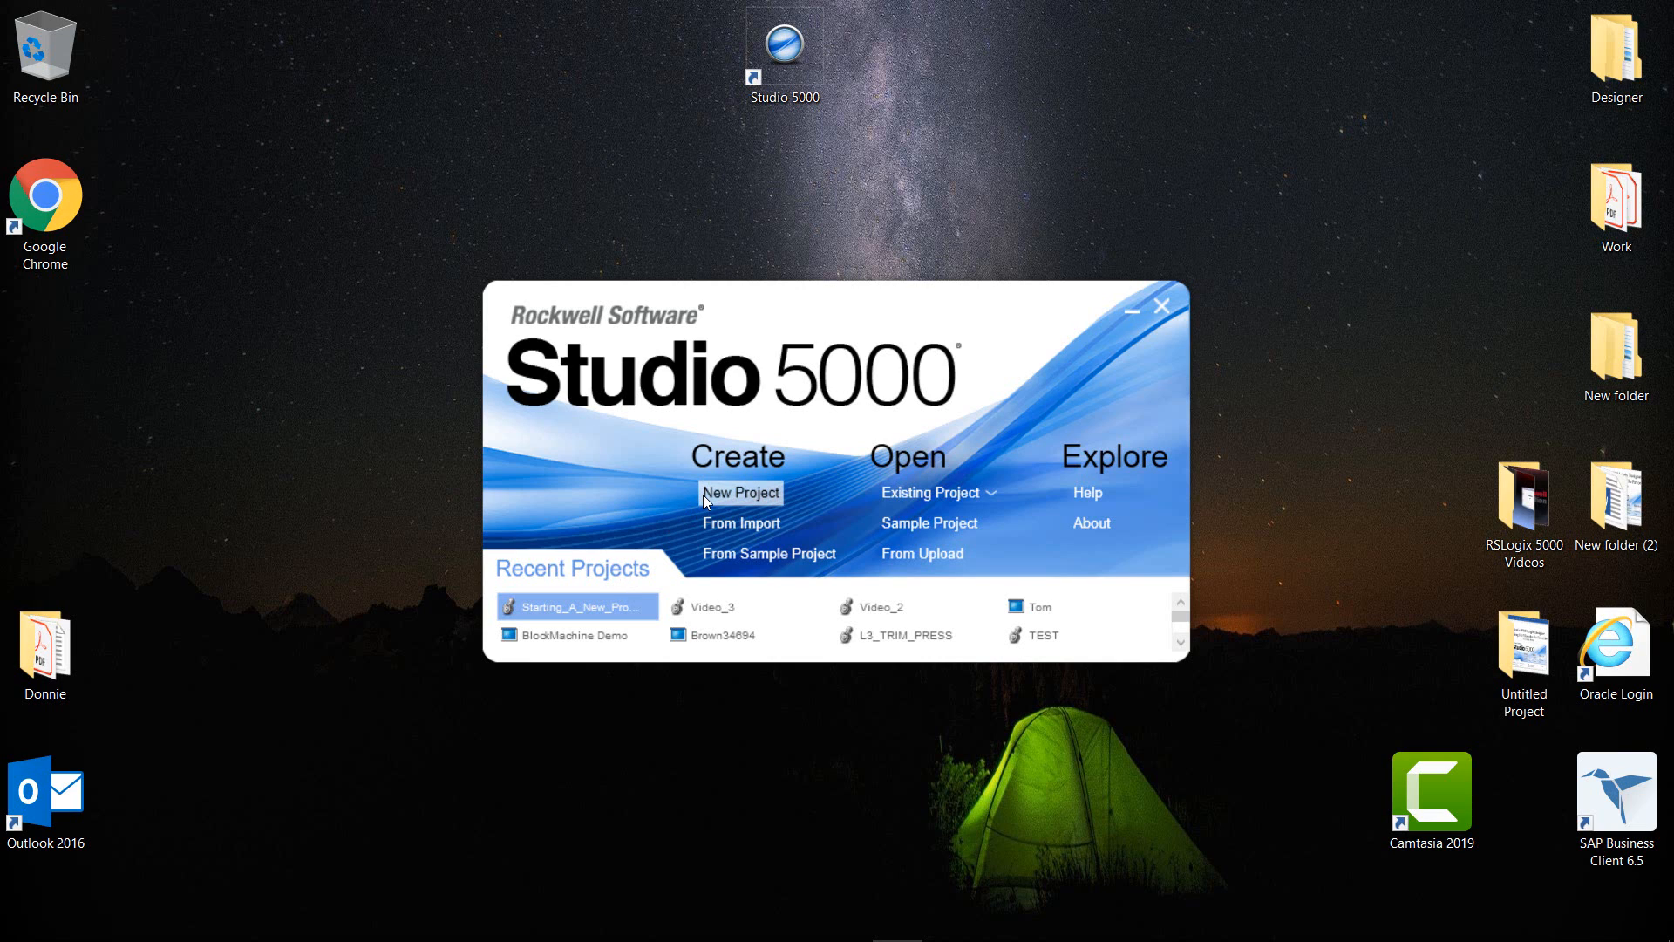
# - Begin a new project, glance at FactoryTalk View project types and return to Logix types
pyautogui.click(739, 491)
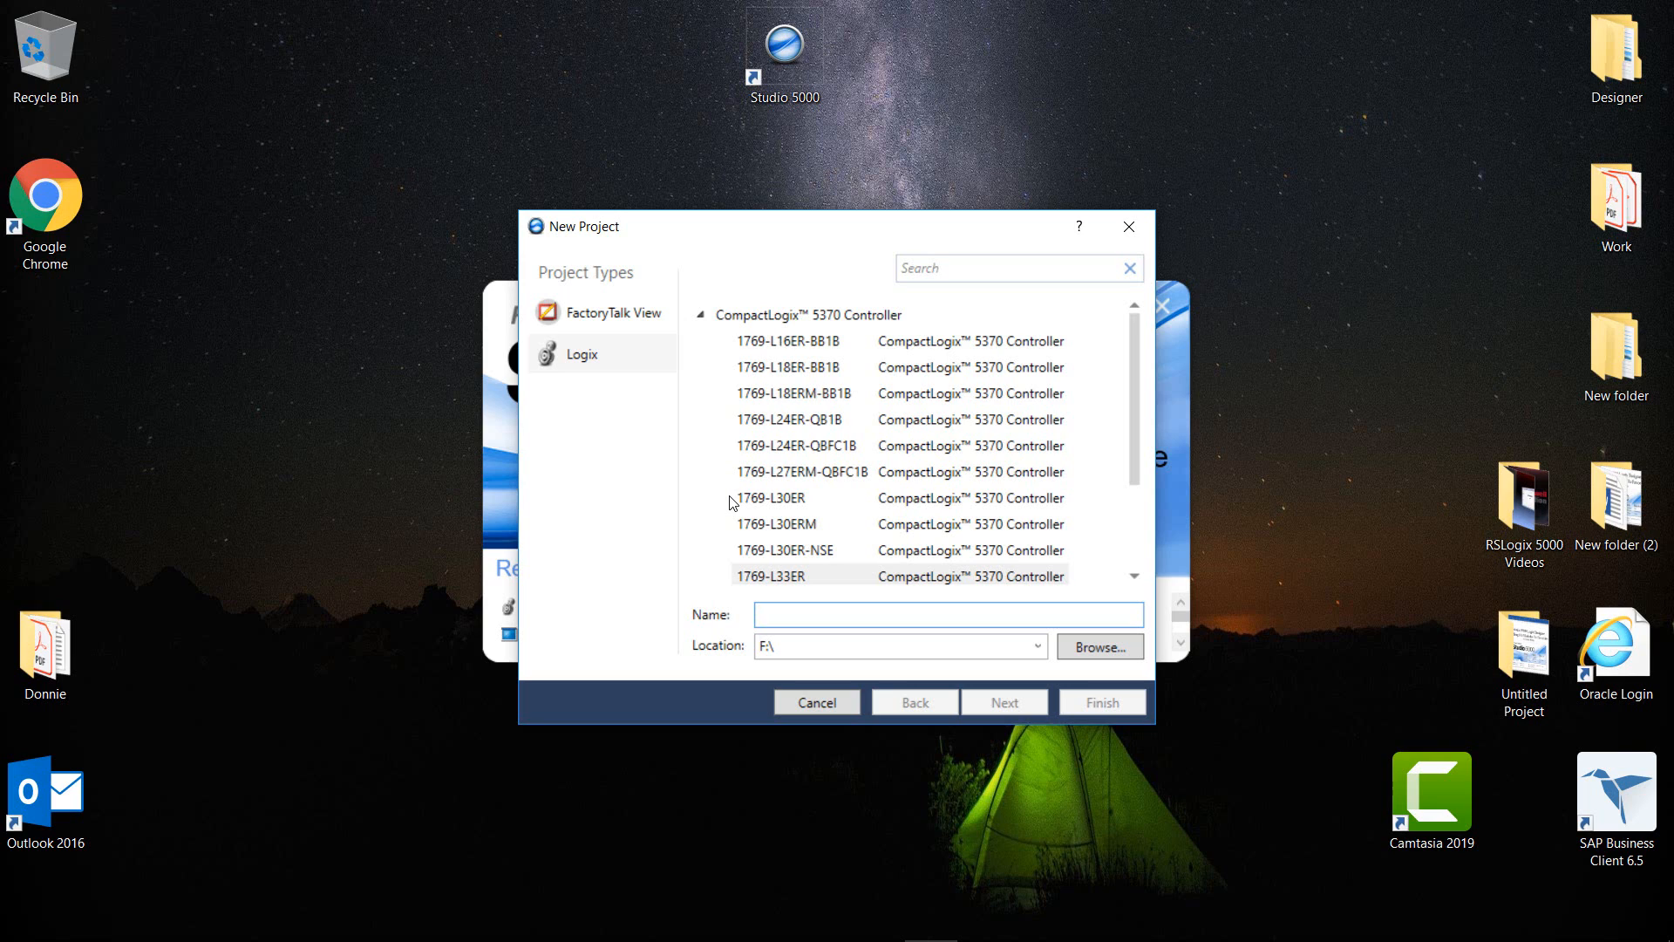
pyautogui.moveTo(604, 312)
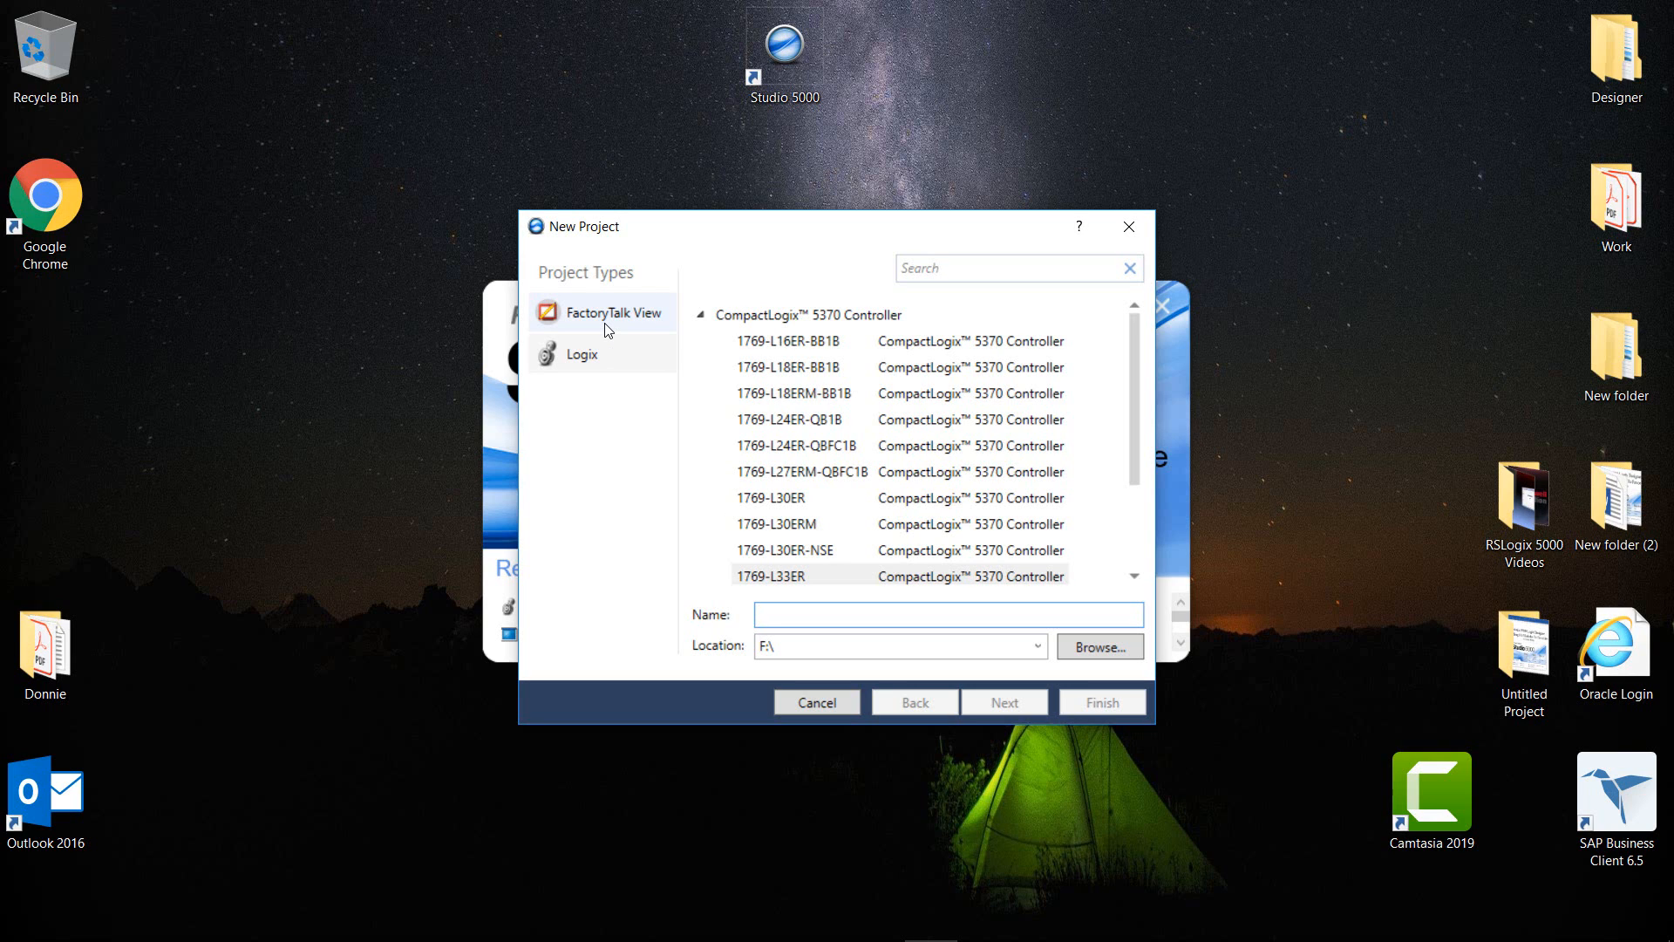
pyautogui.click(947, 614)
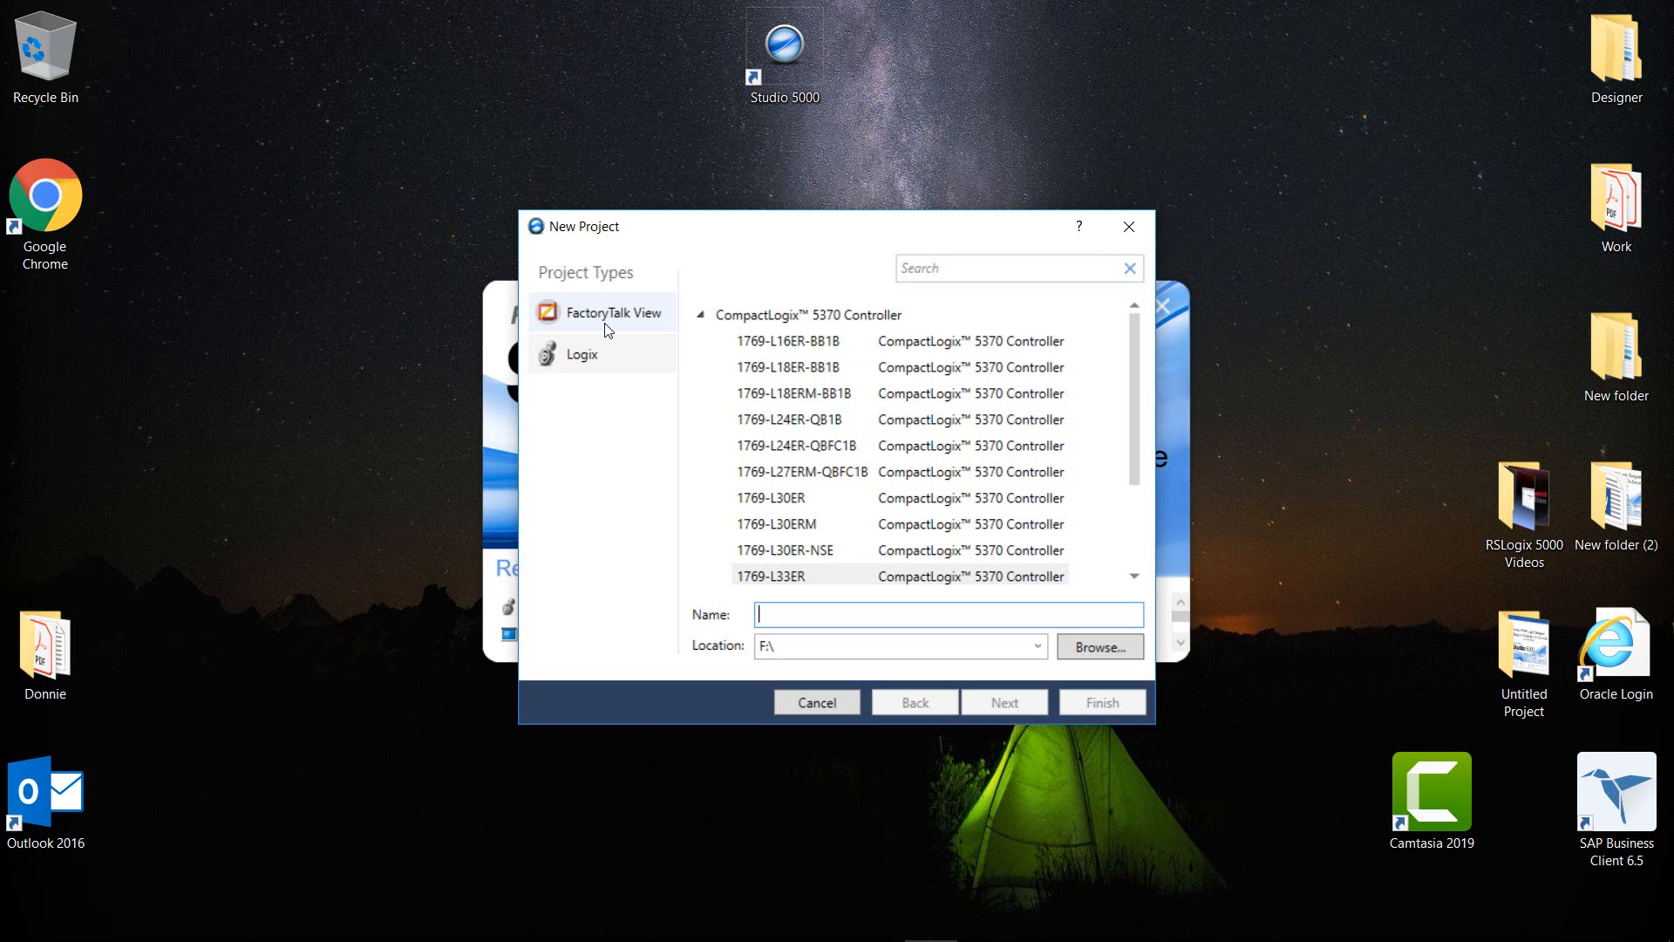
pyautogui.click(614, 312)
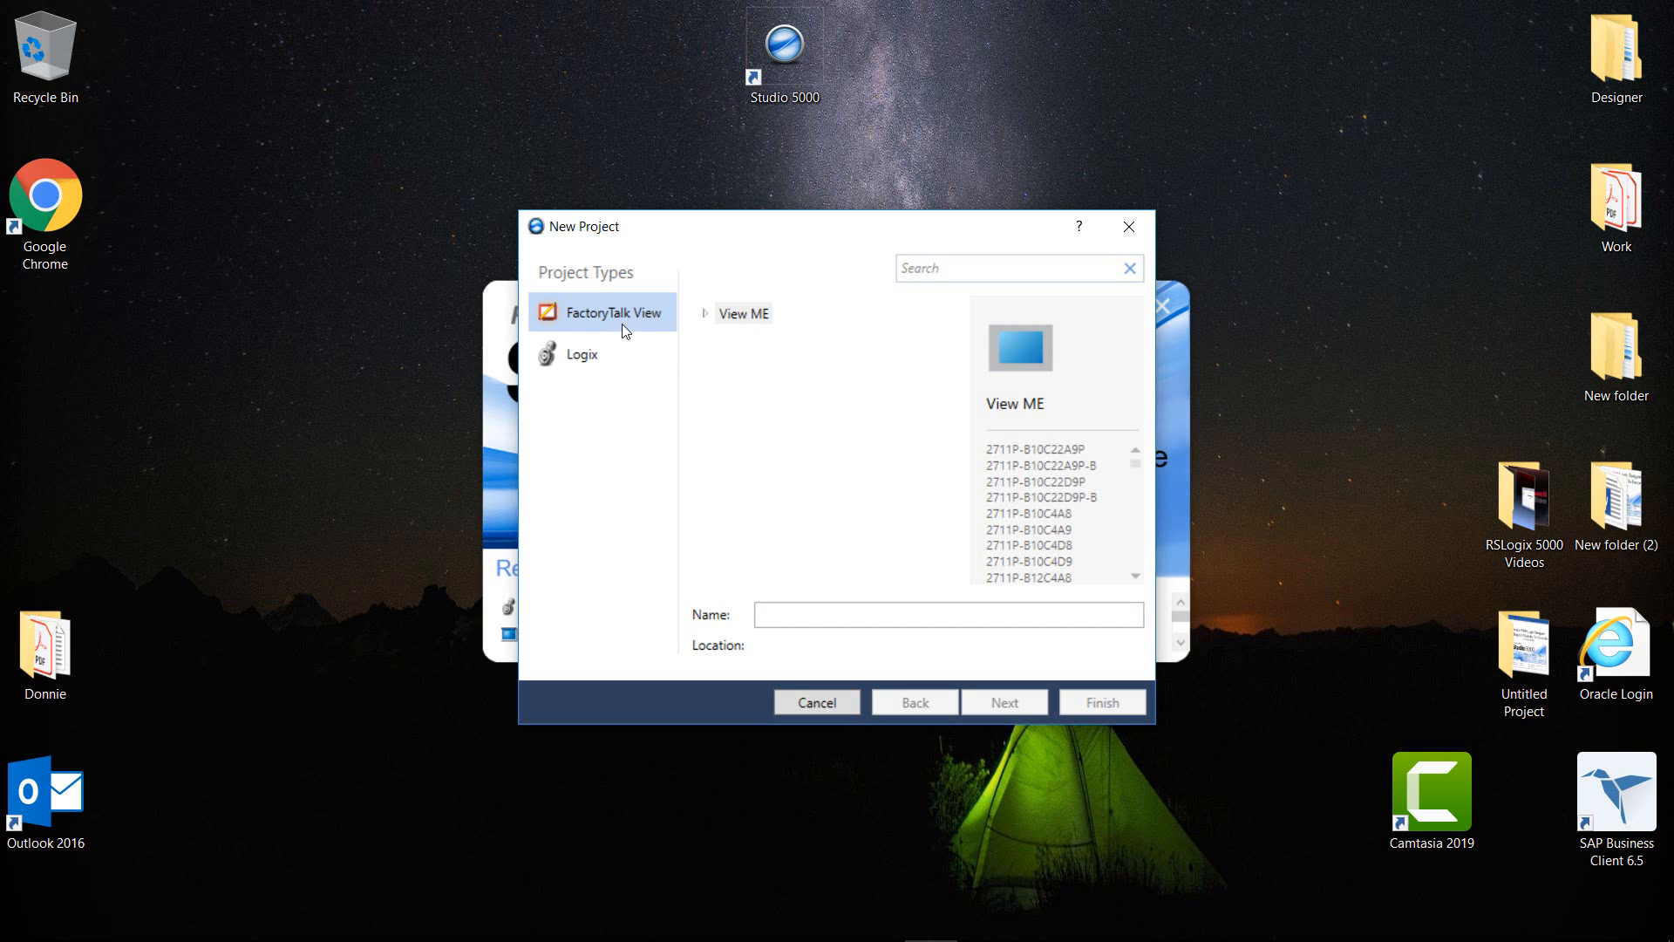
pyautogui.moveTo(1010, 532)
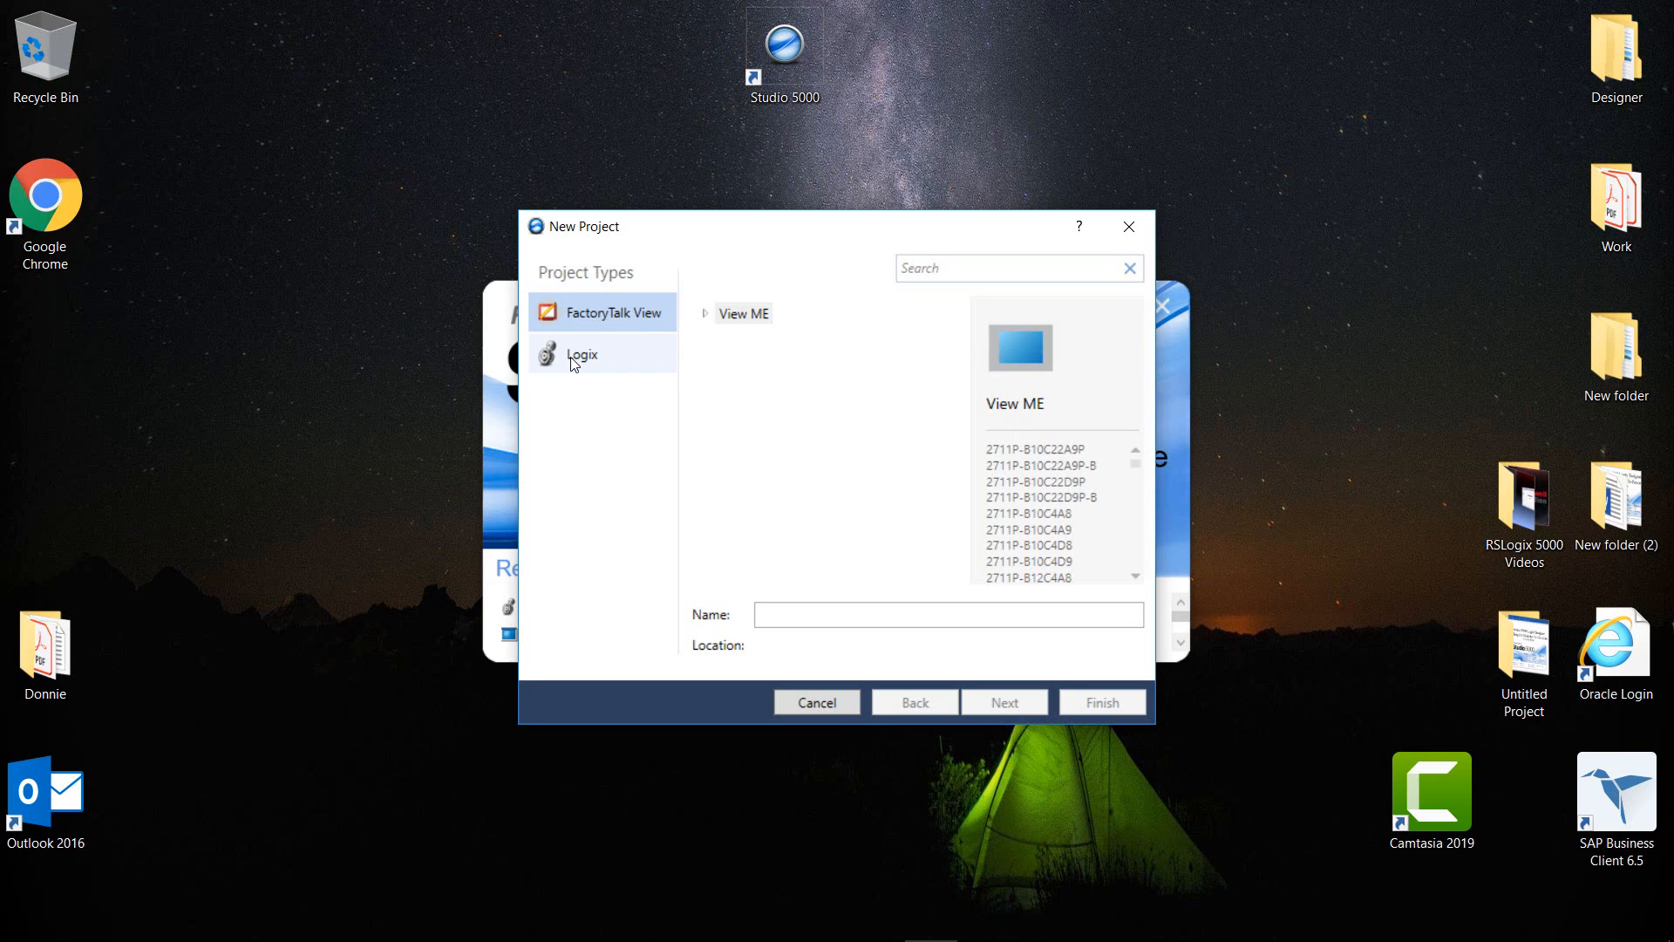
pyautogui.click(583, 354)
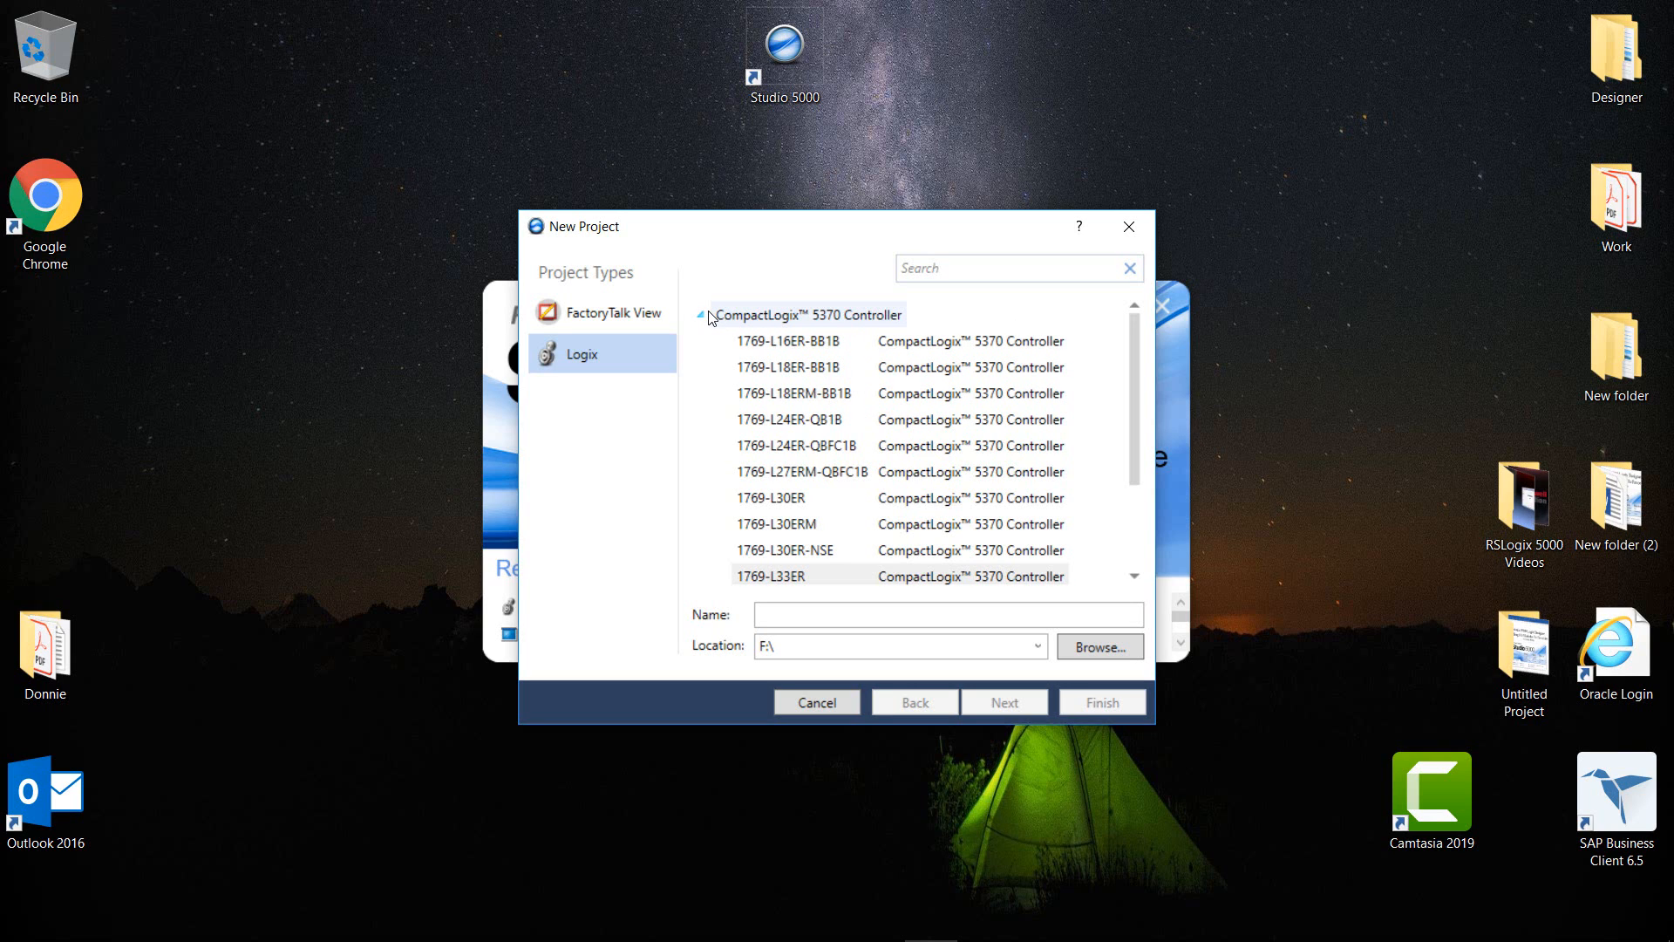
# - Expand and collapse the CompactLogix 5370, ControlLogix 5570, GuardLogix 5570 and RSLogix Emulate 5000 families
pyautogui.click(703, 314)
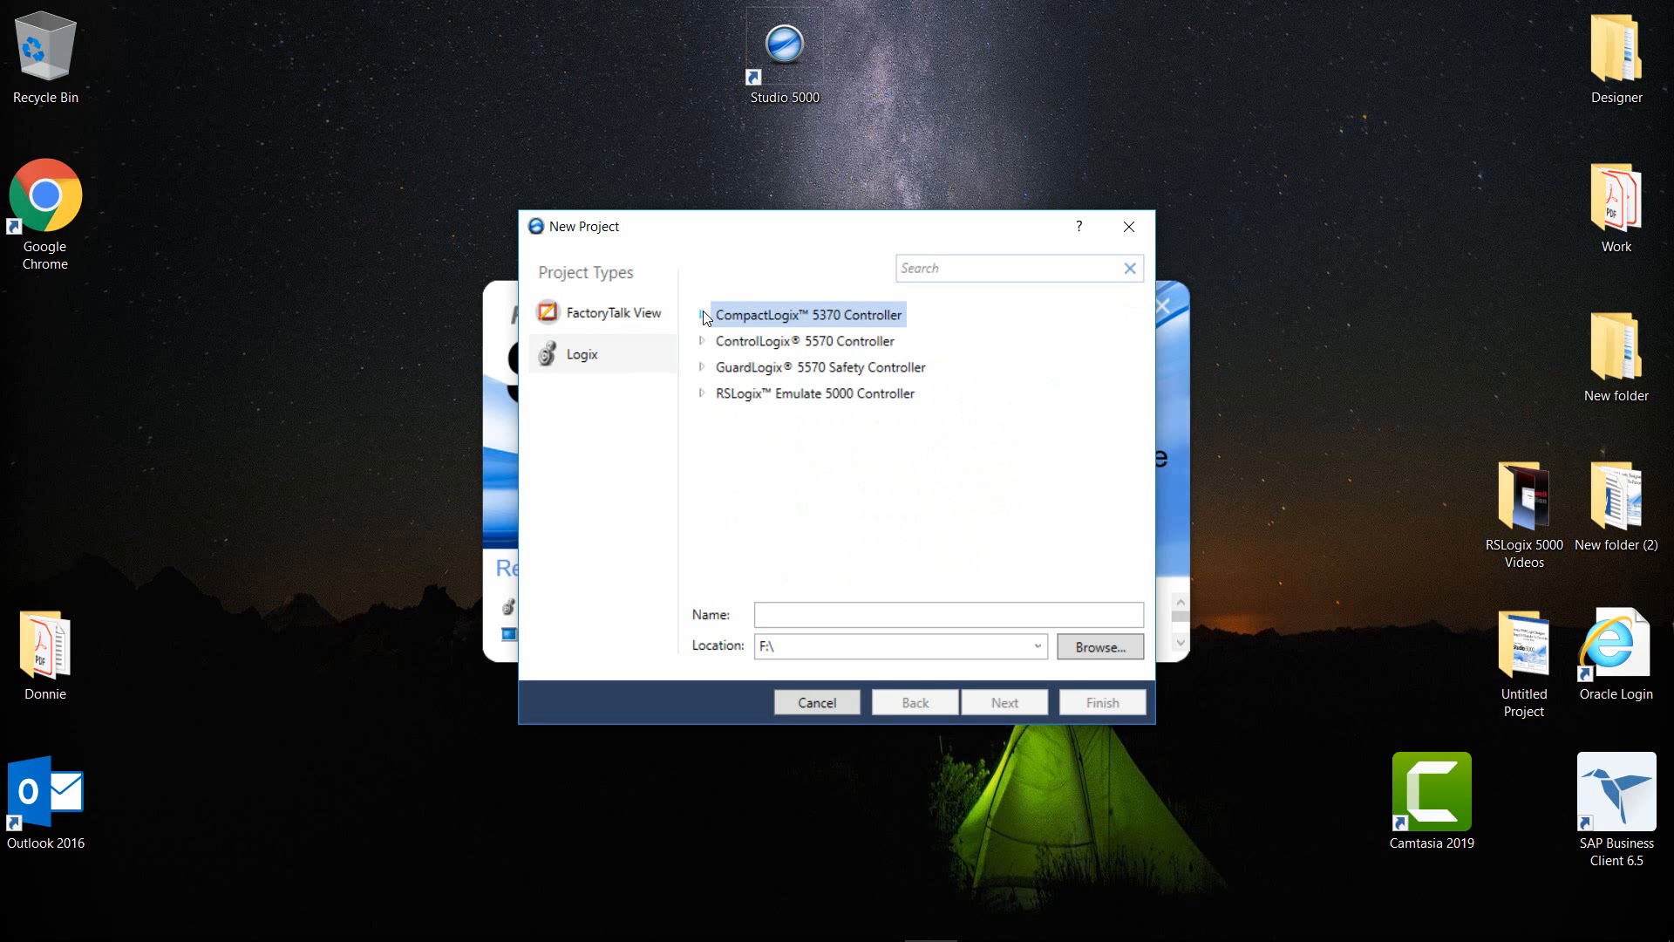
pyautogui.click(703, 340)
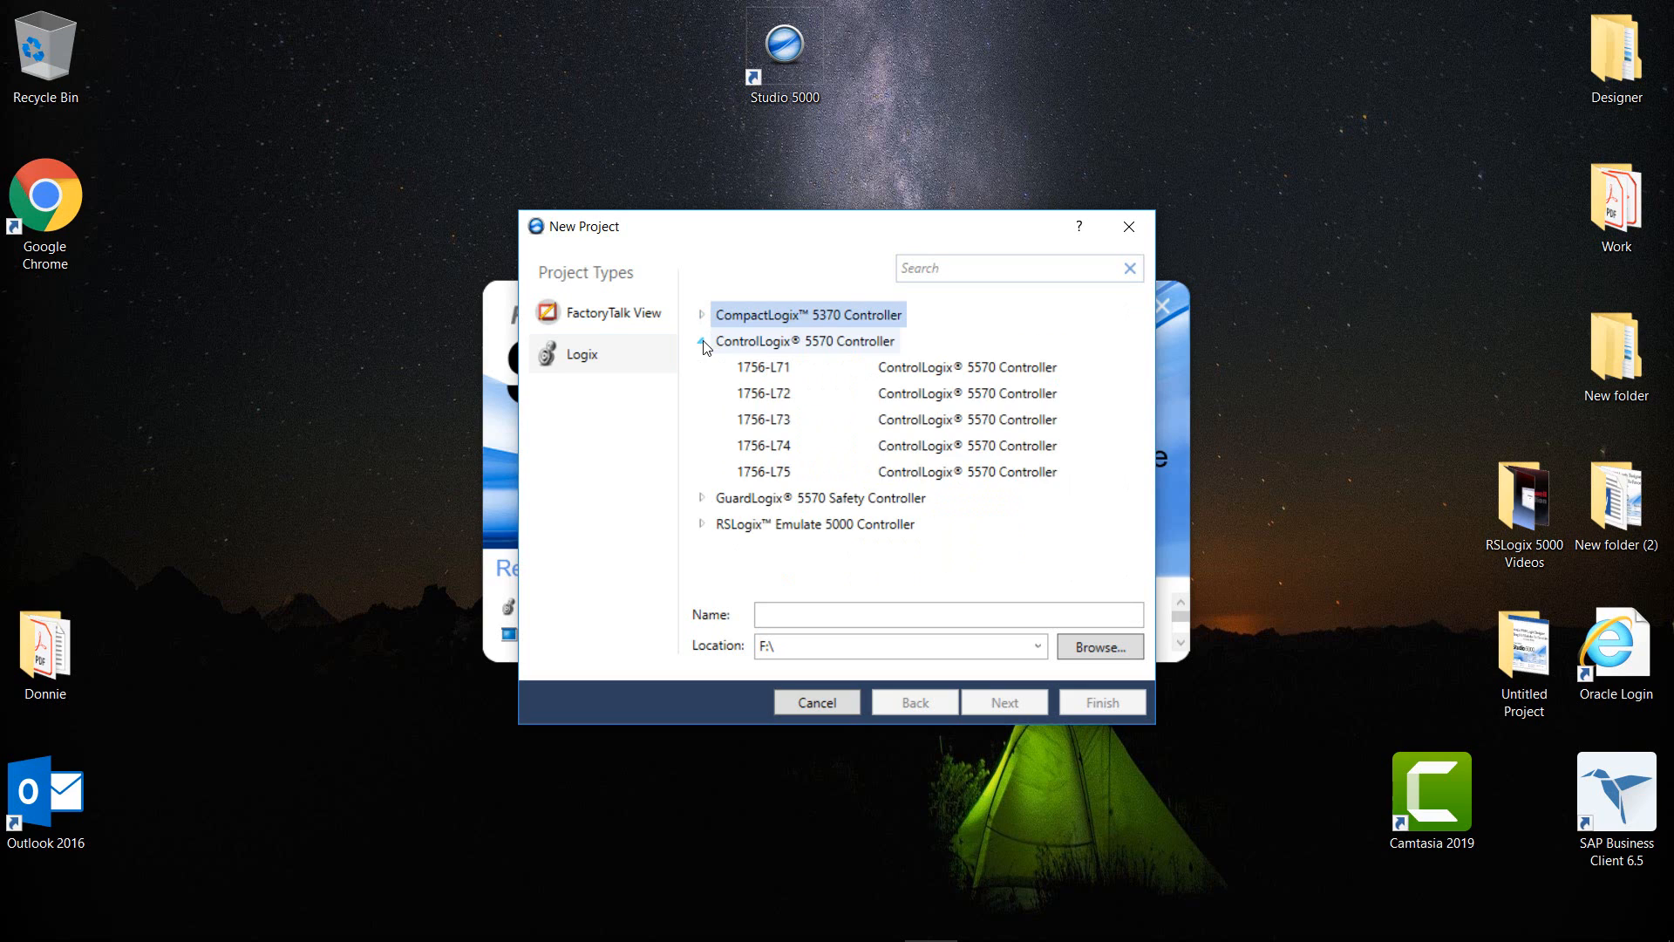
pyautogui.click(703, 340)
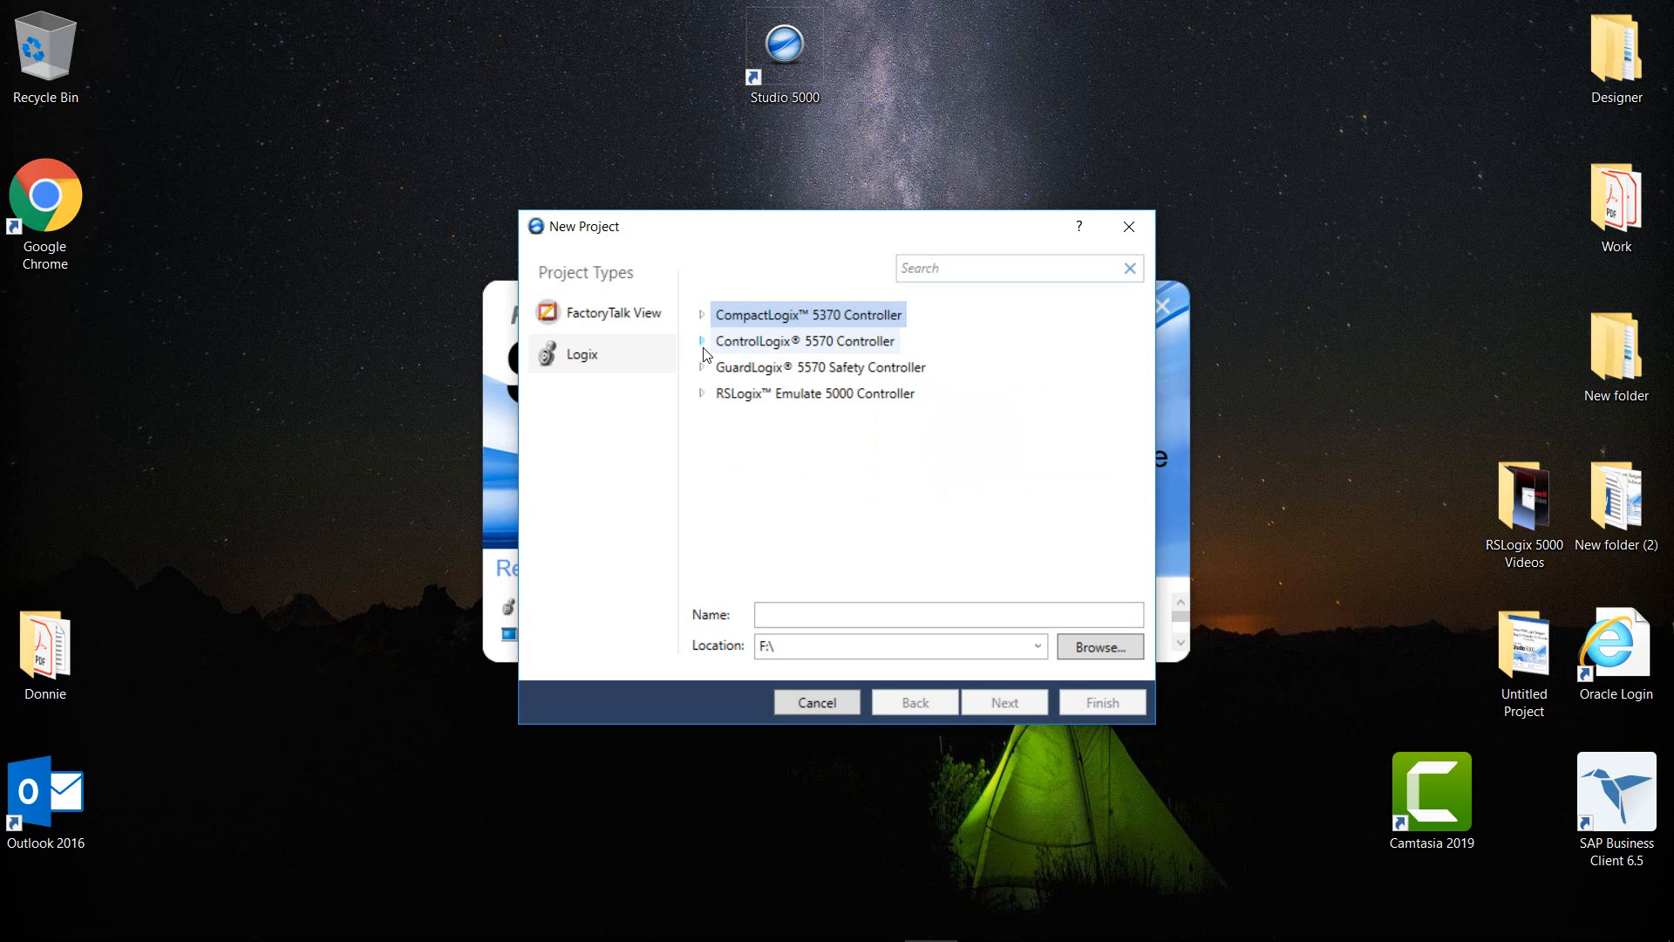
pyautogui.click(705, 366)
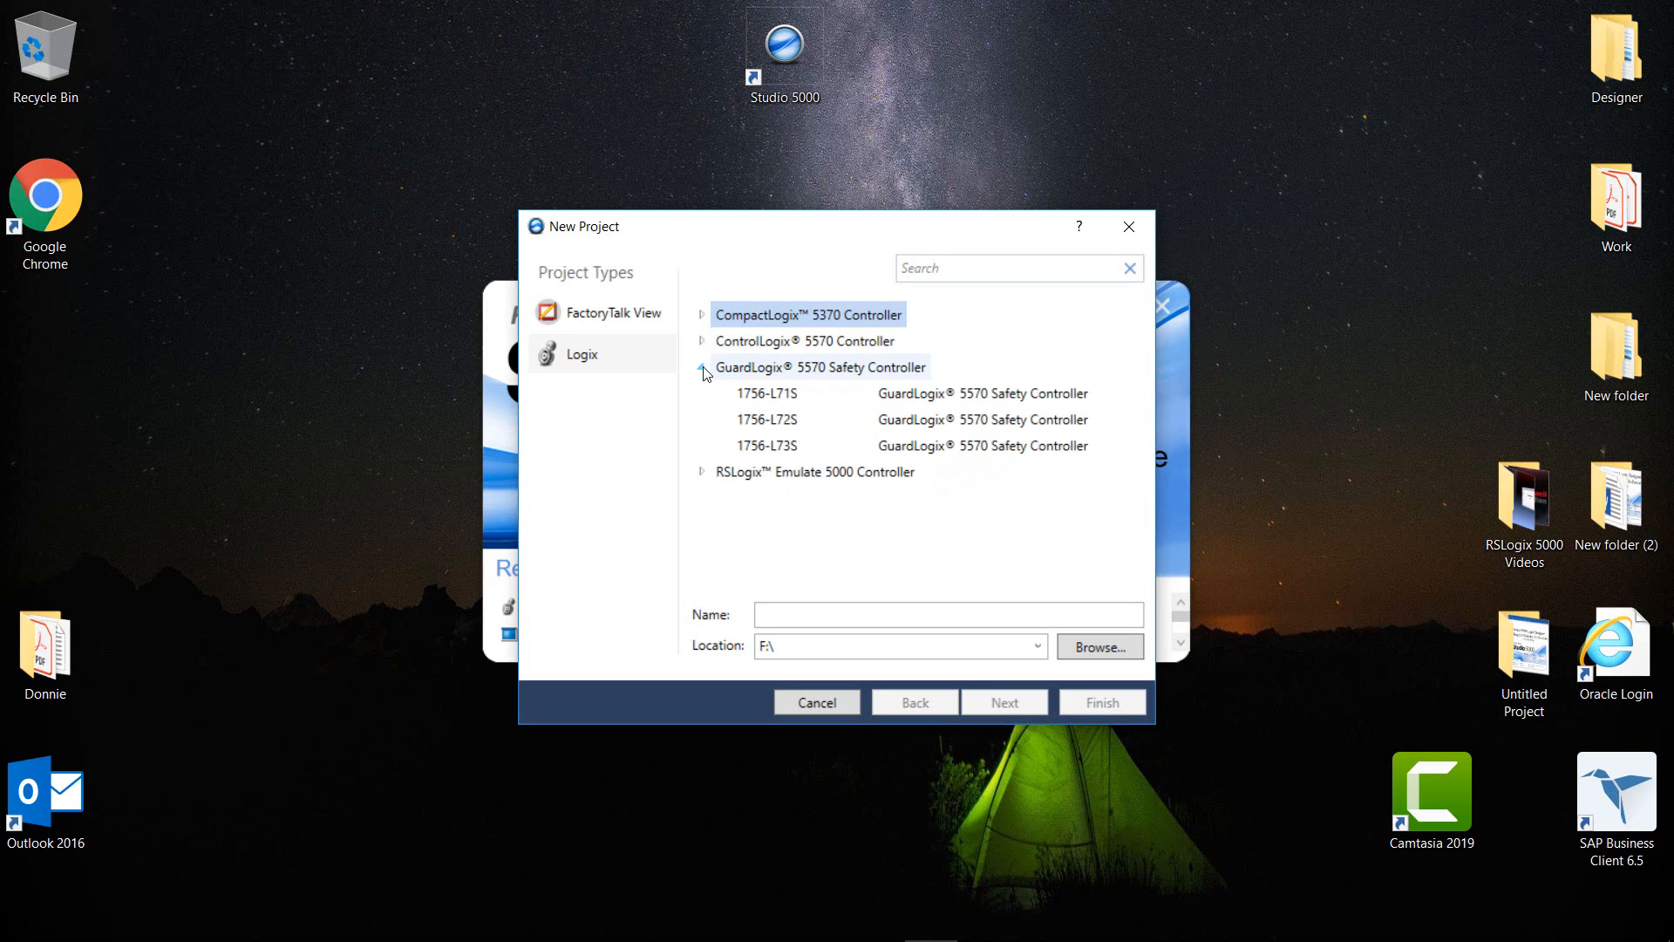
pyautogui.click(703, 367)
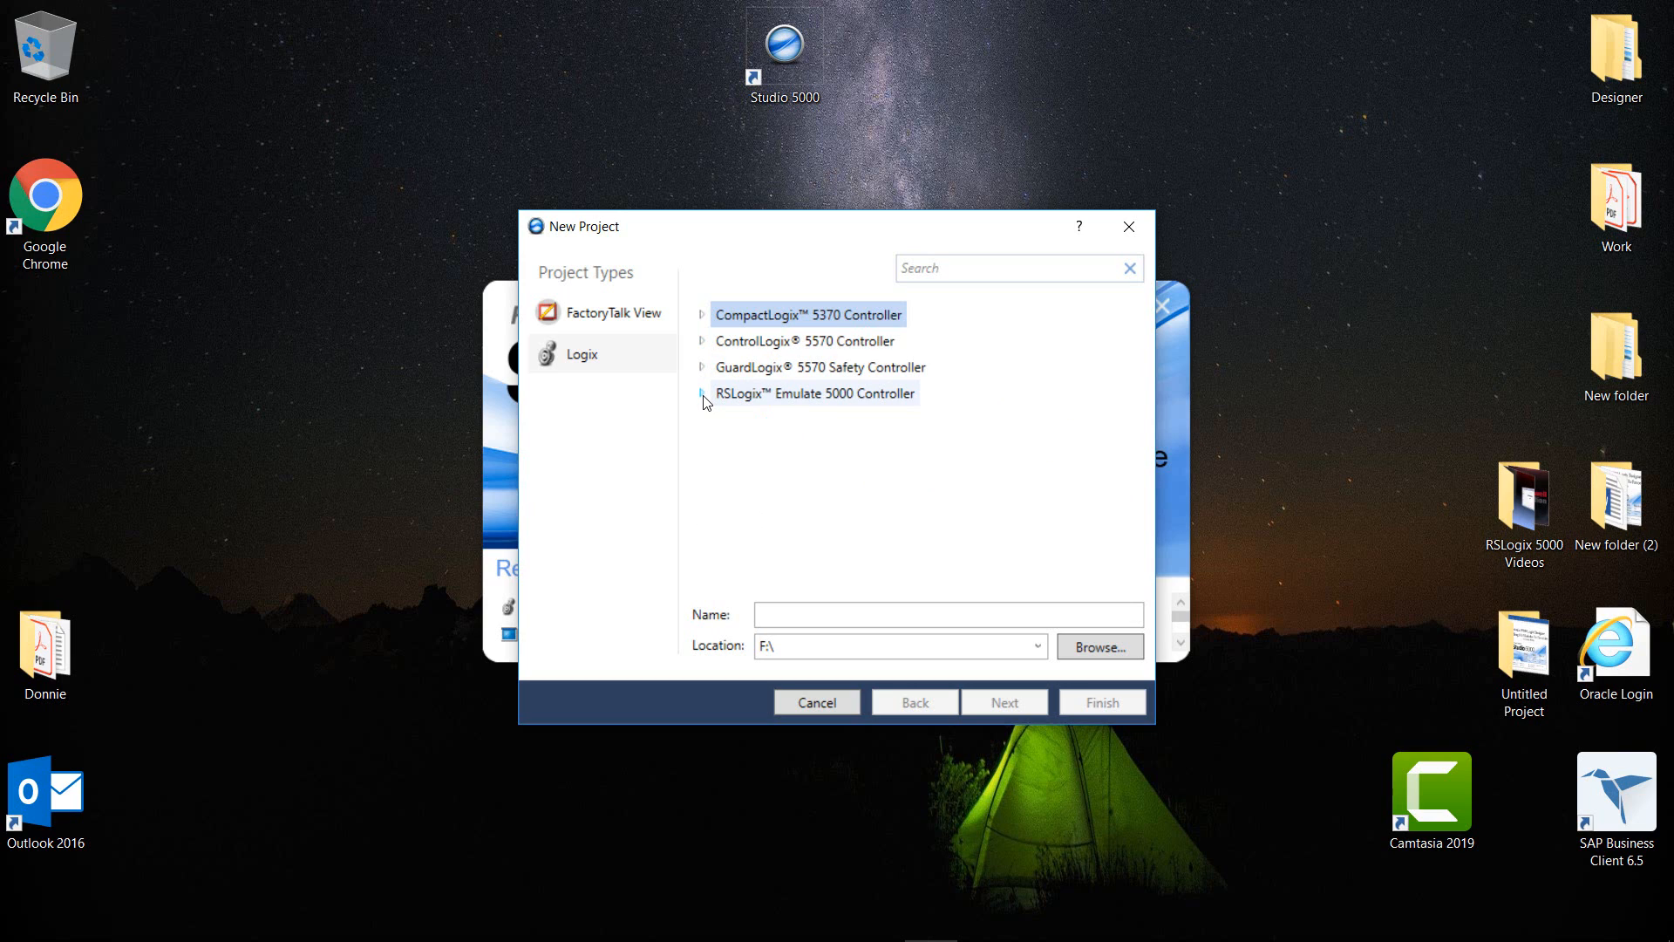
pyautogui.click(703, 392)
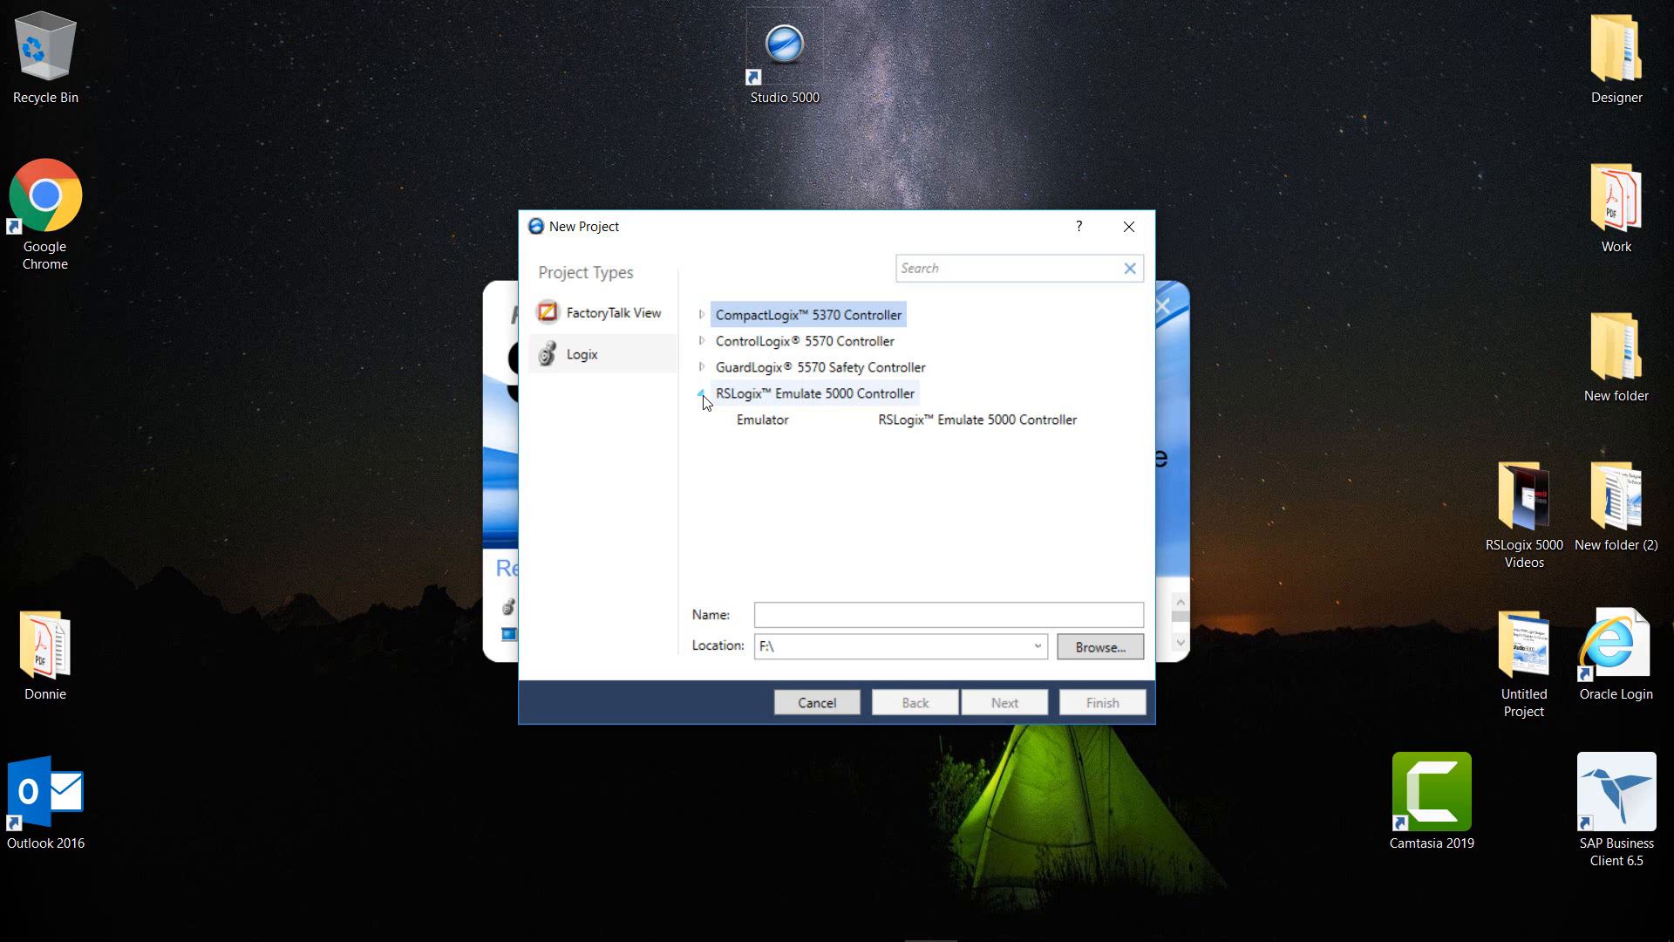
pyautogui.click(703, 393)
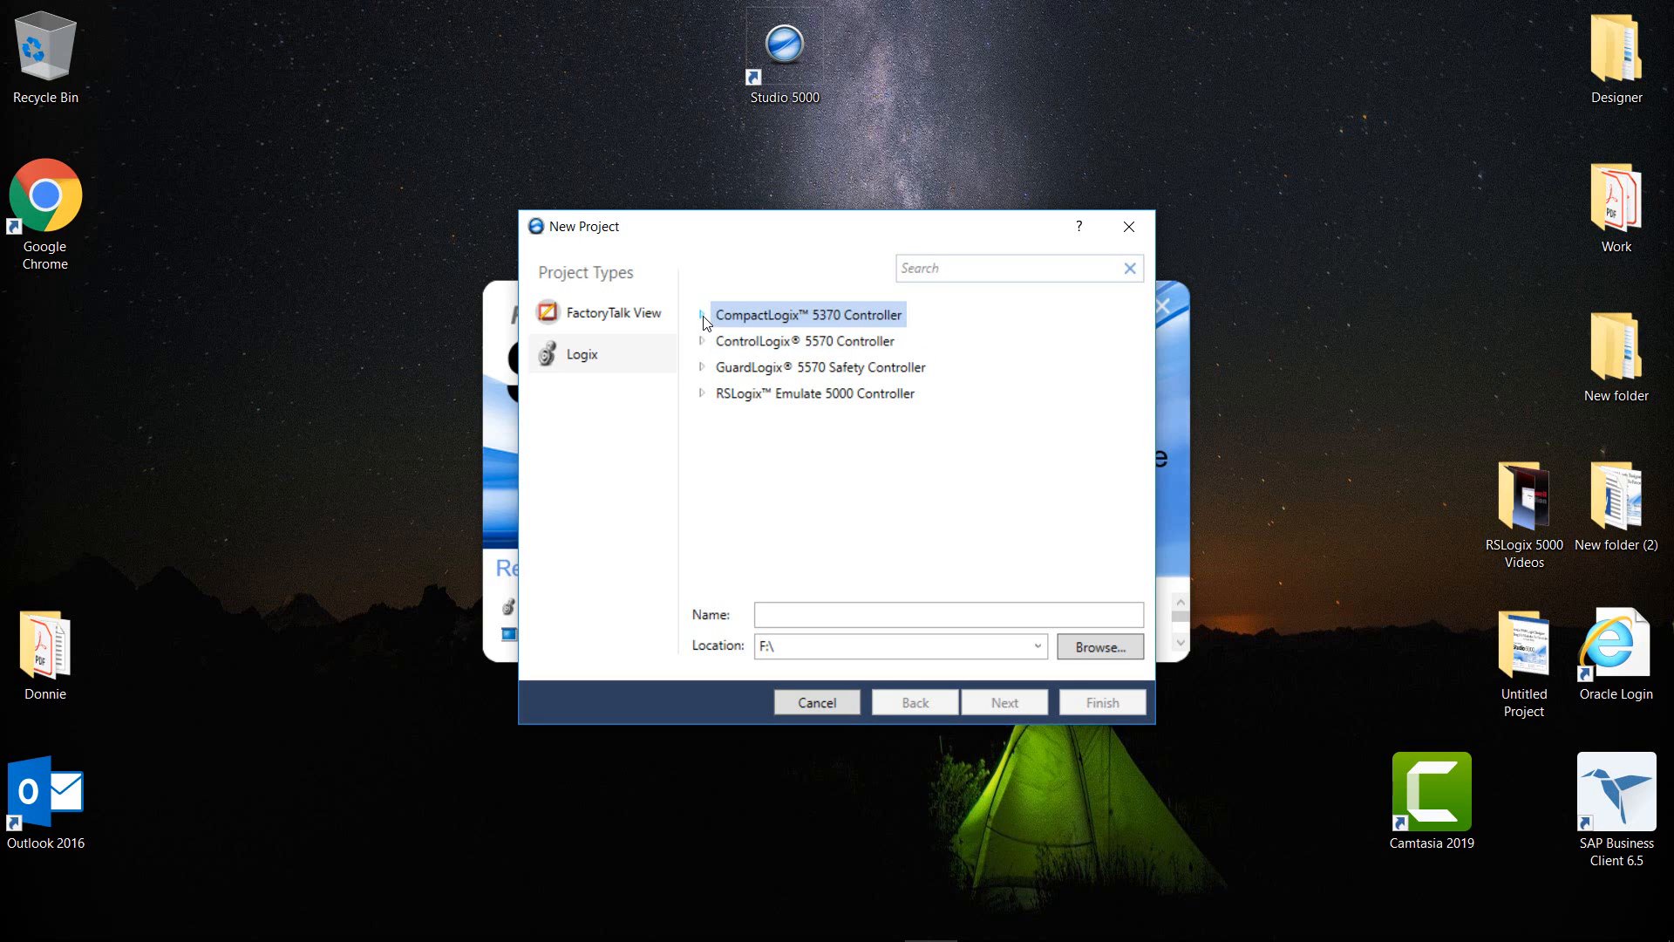
# - Choose the 1769-L33ER controller from the expanded CompactLogix 5370 family
pyautogui.click(703, 314)
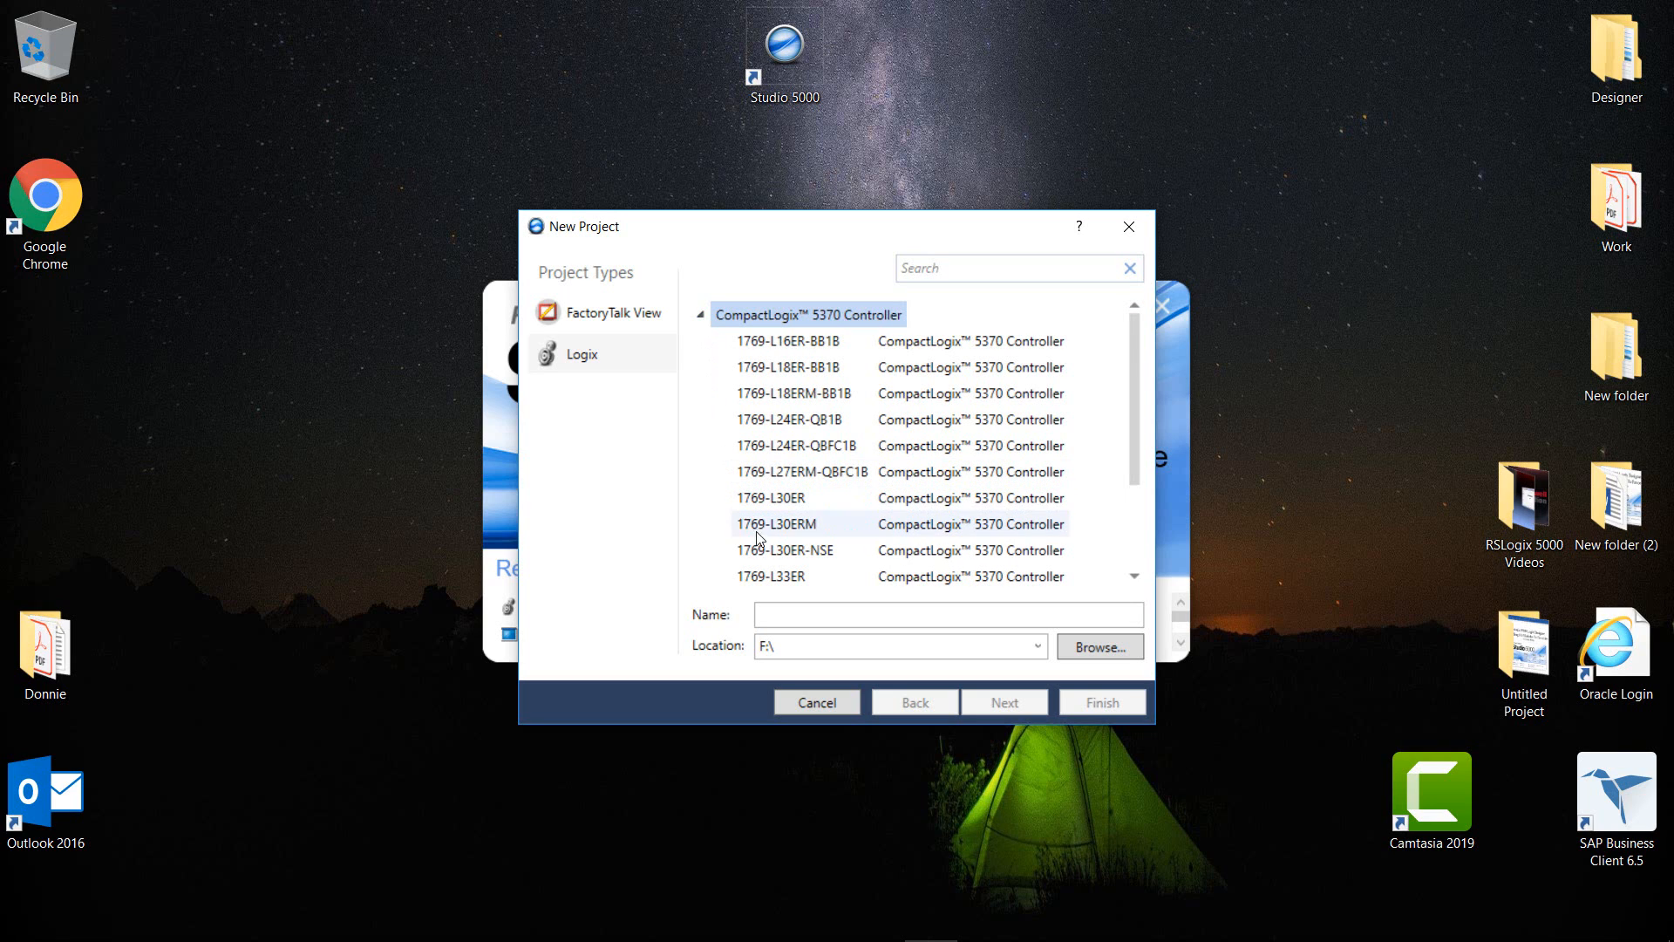
pyautogui.moveTo(769, 576)
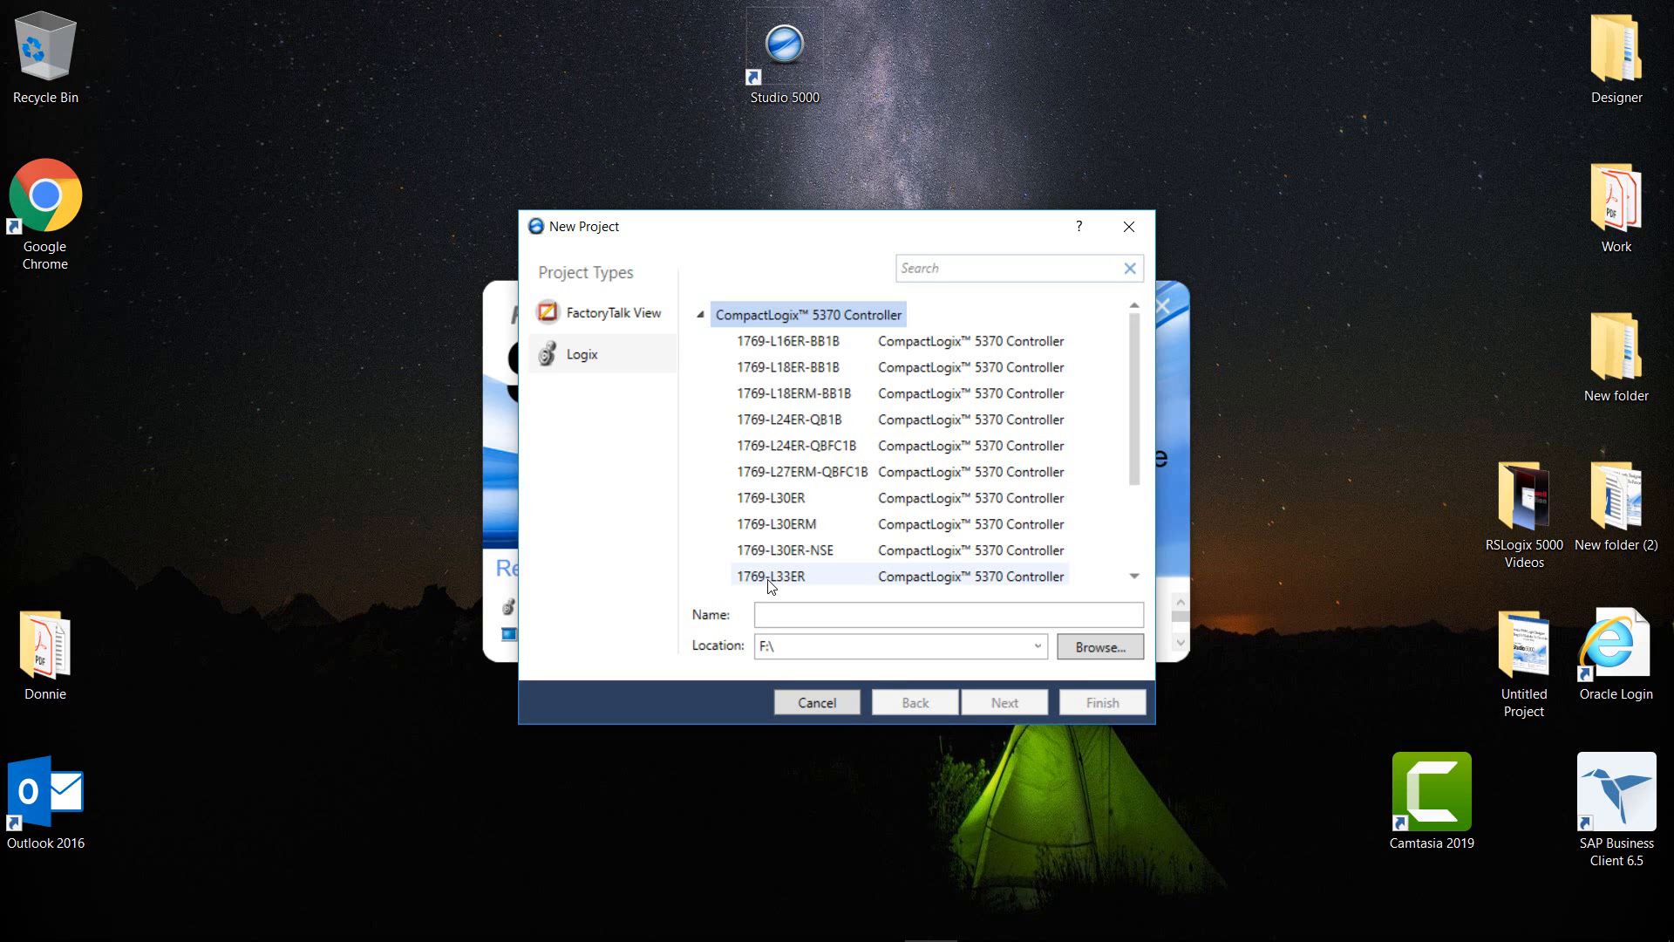
pyautogui.click(770, 573)
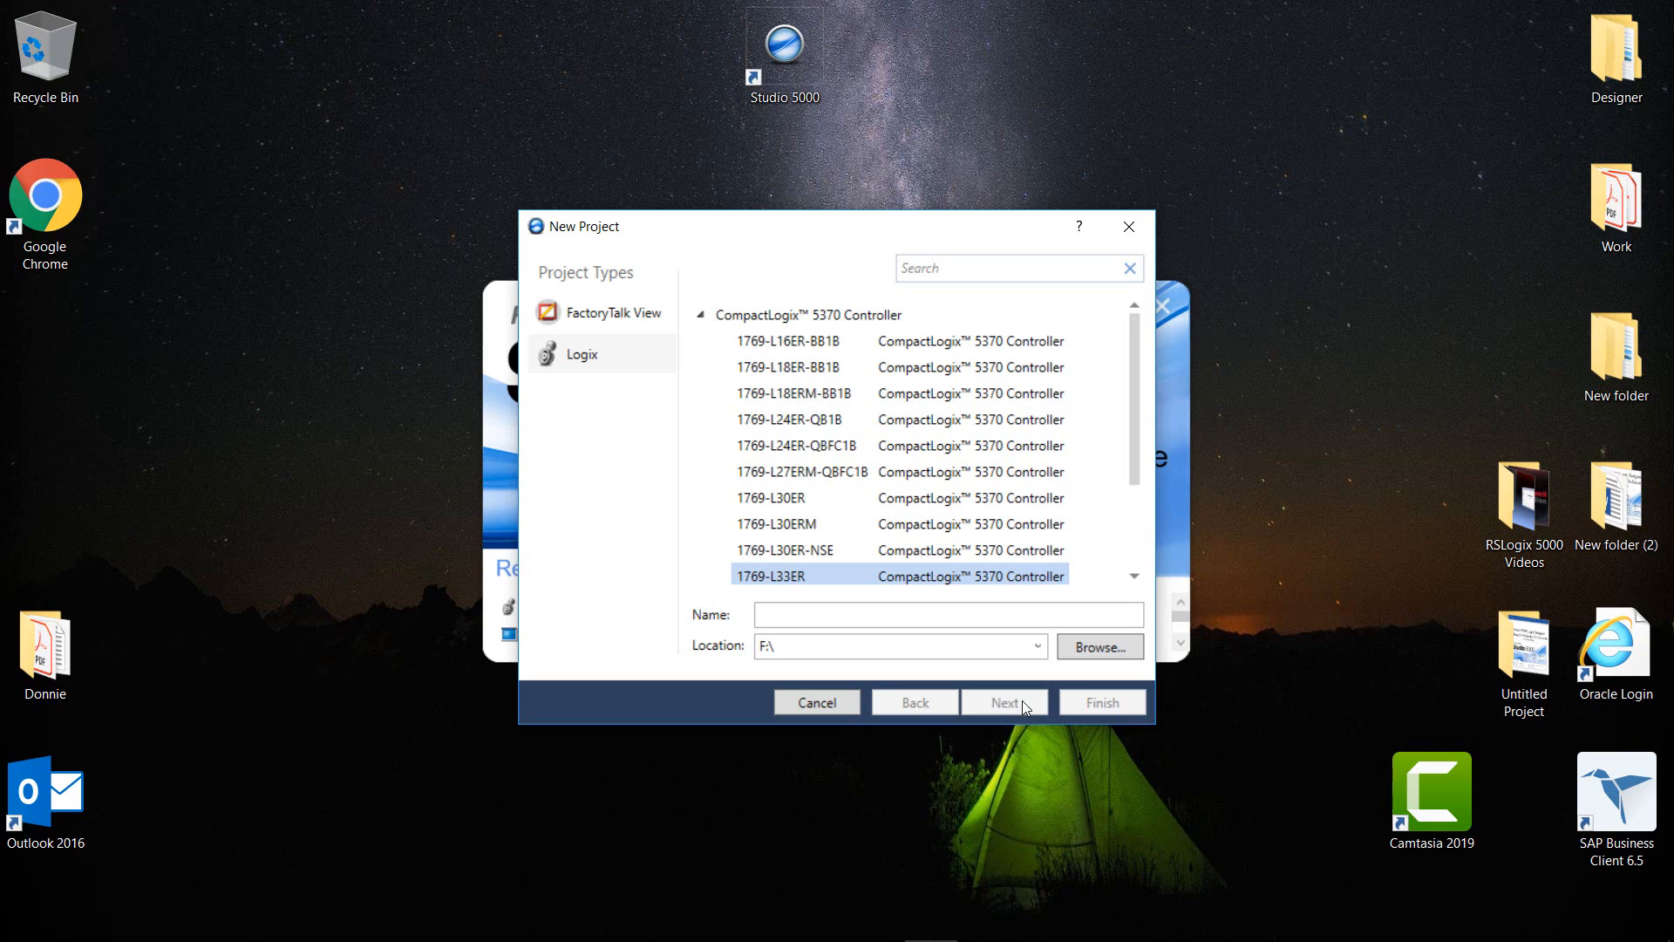
pyautogui.moveTo(1064, 706)
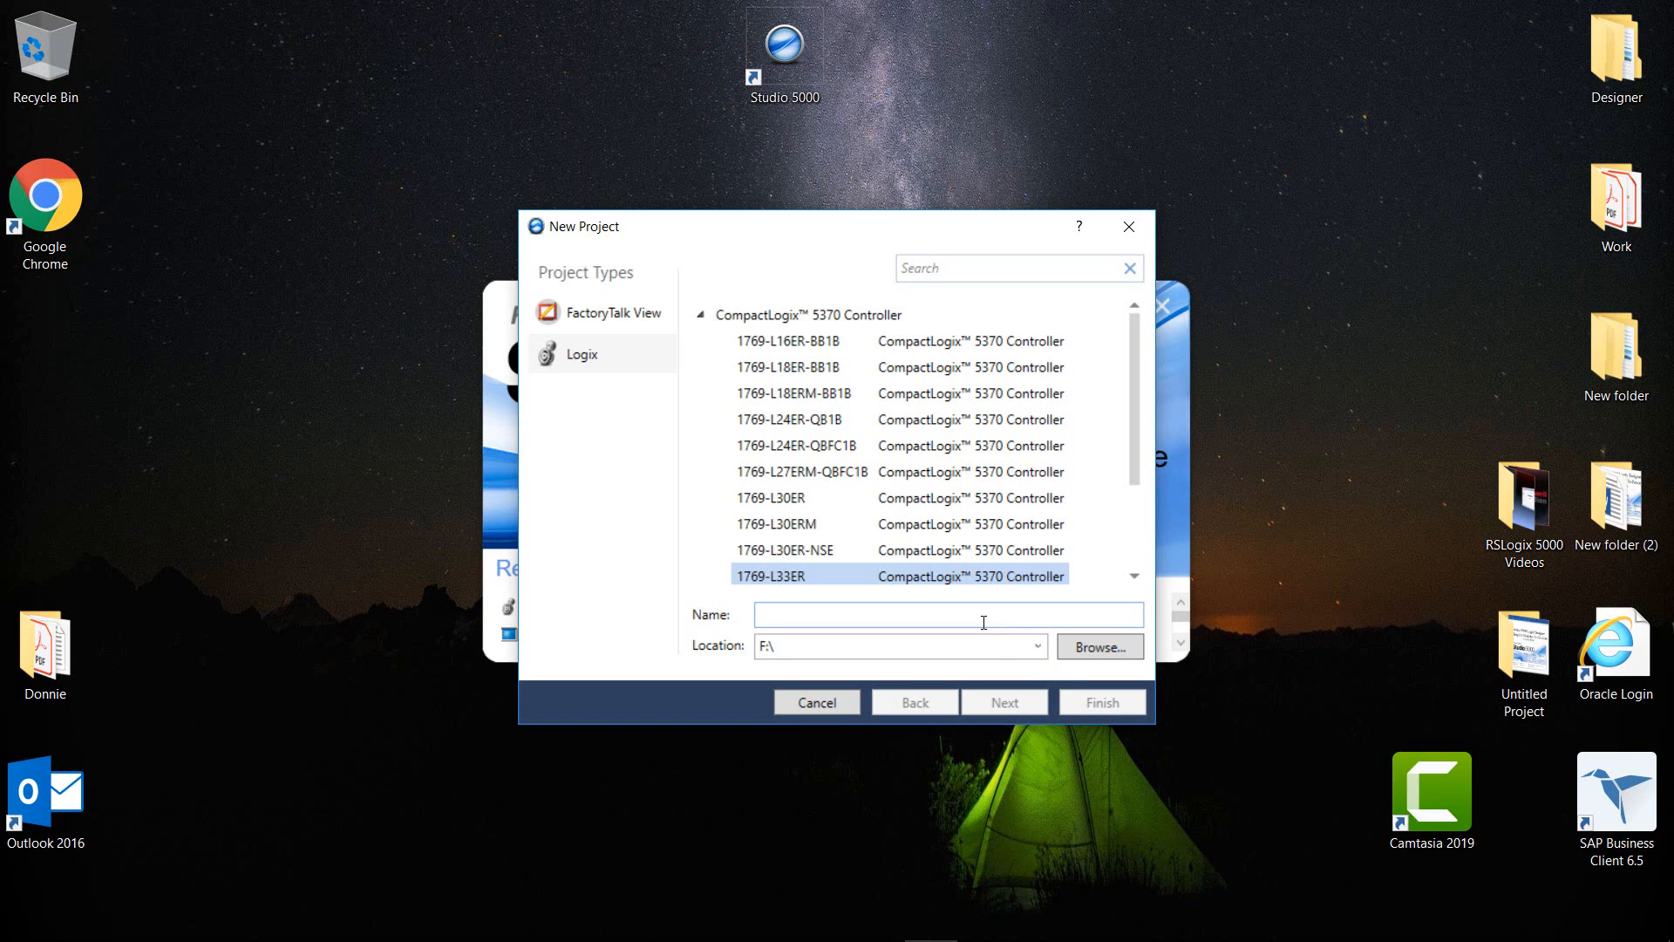
# - Name the new project Project_1a, keeping F:\ as the location
pyautogui.click(946, 614)
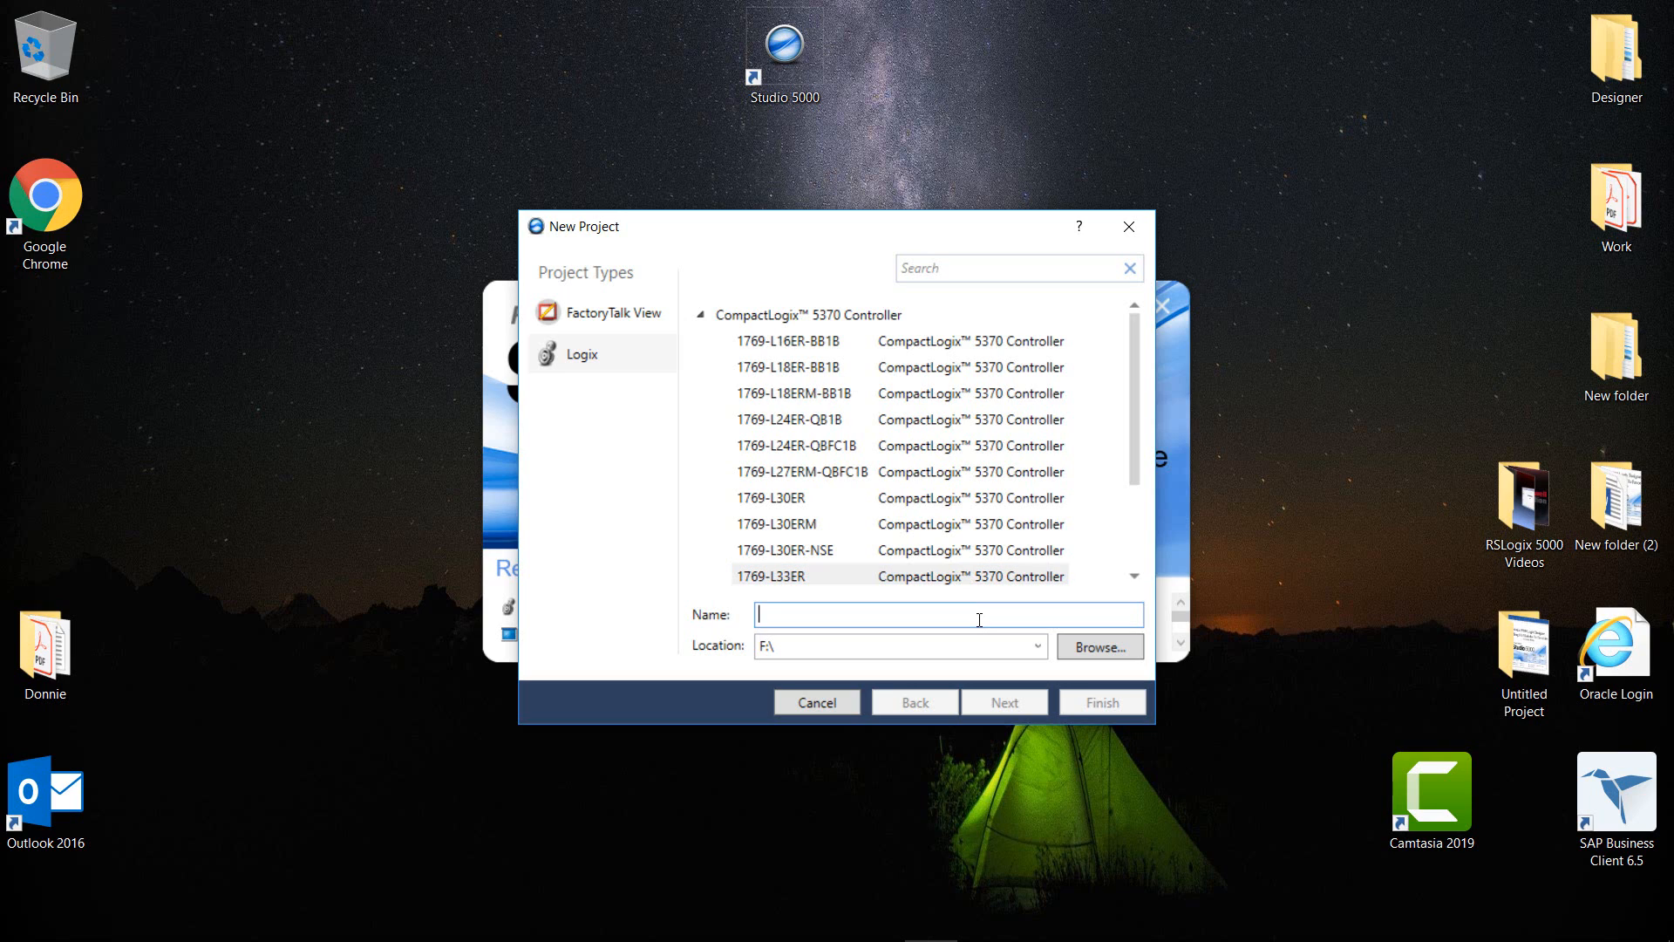
pyautogui.moveTo(717, 494)
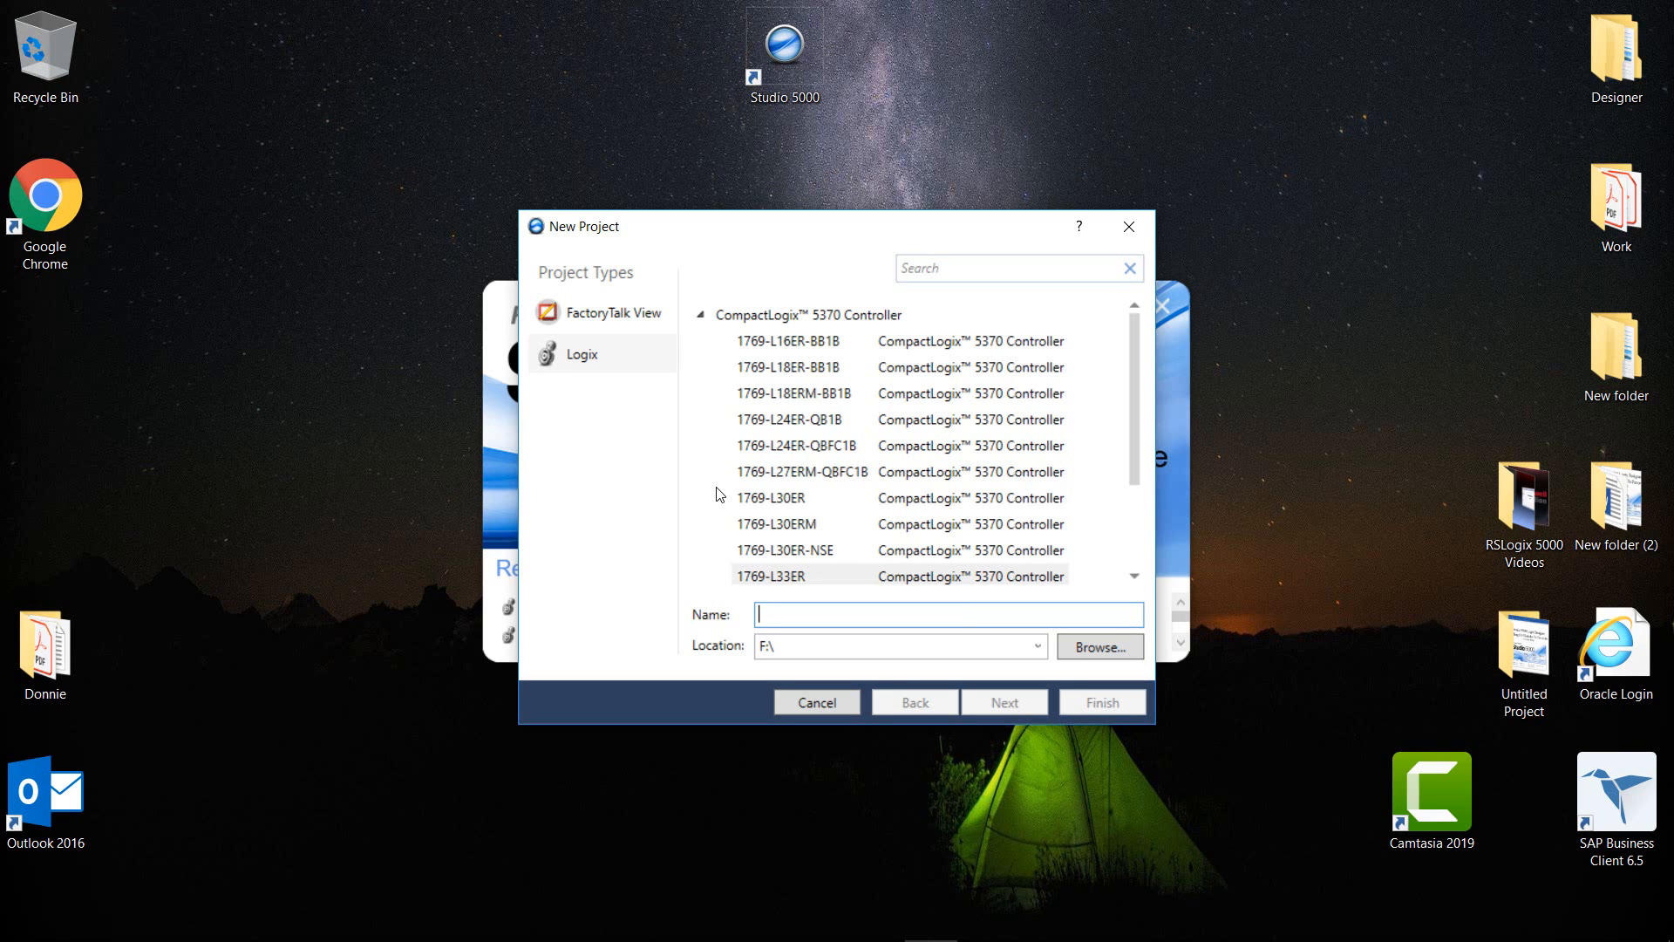
pyautogui.write('Project')
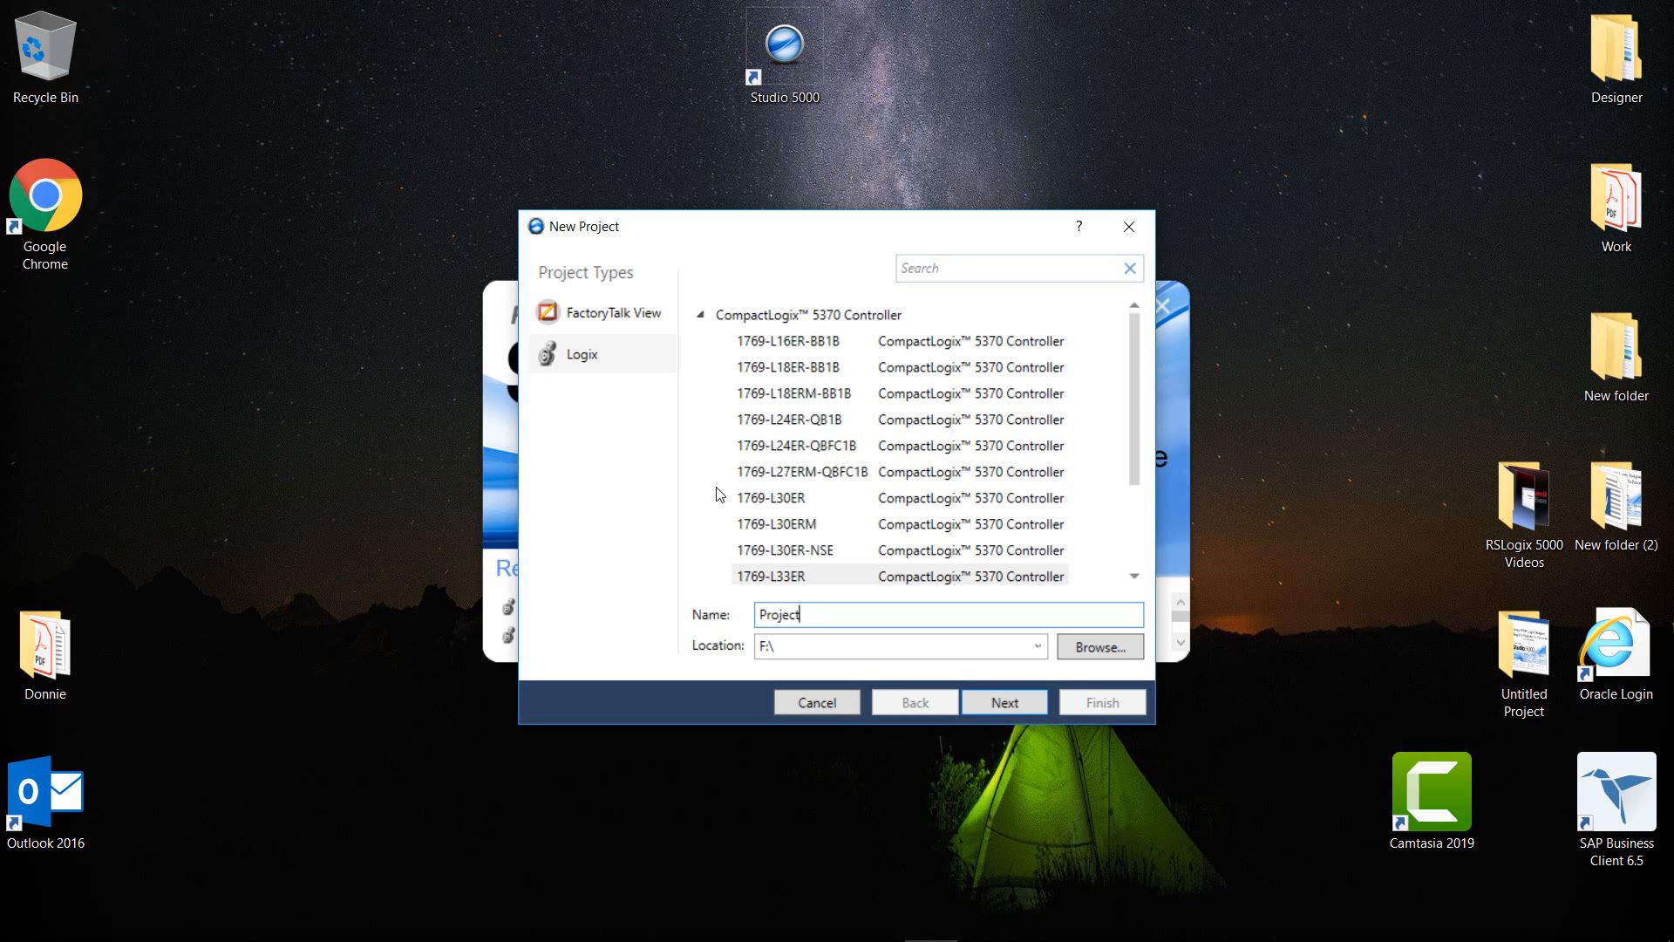
pyautogui.write('_')
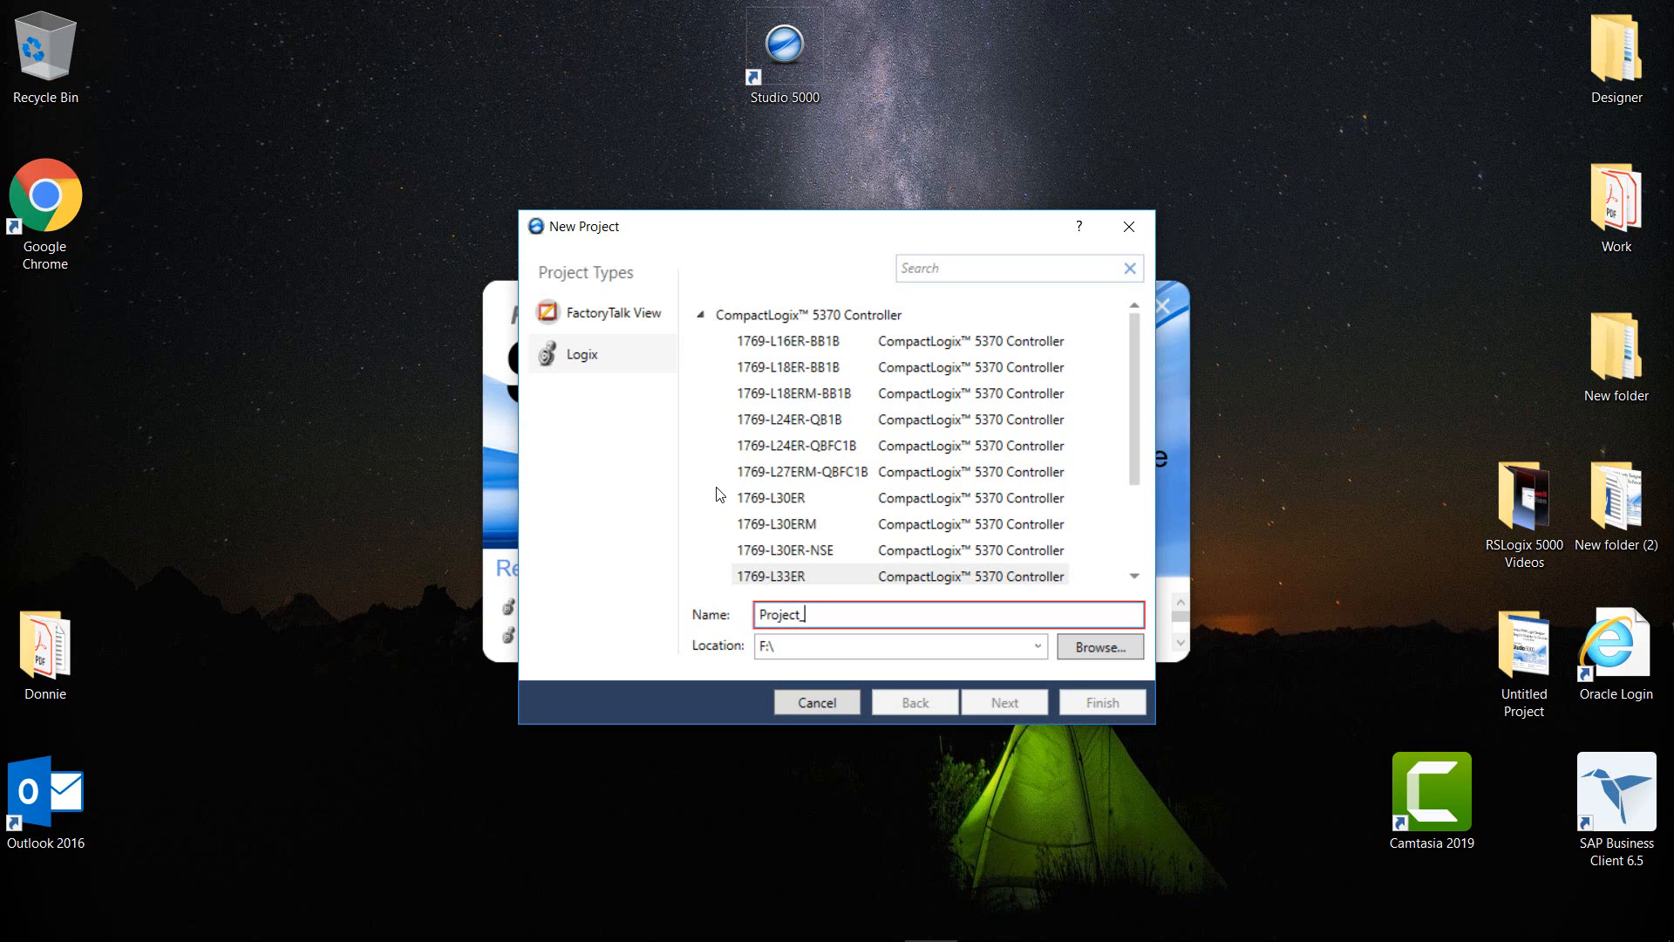
pyautogui.write('1a')
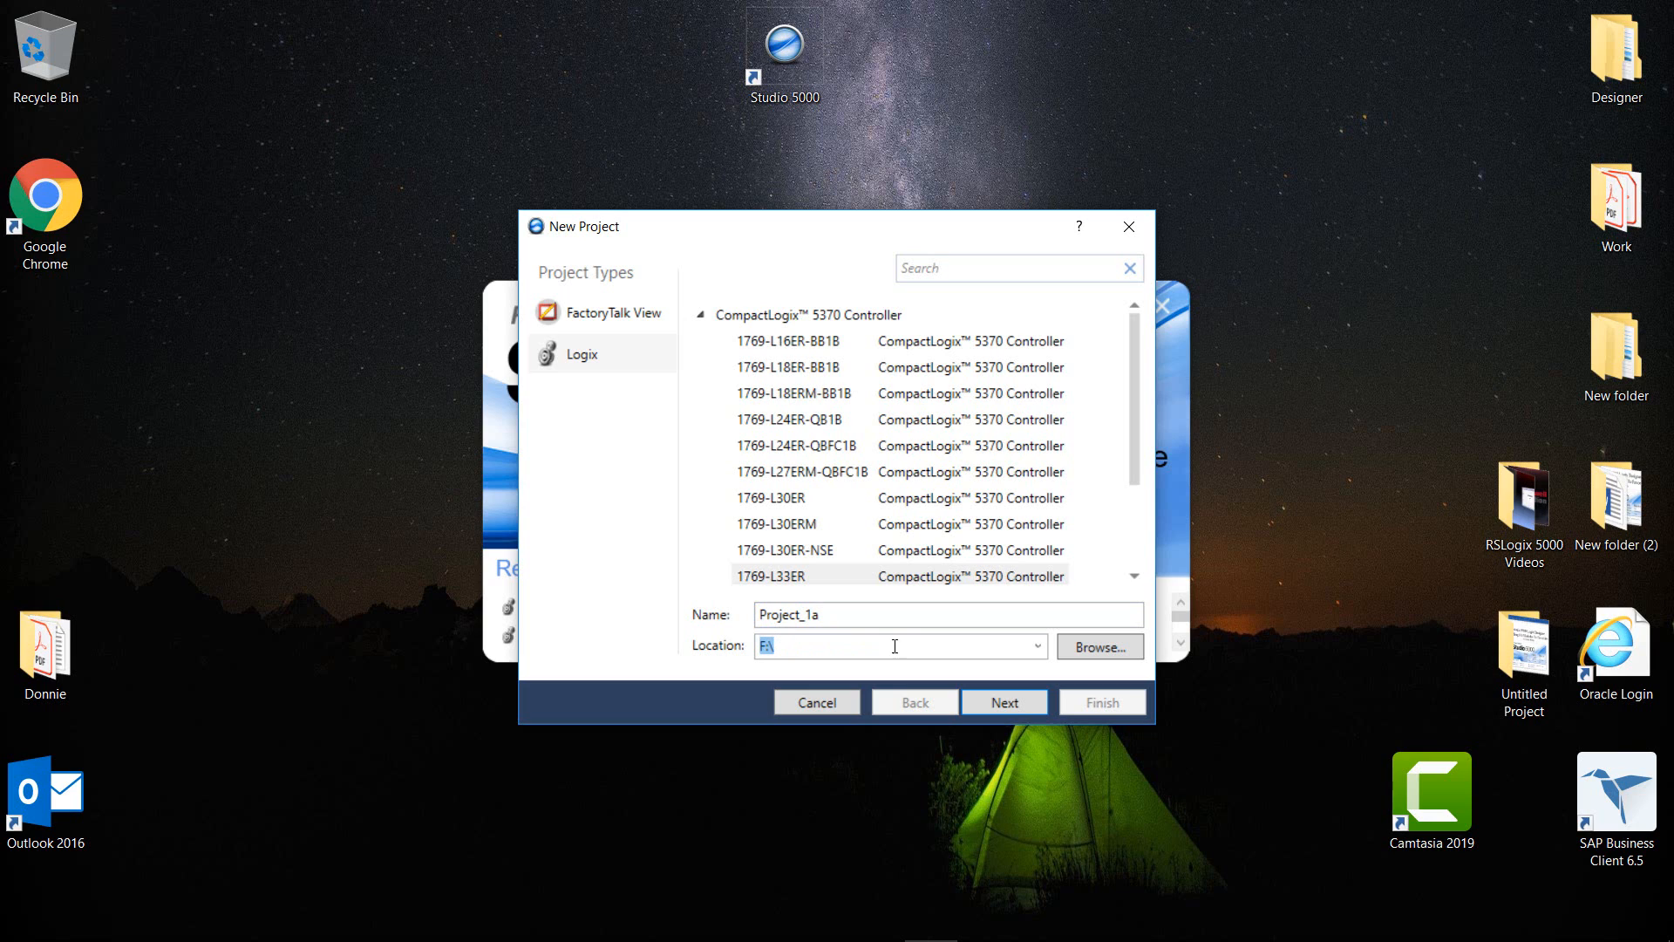
pyautogui.click(1099, 645)
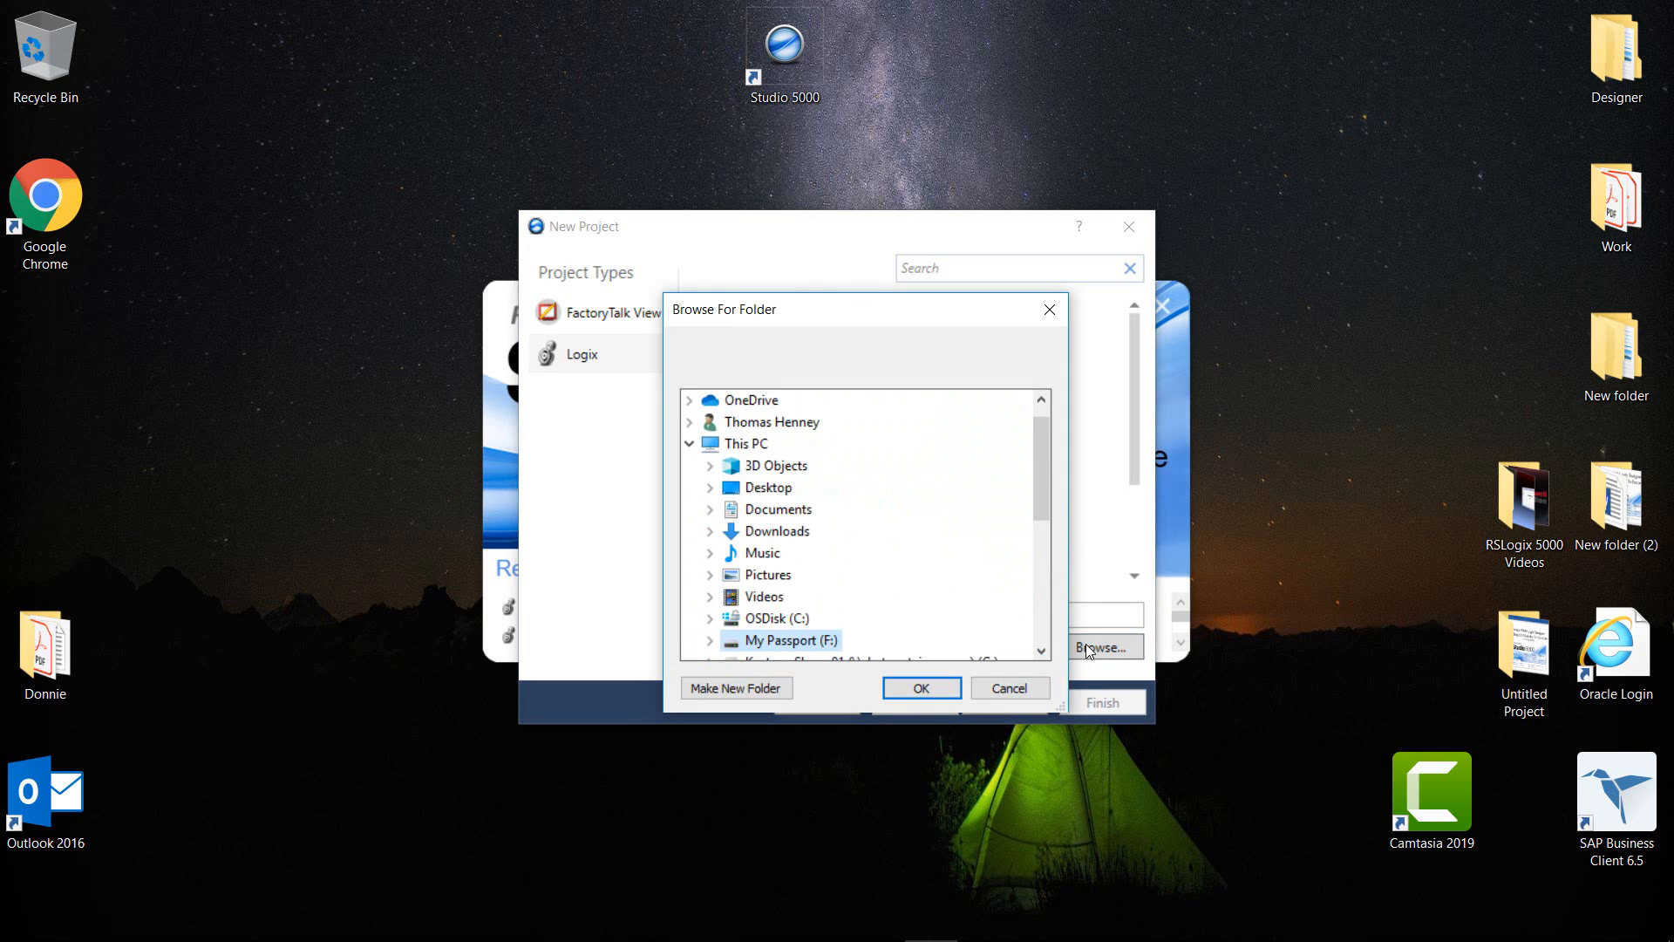
pyautogui.moveTo(765, 574)
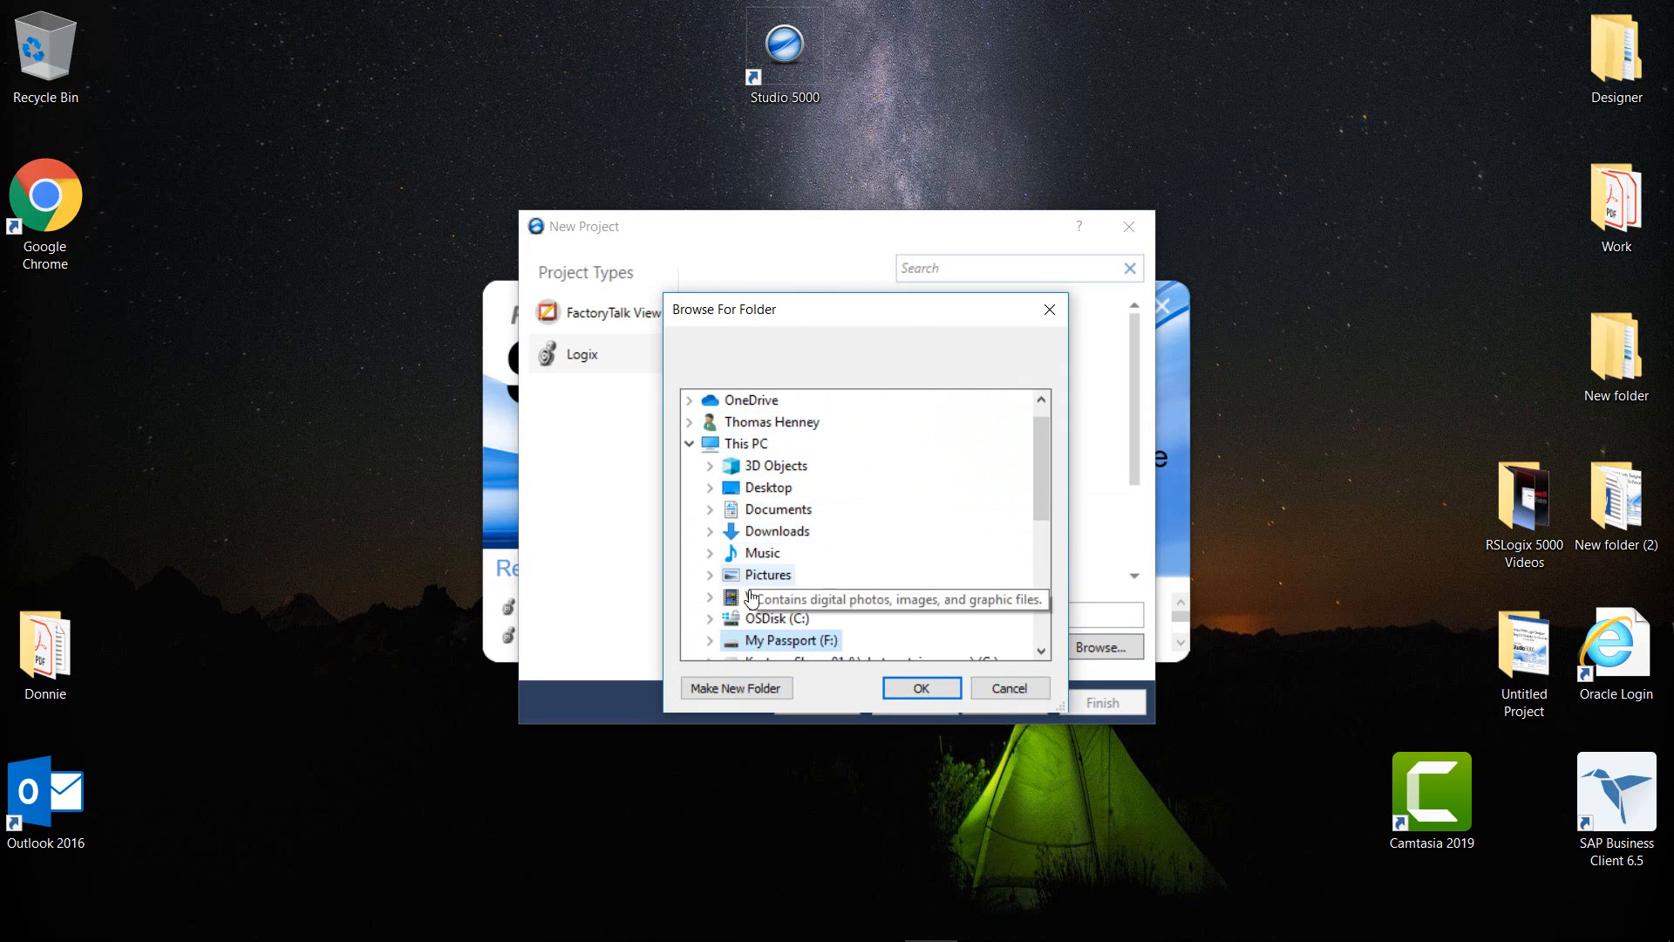
pyautogui.moveTo(957, 644)
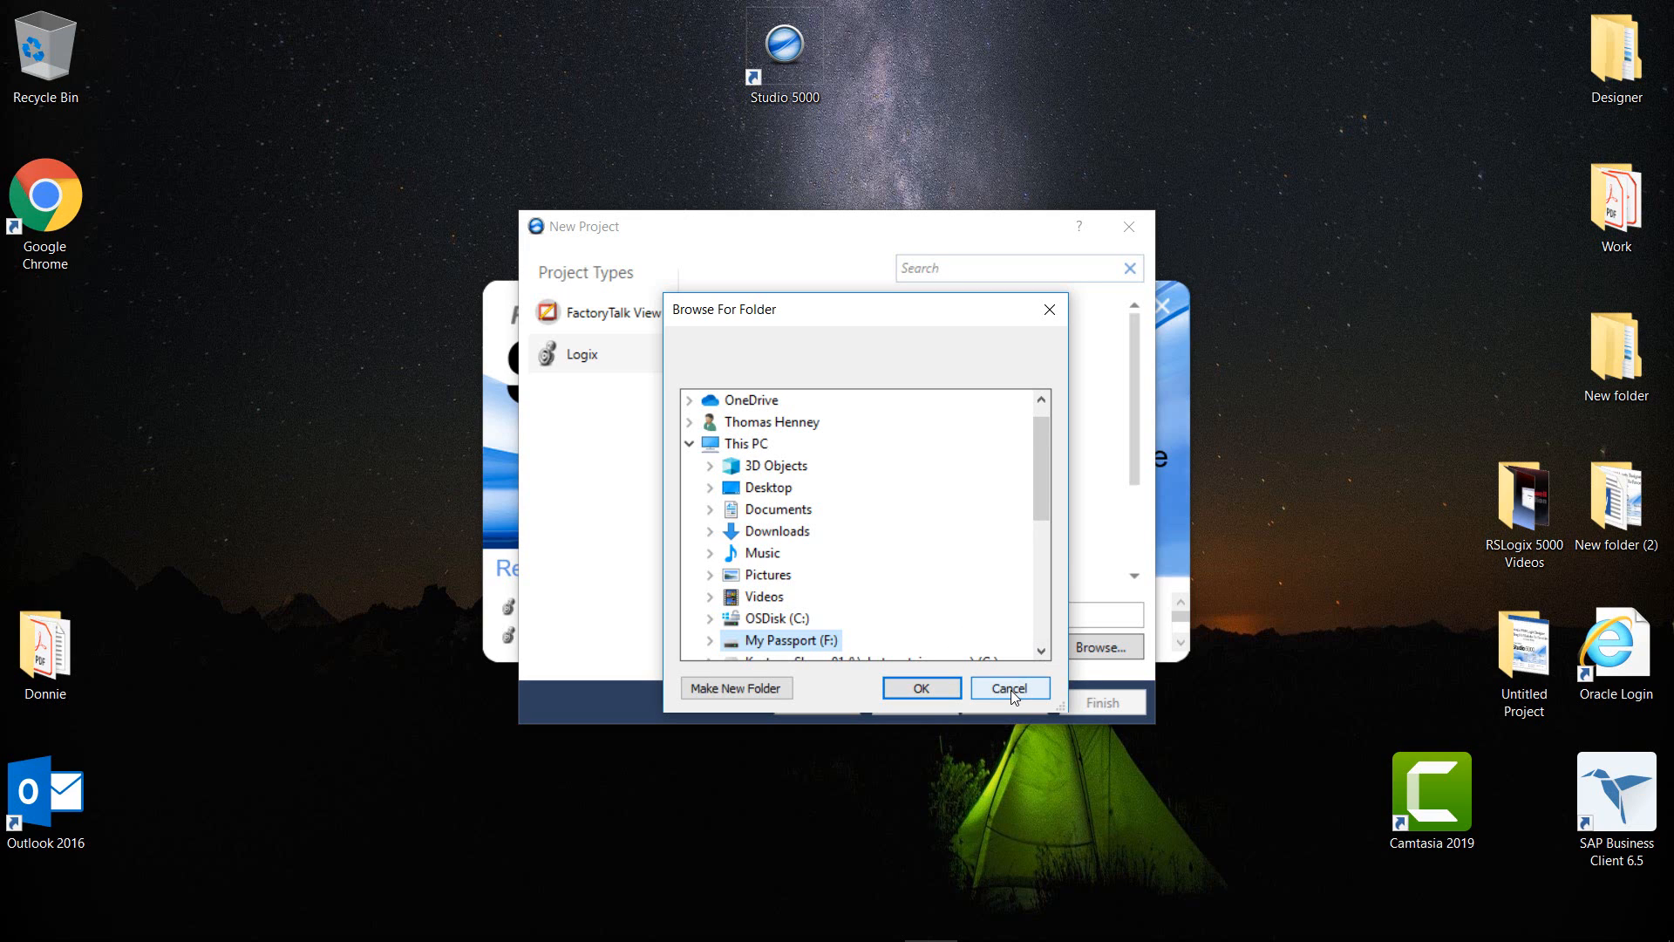
pyautogui.click(920, 687)
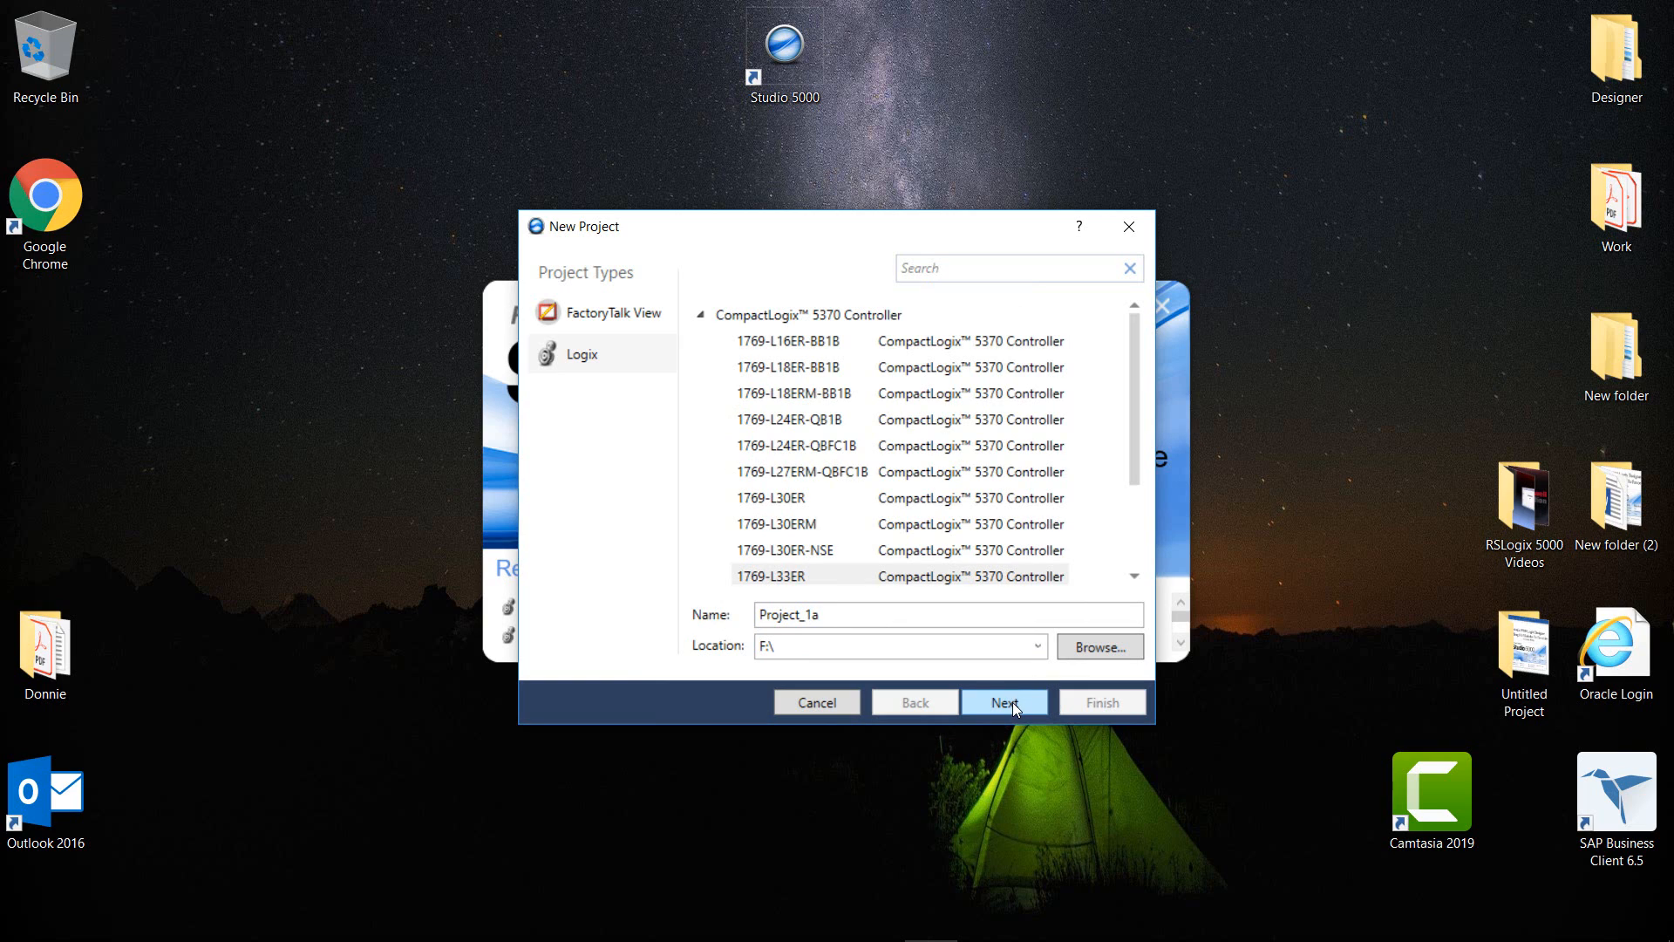
# - Keep revision 24 and No Protection for the controller, leaving the description empty
pyautogui.click(1003, 701)
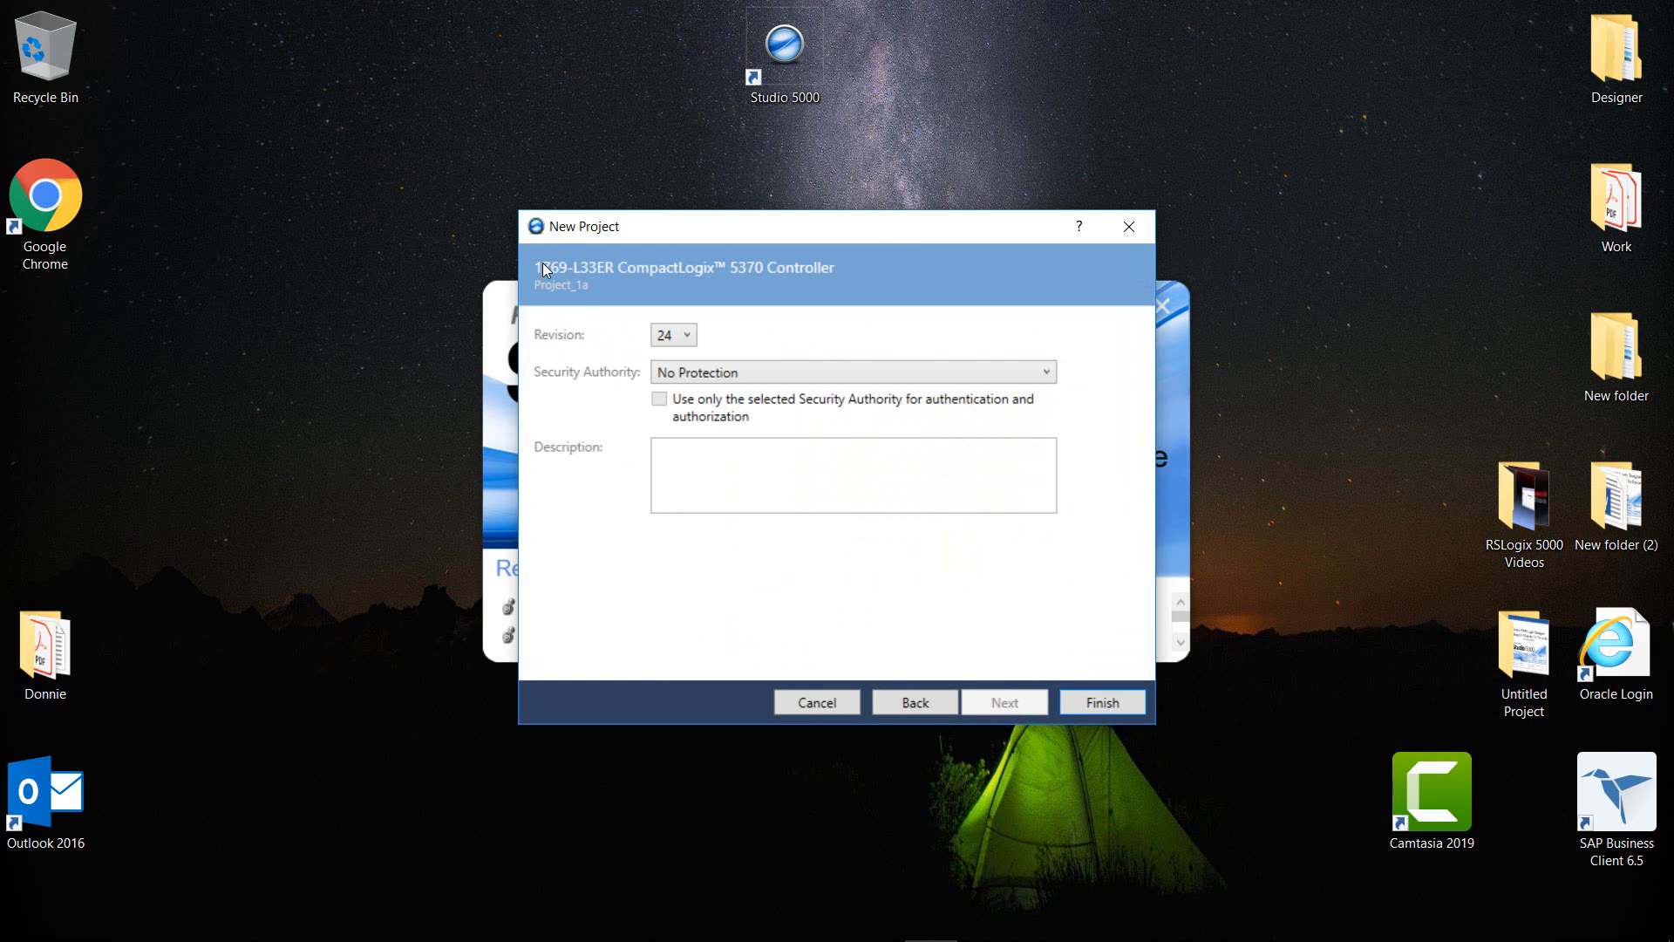
pyautogui.moveTo(565, 274)
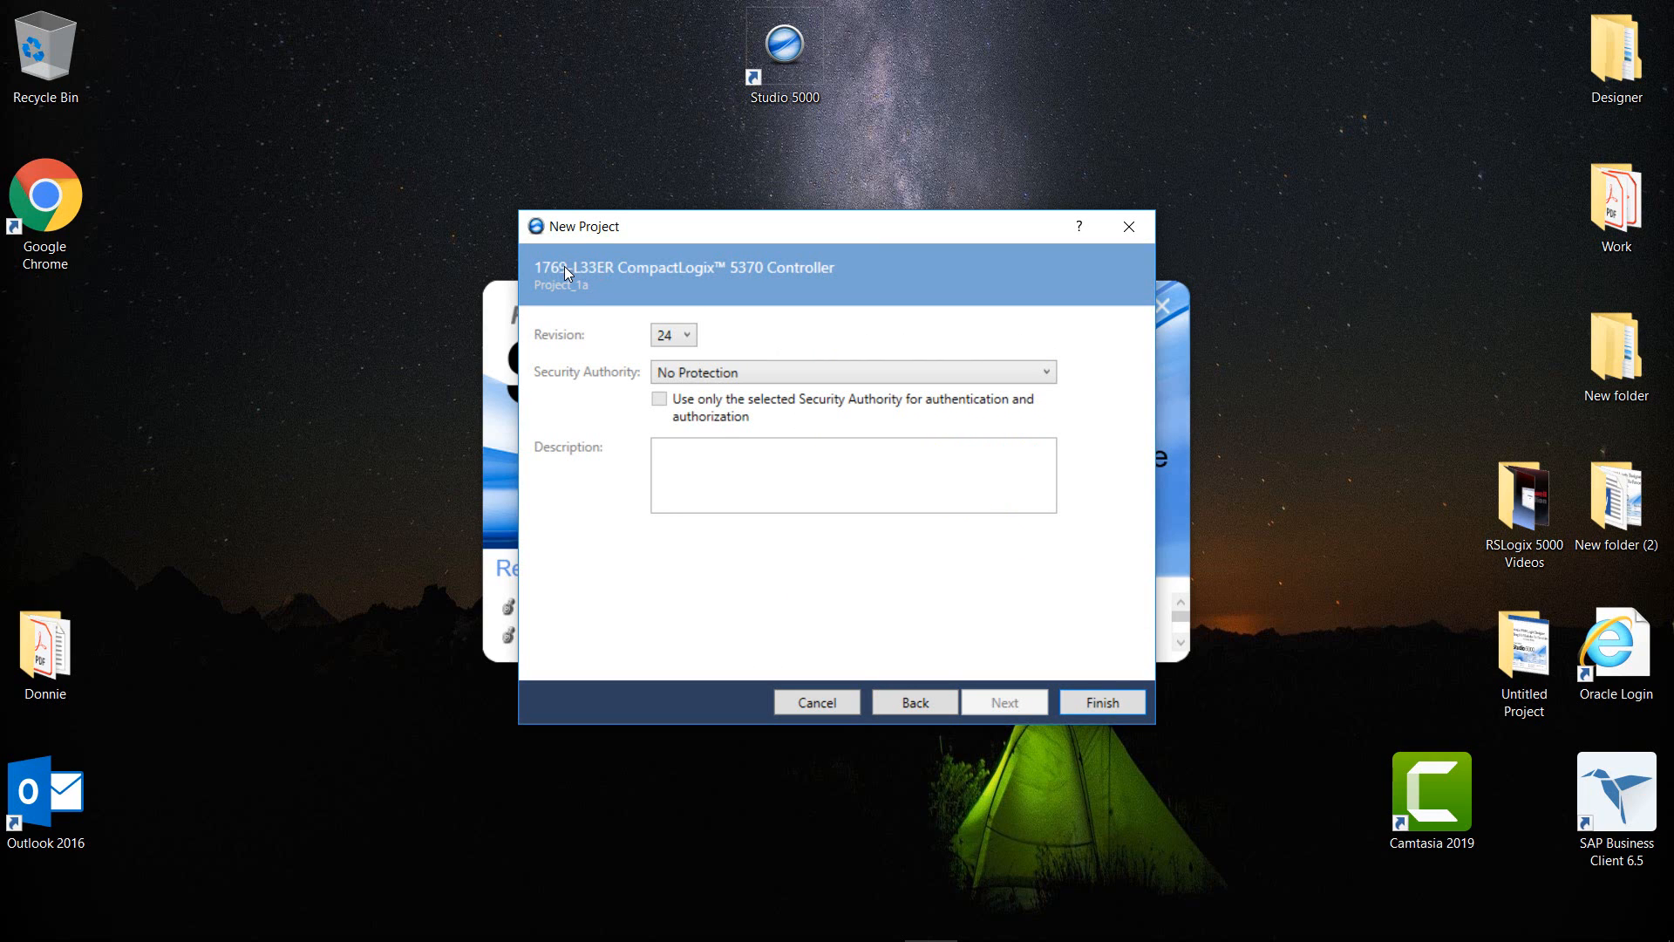
pyautogui.moveTo(740, 286)
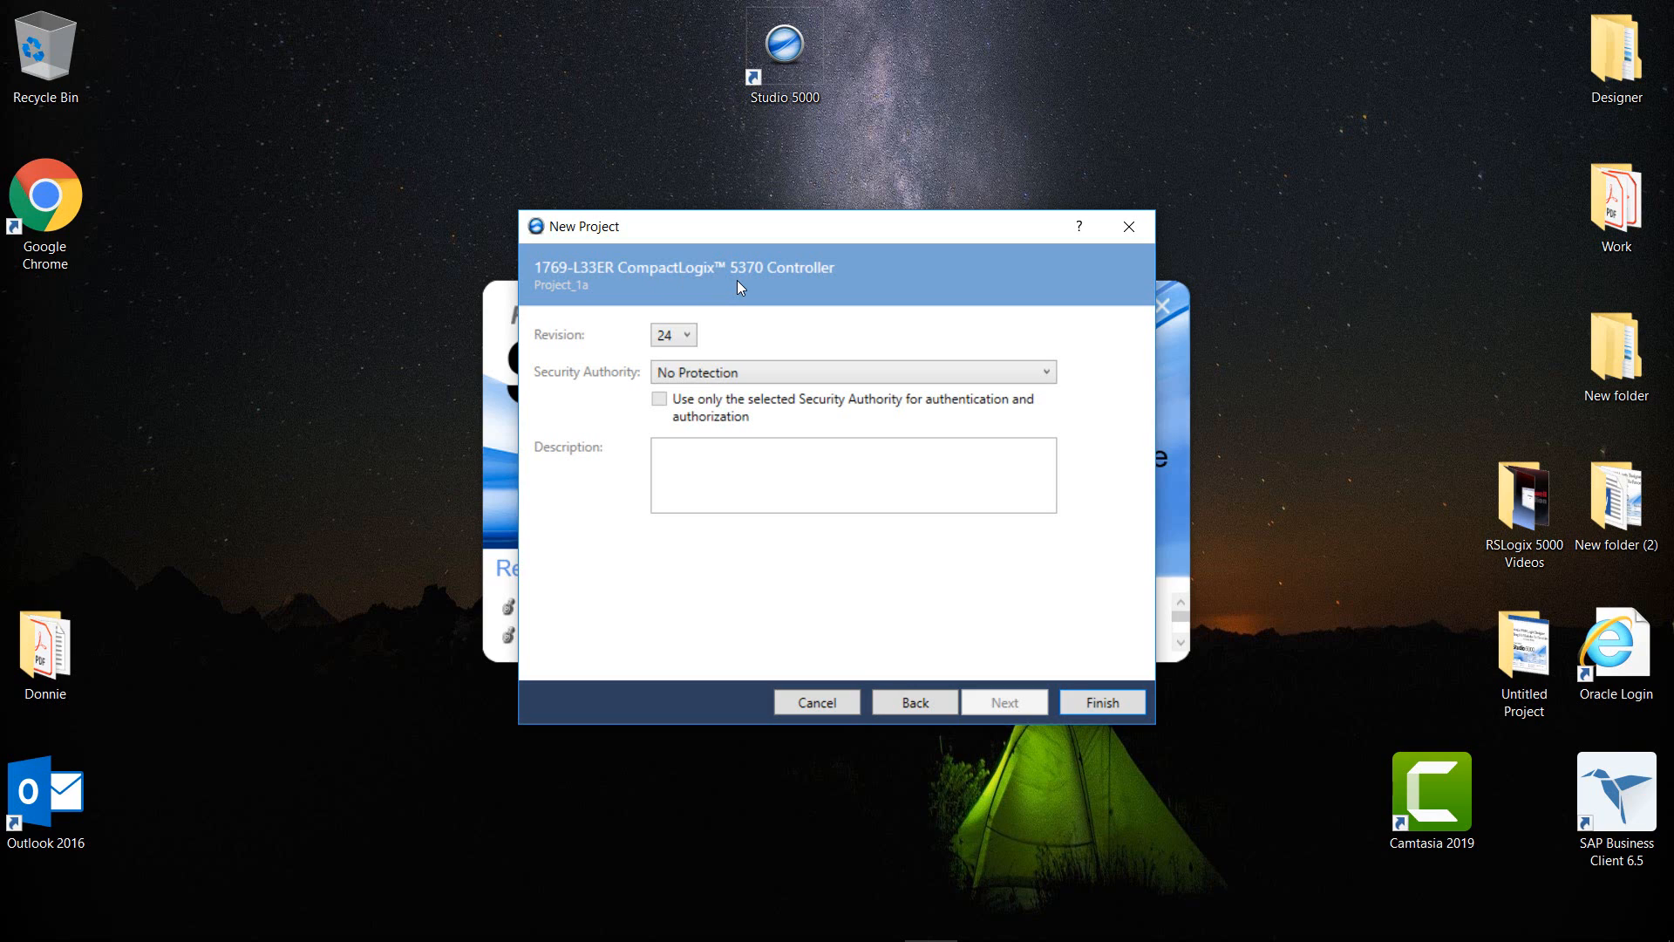
pyautogui.moveTo(572, 343)
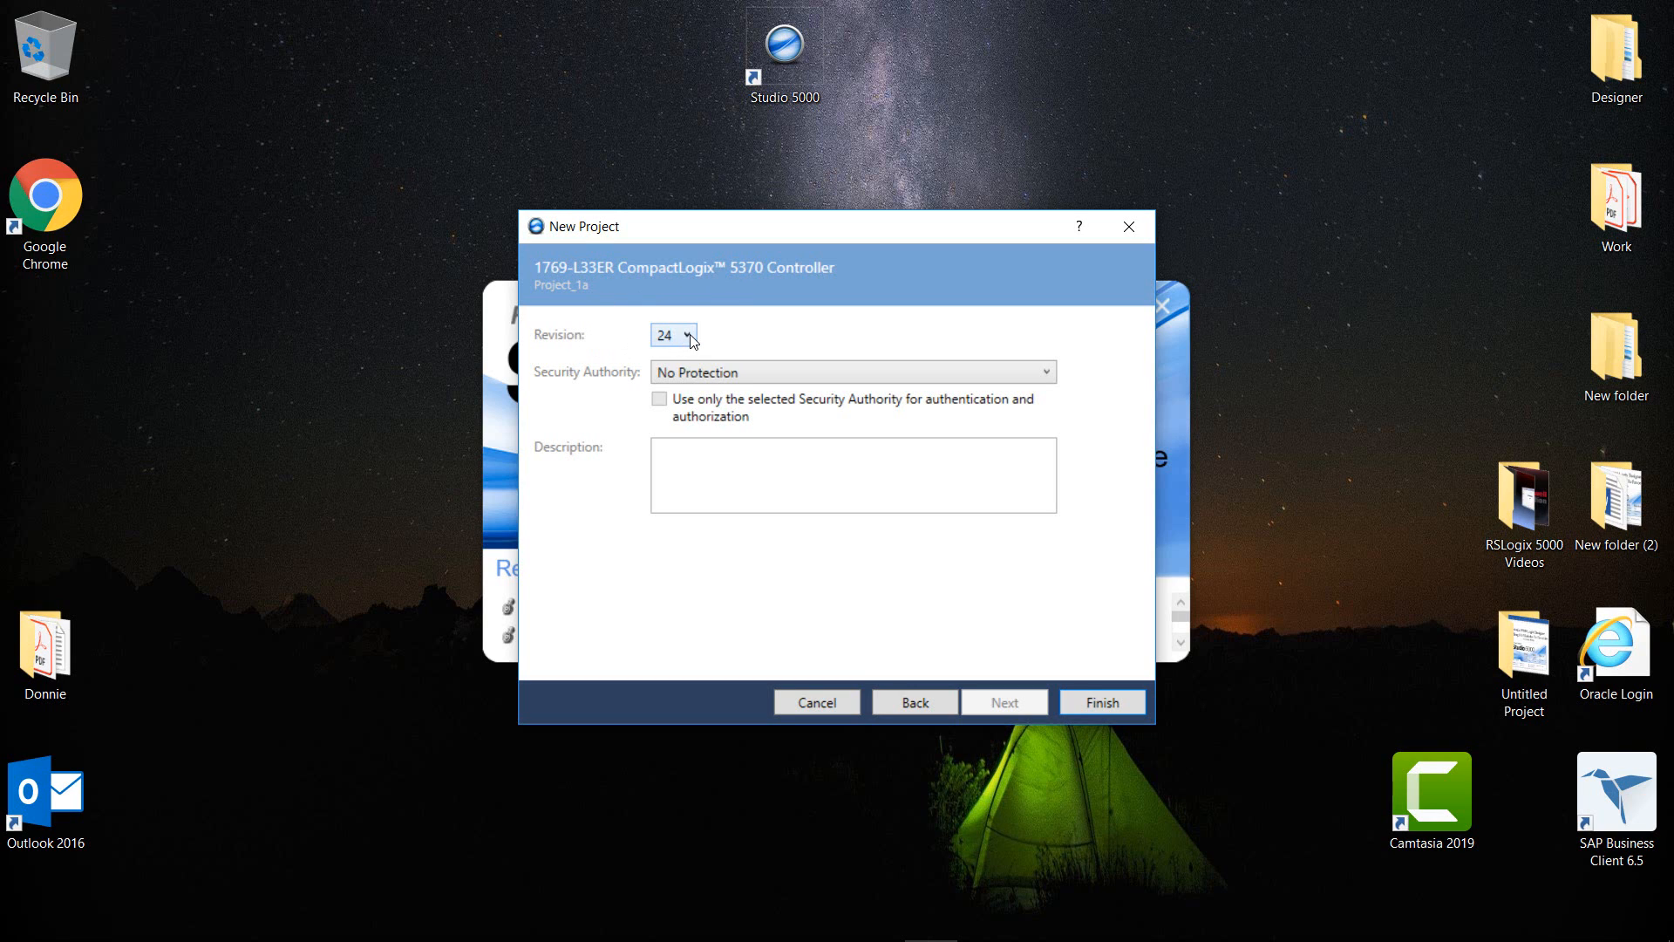
pyautogui.click(689, 335)
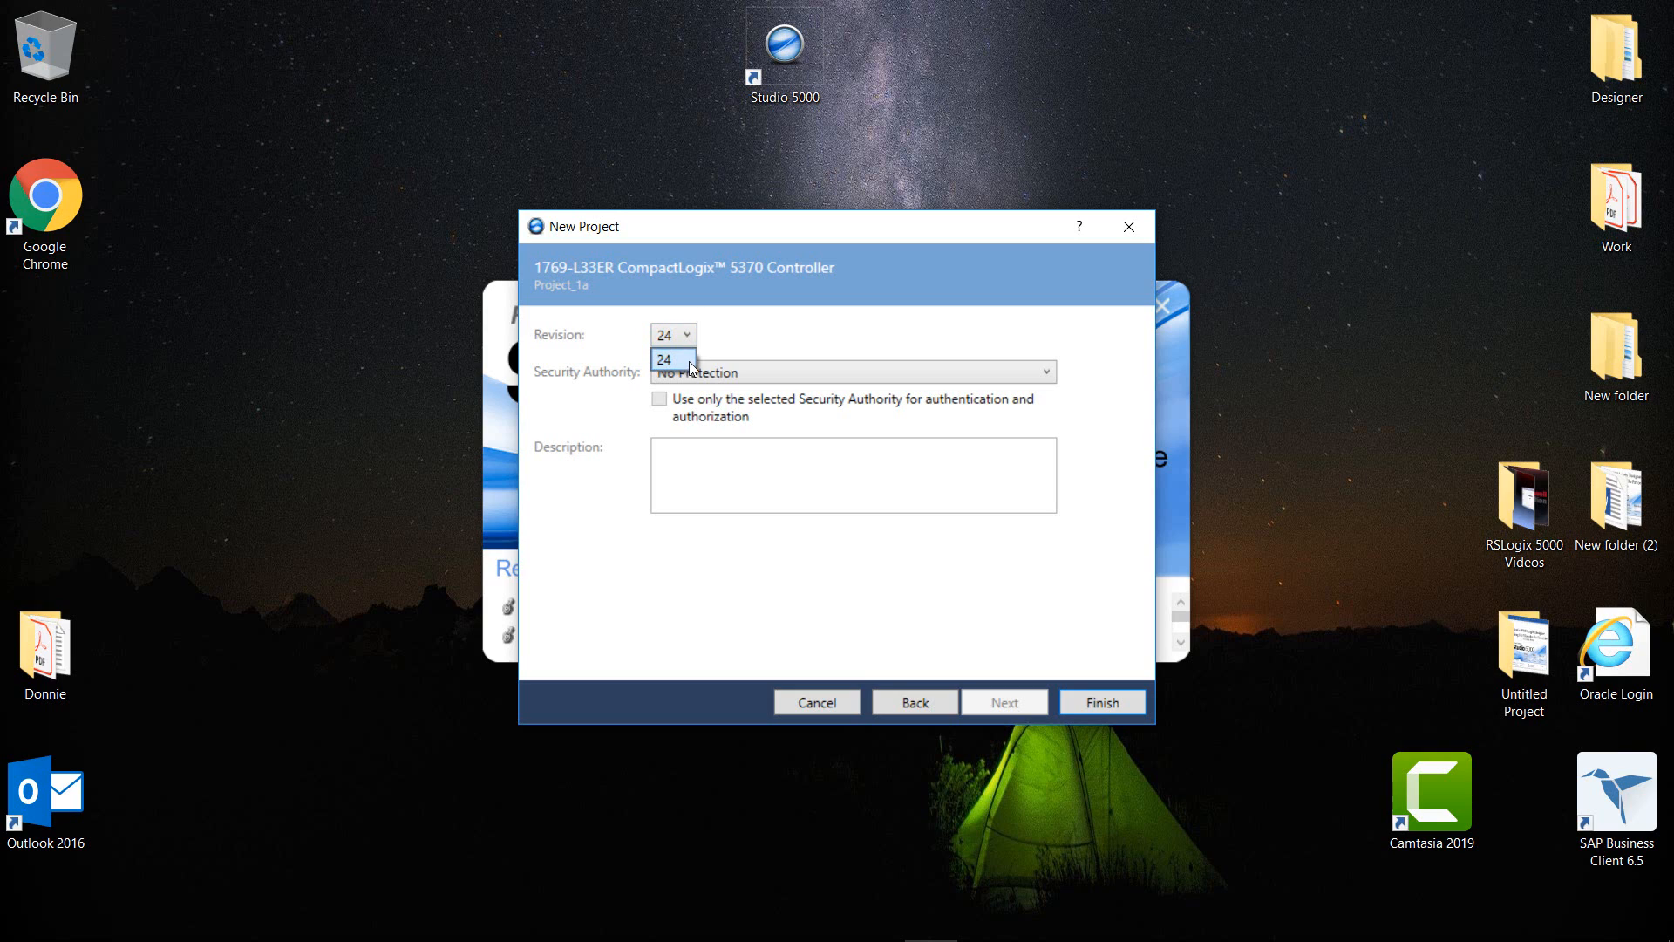
pyautogui.click(668, 334)
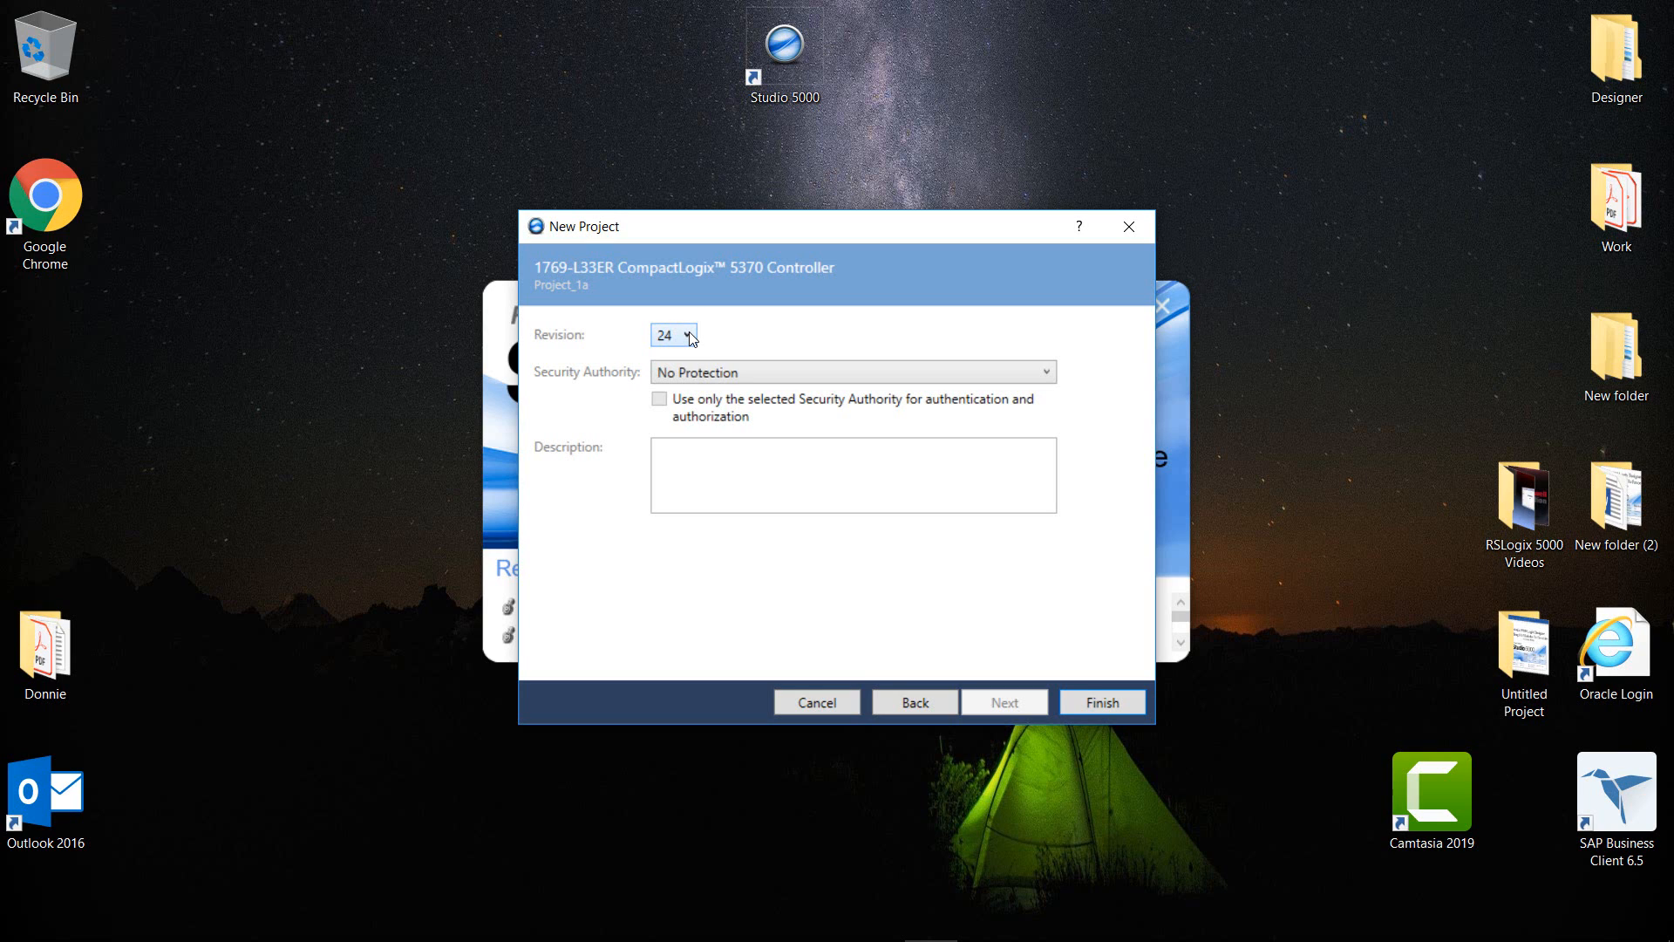
pyautogui.moveTo(544, 379)
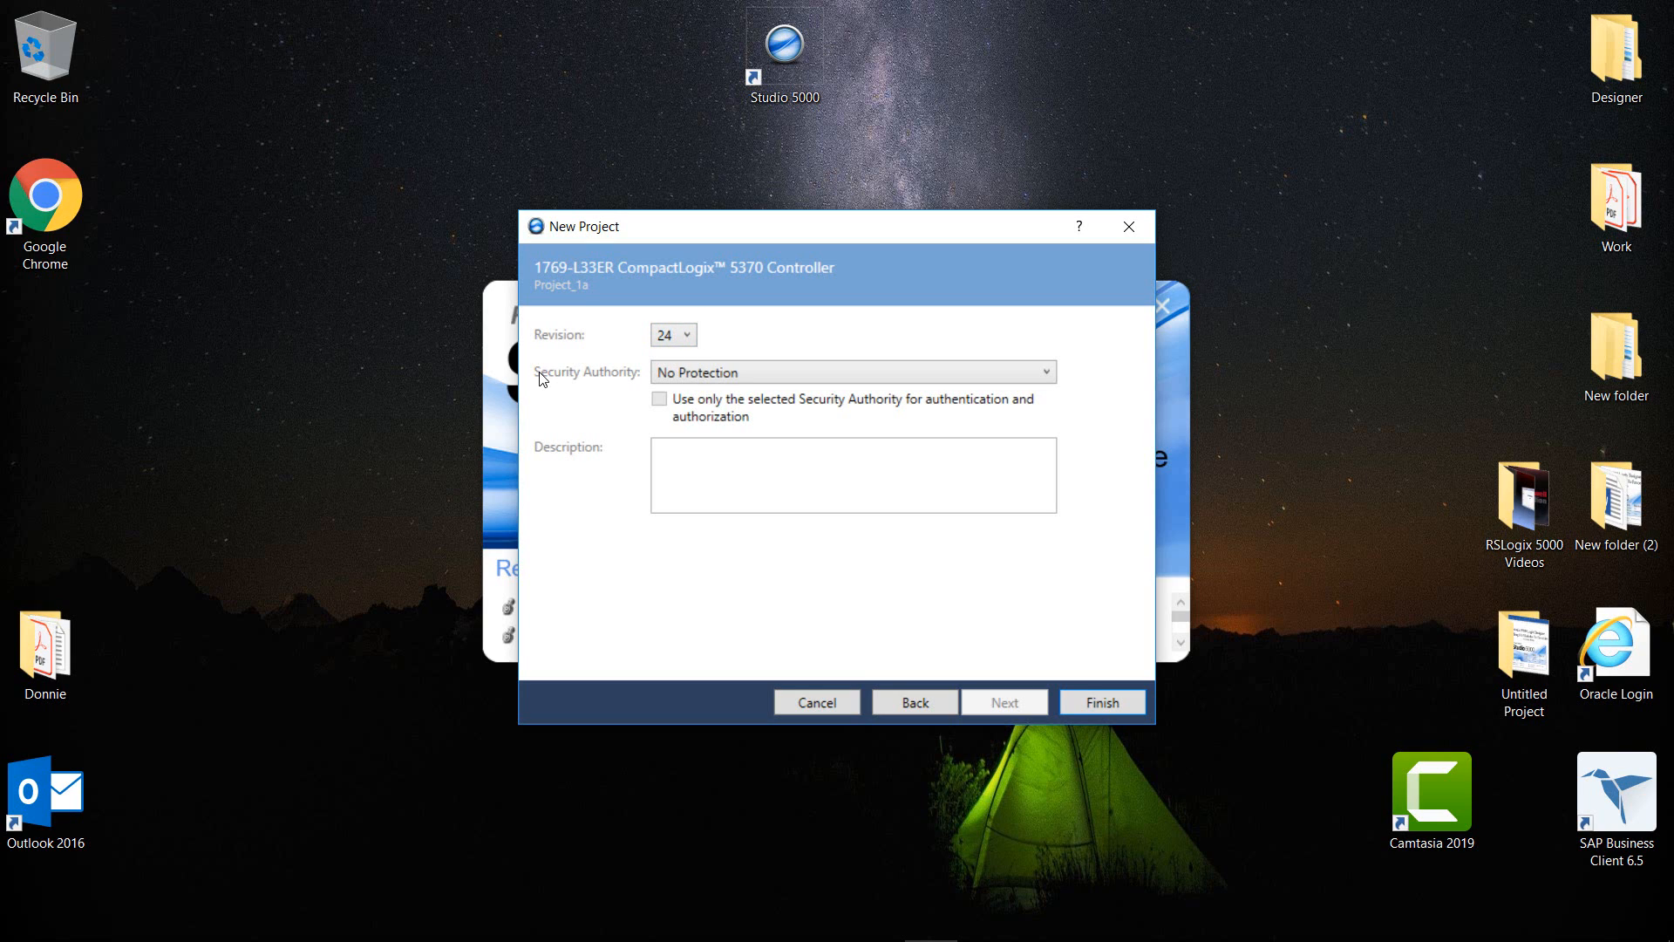
pyautogui.moveTo(598, 382)
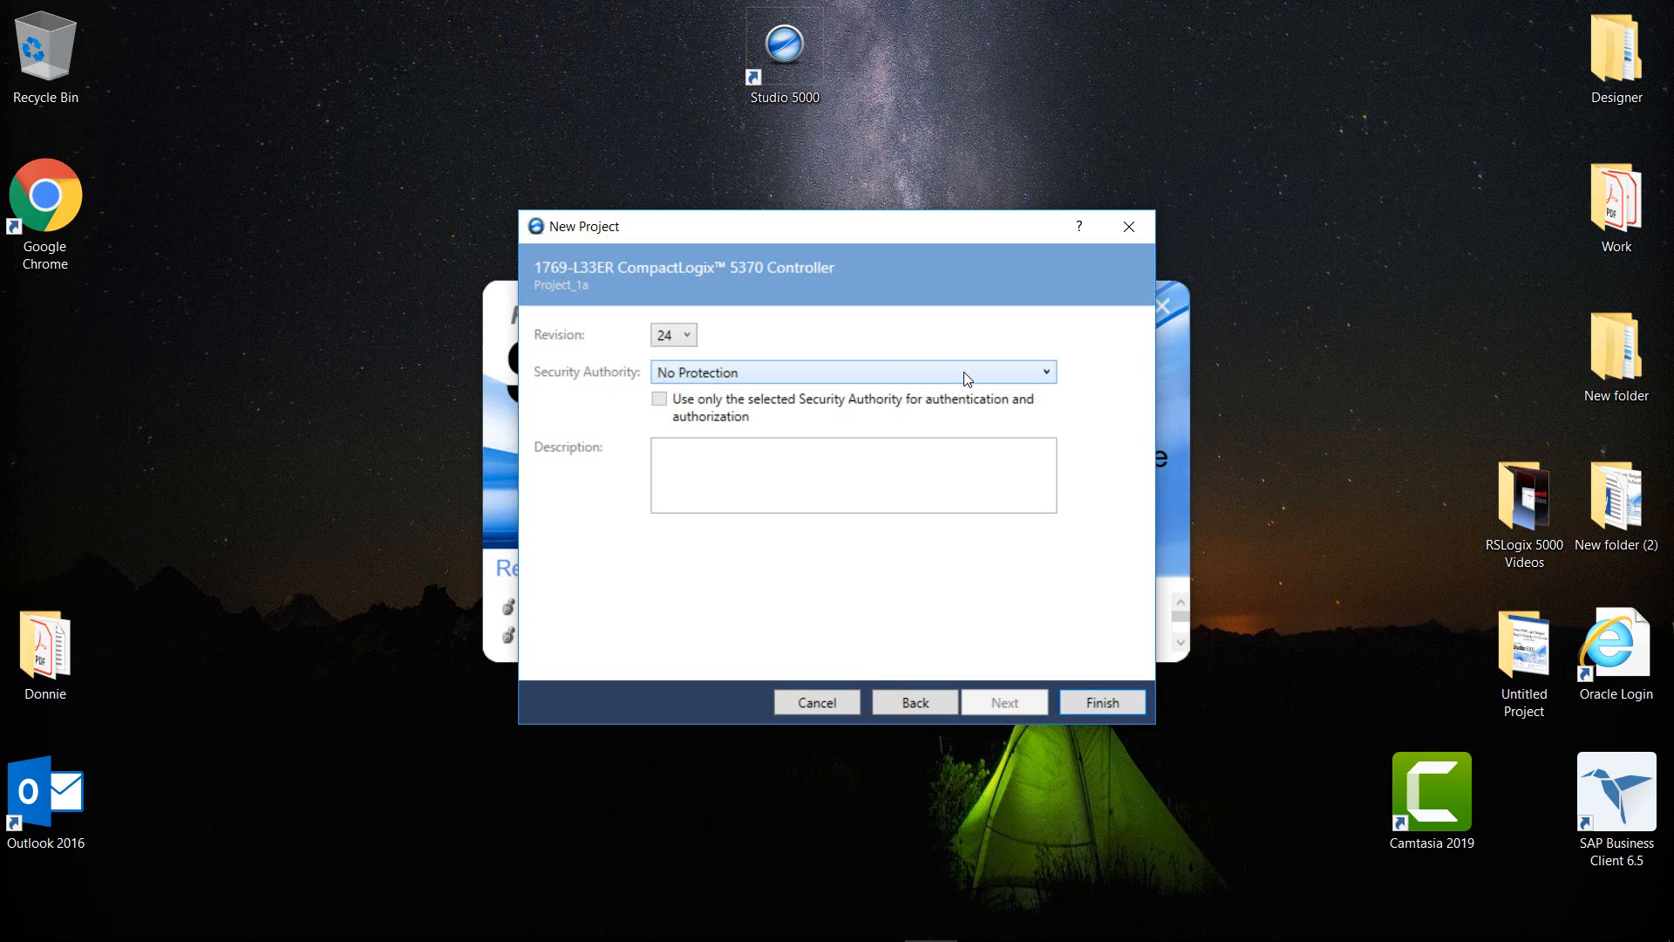
pyautogui.moveTo(593, 455)
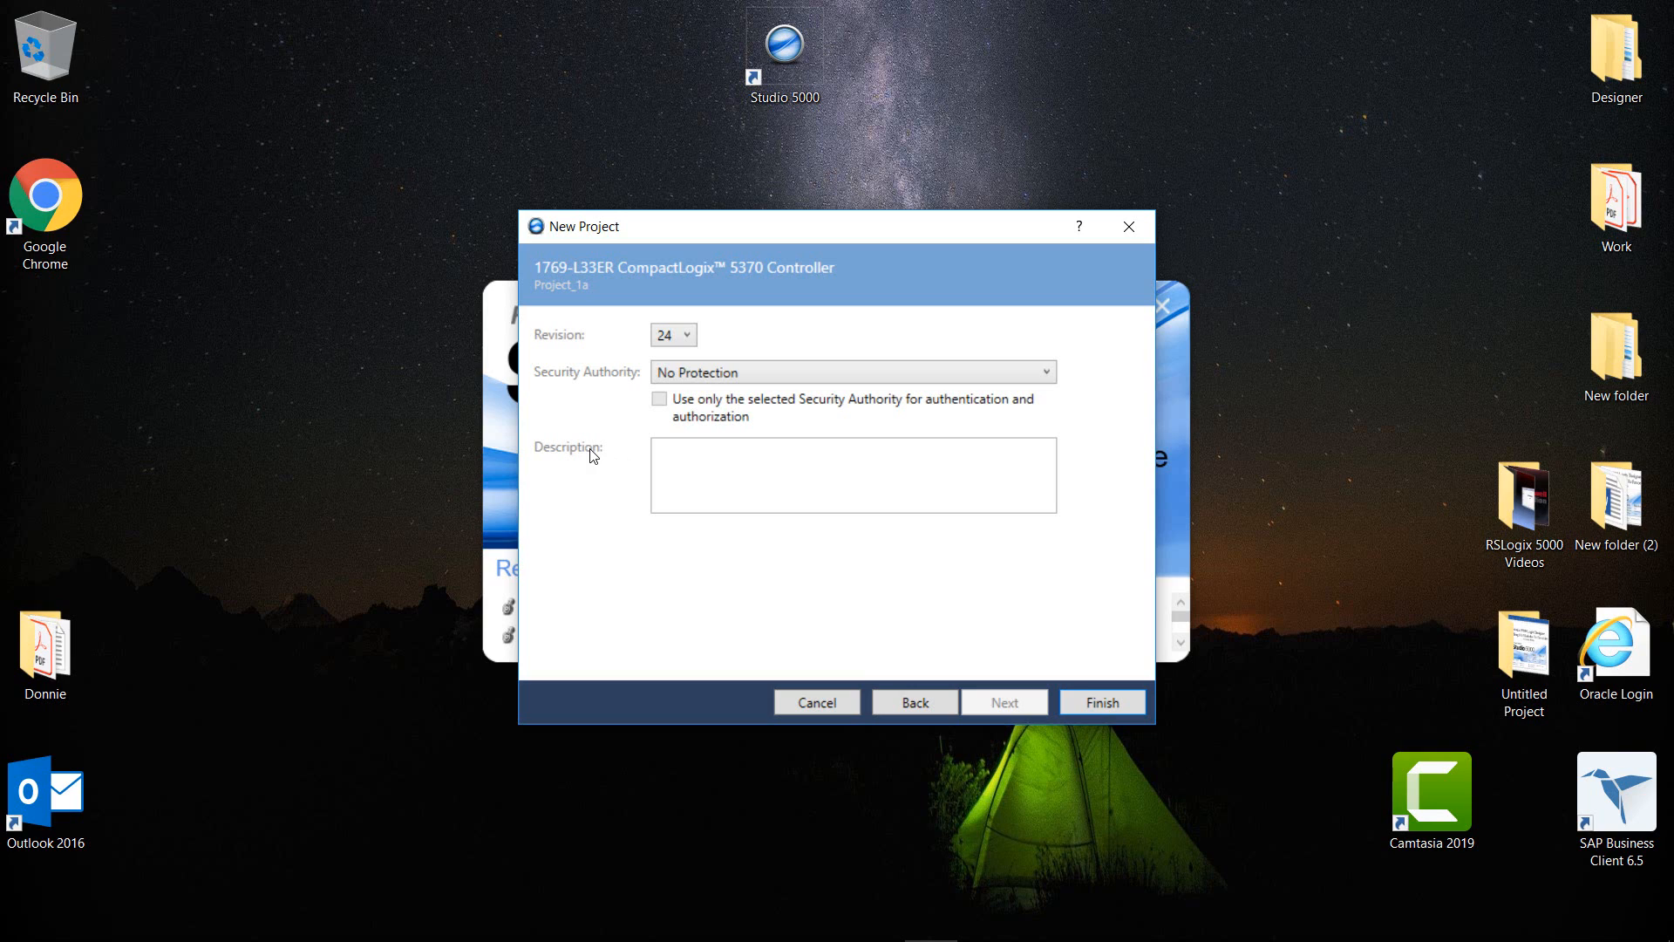
pyautogui.click(853, 474)
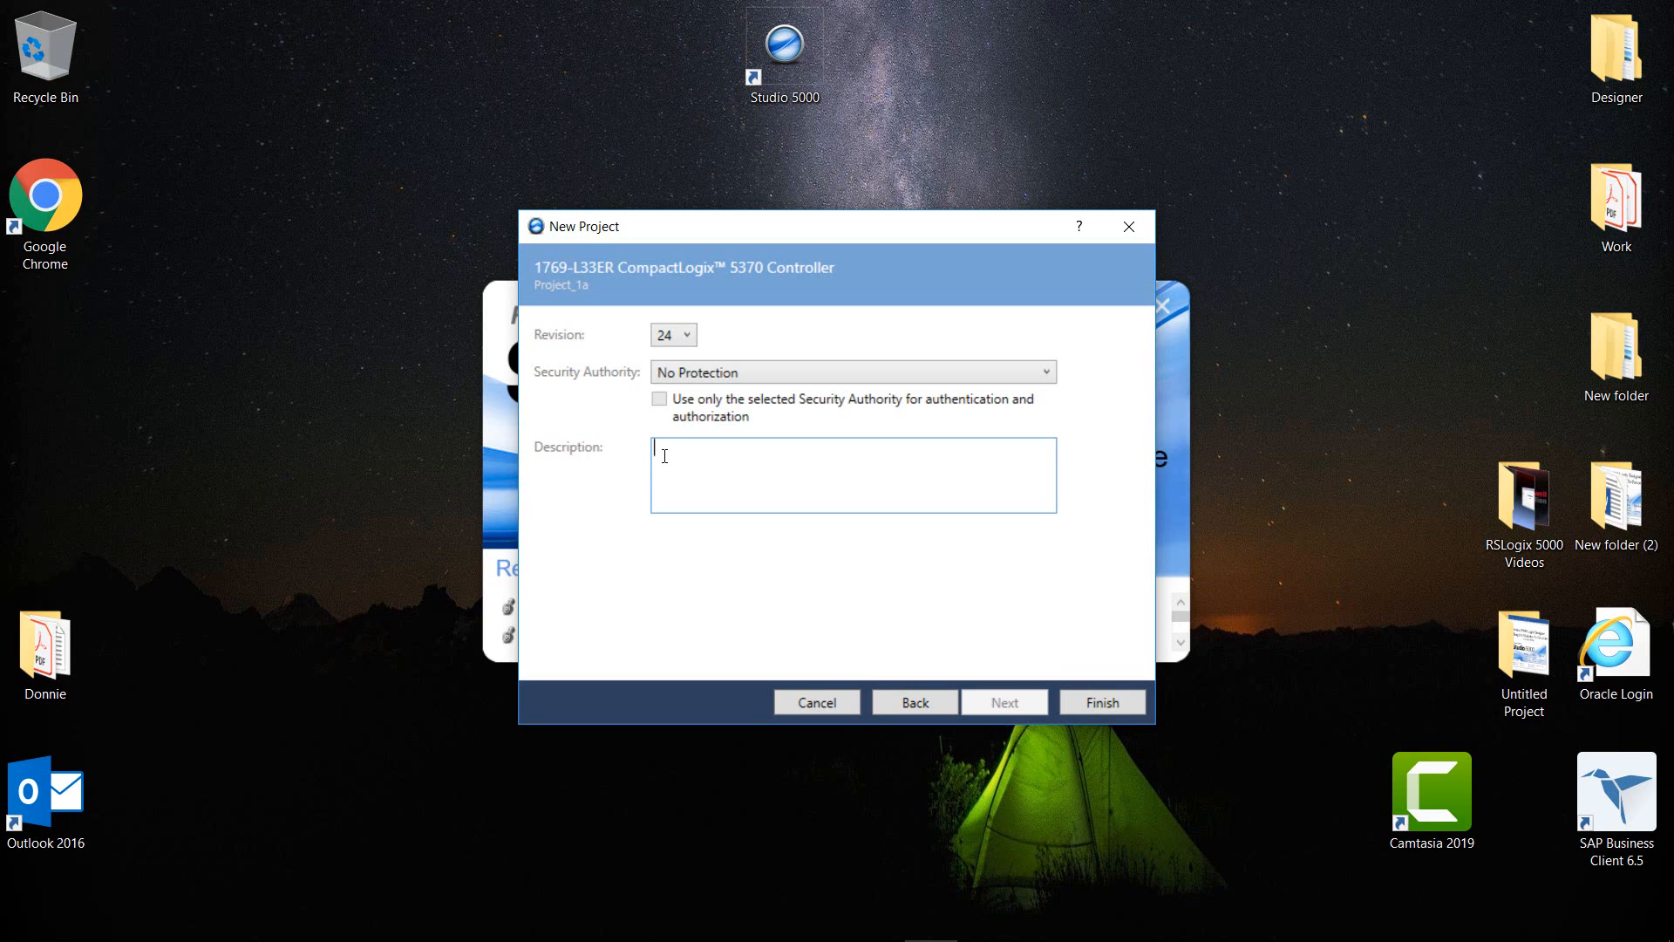
pyautogui.moveTo(896, 554)
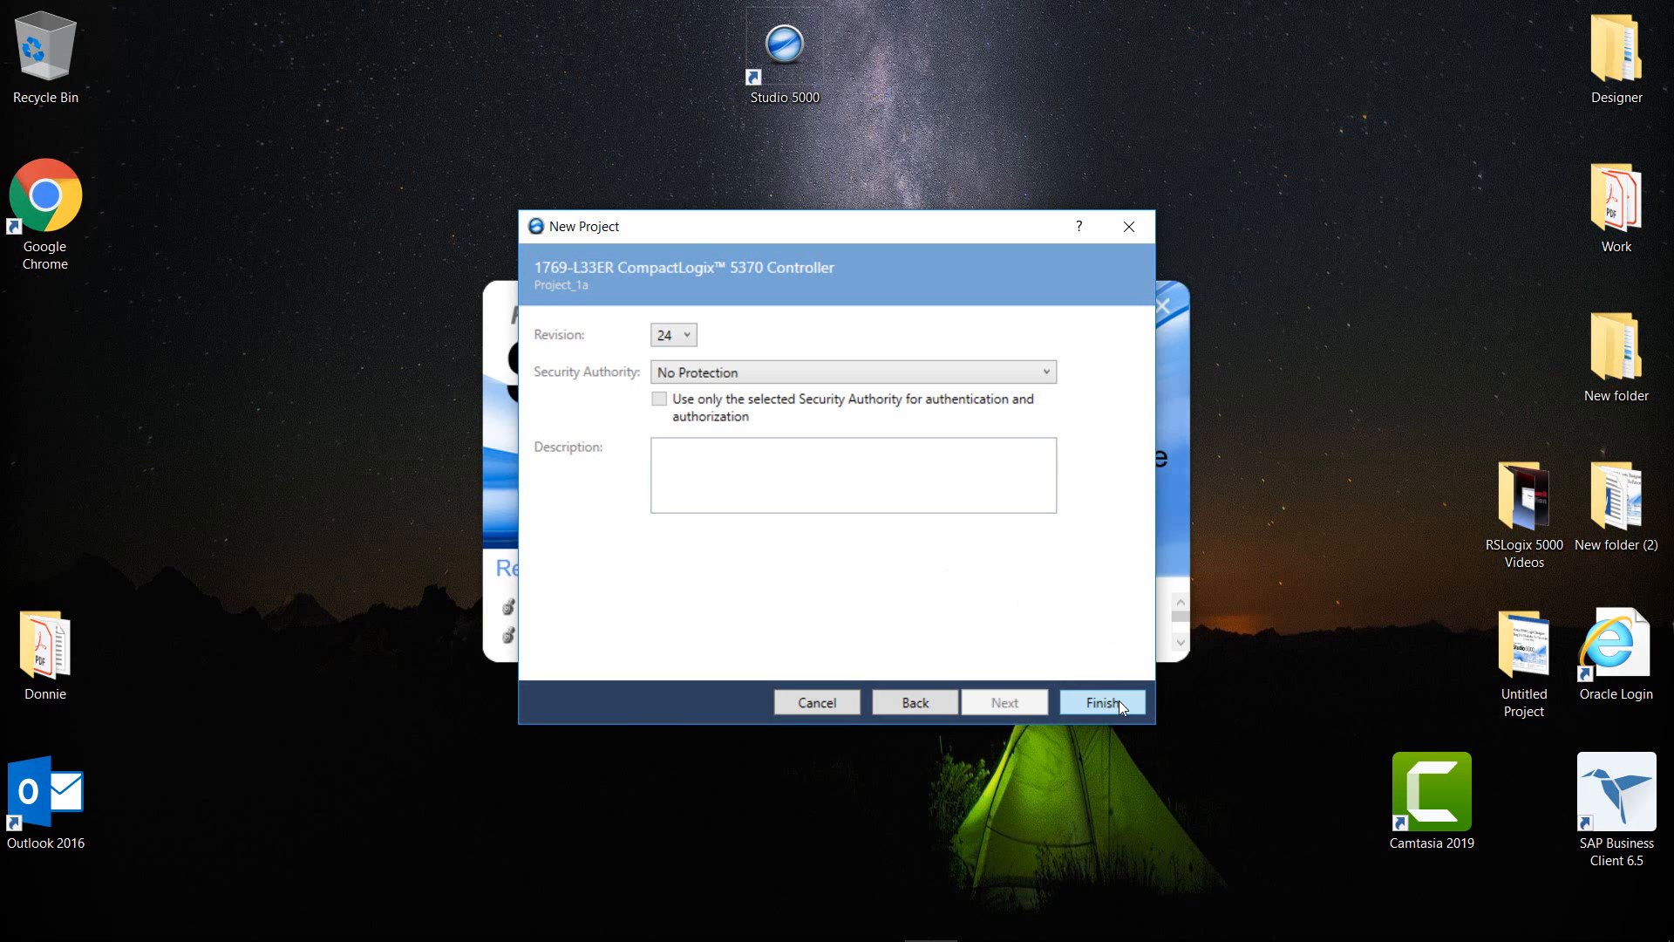
# - Finish the wizard so Project_1a is created and opens in the Controller Organizer
pyautogui.click(1101, 701)
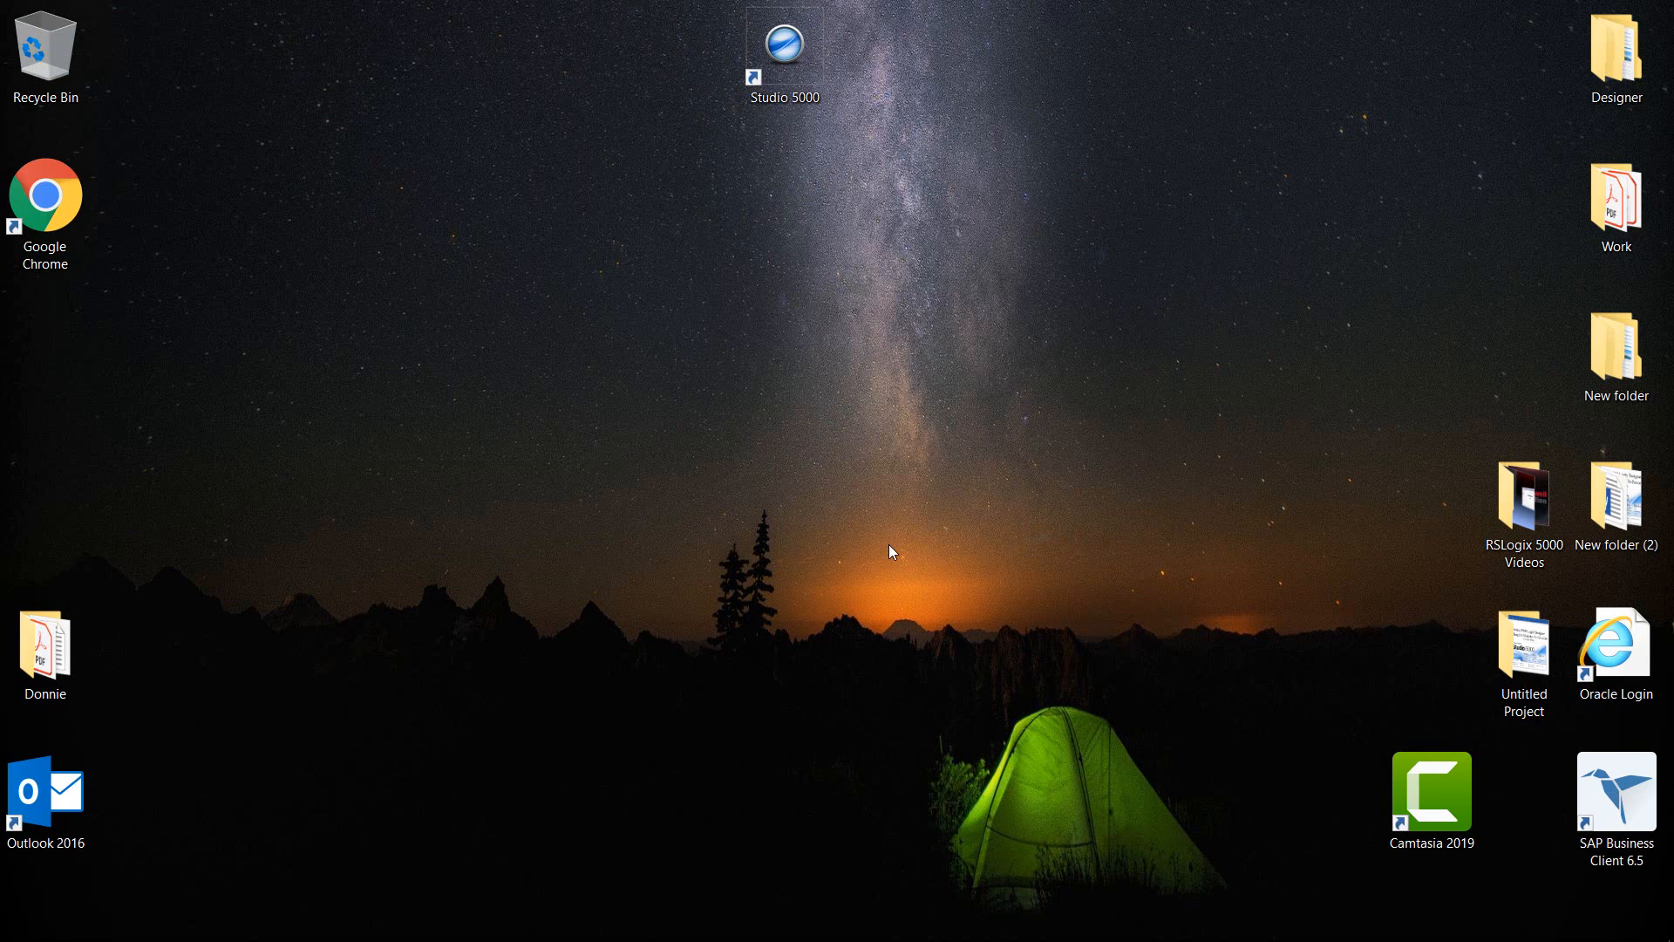
pyautogui.doubleClick(783, 48)
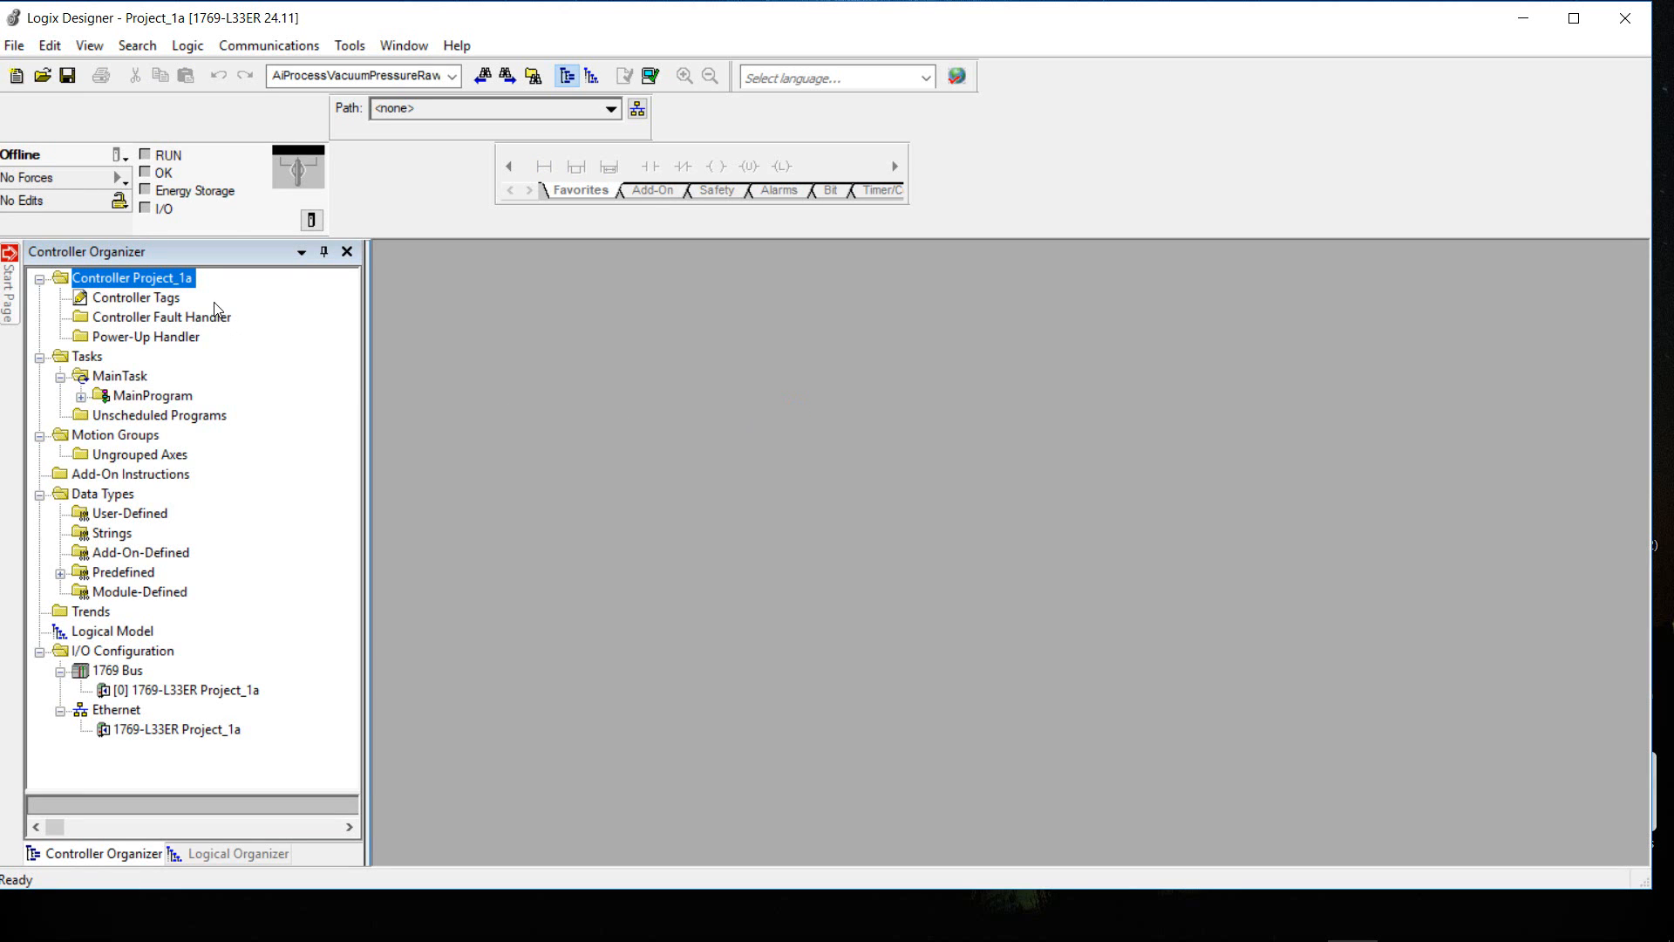
pyautogui.moveTo(86, 279)
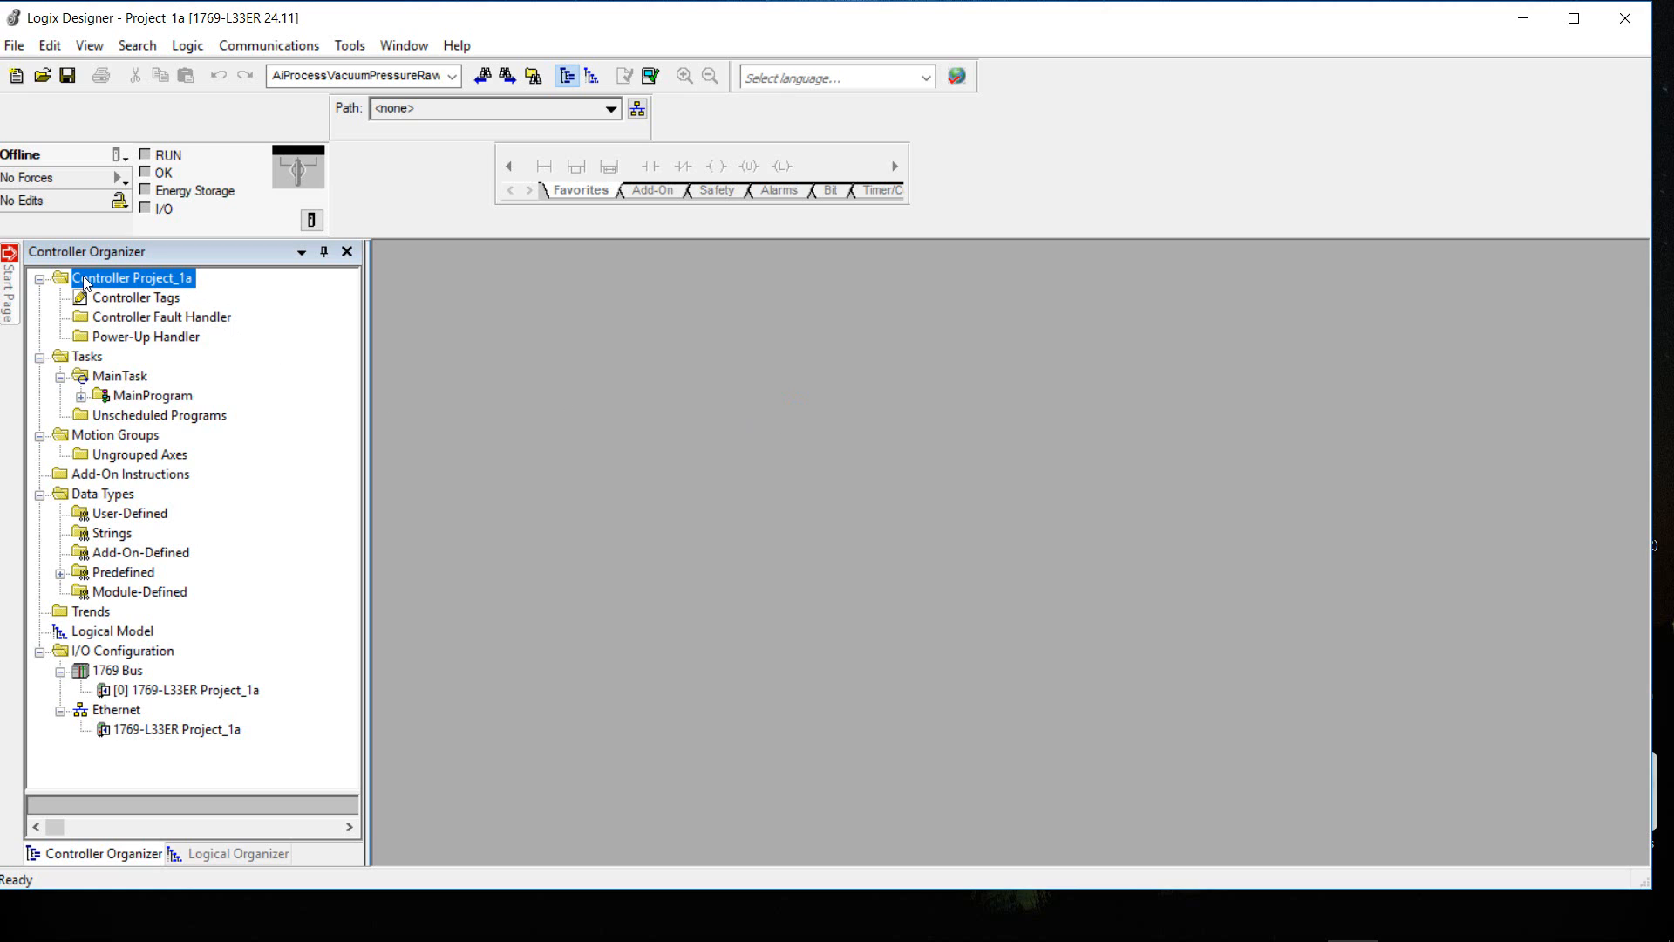
pyautogui.moveTo(150, 287)
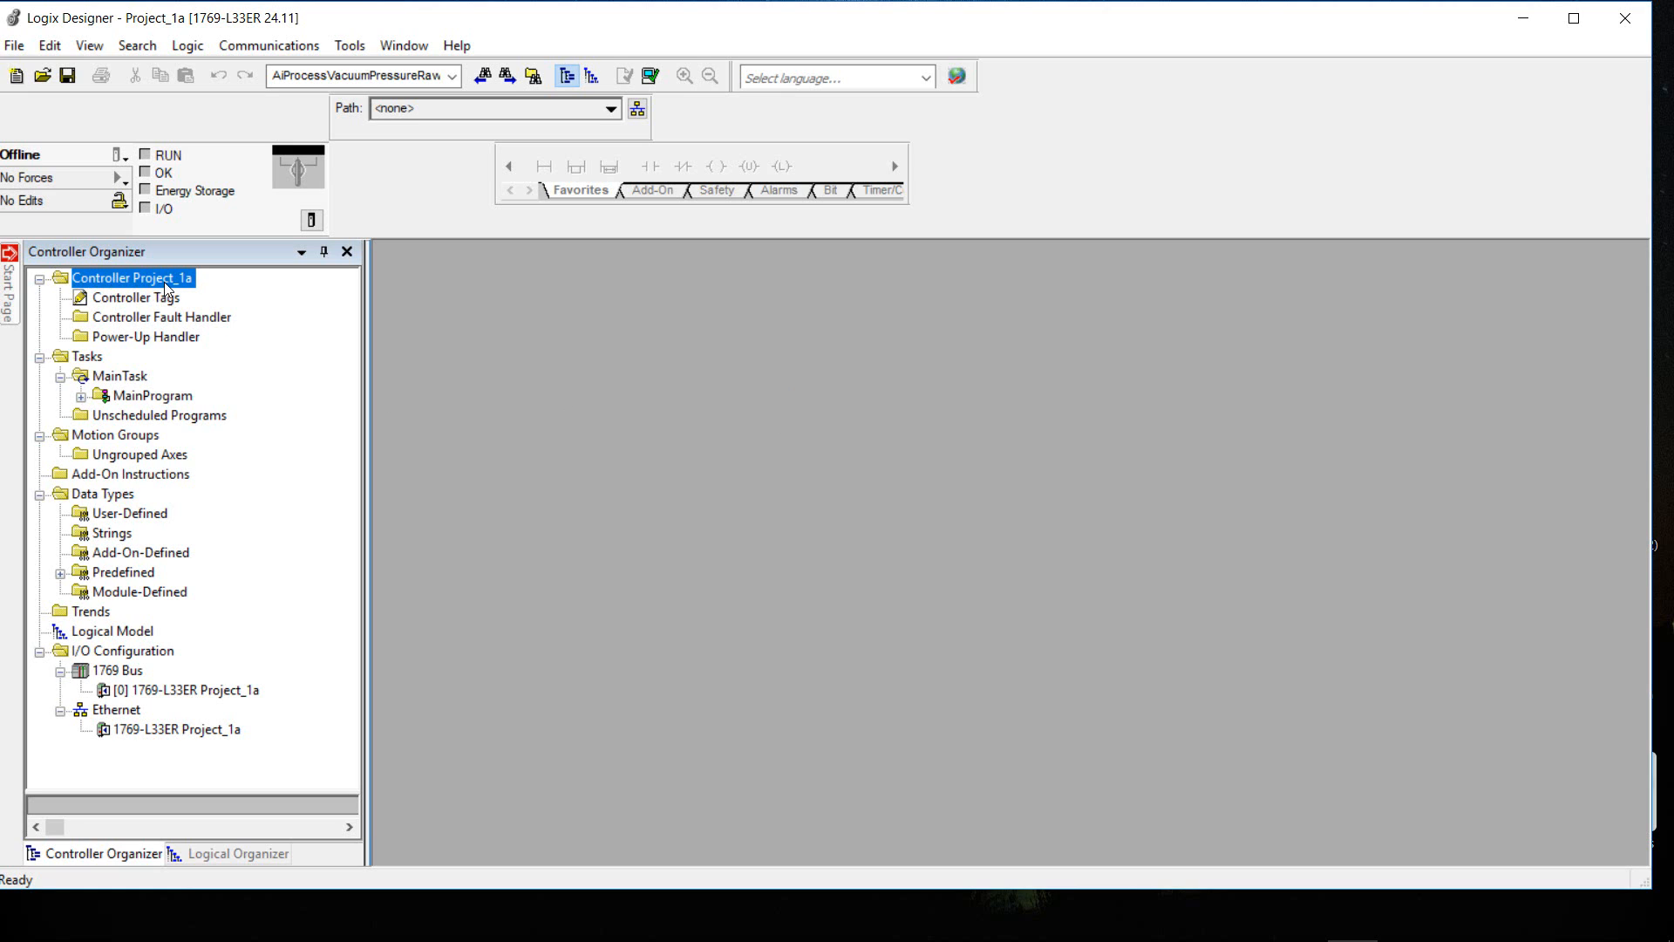
pyautogui.moveTo(180, 296)
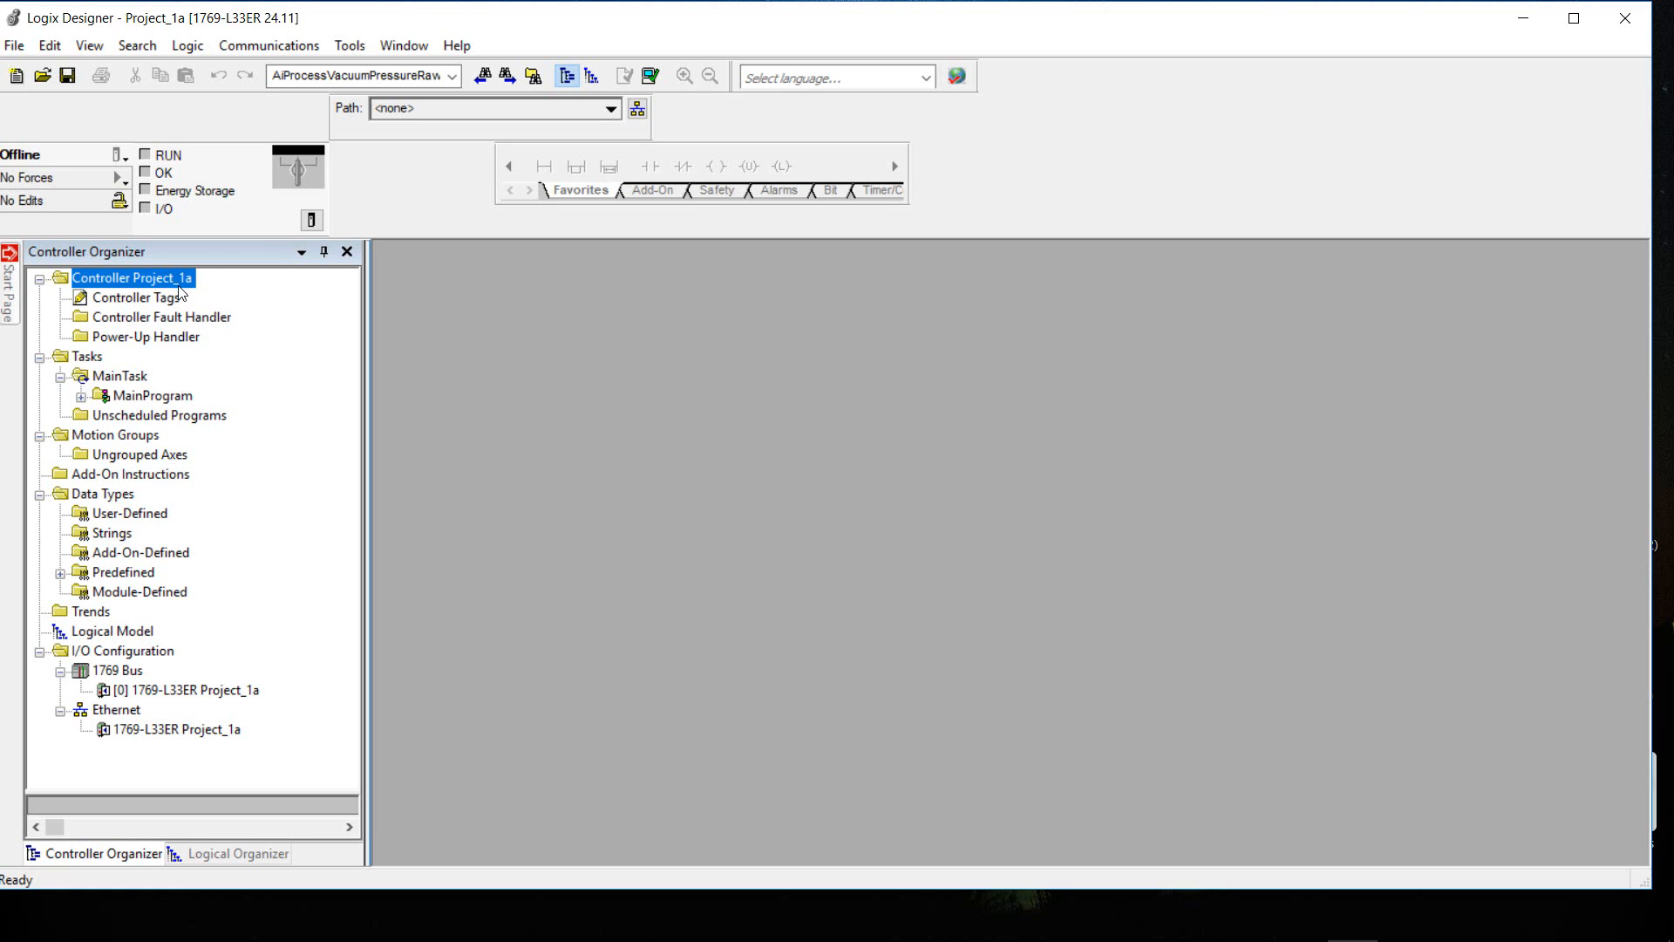
pyautogui.moveTo(62, 30)
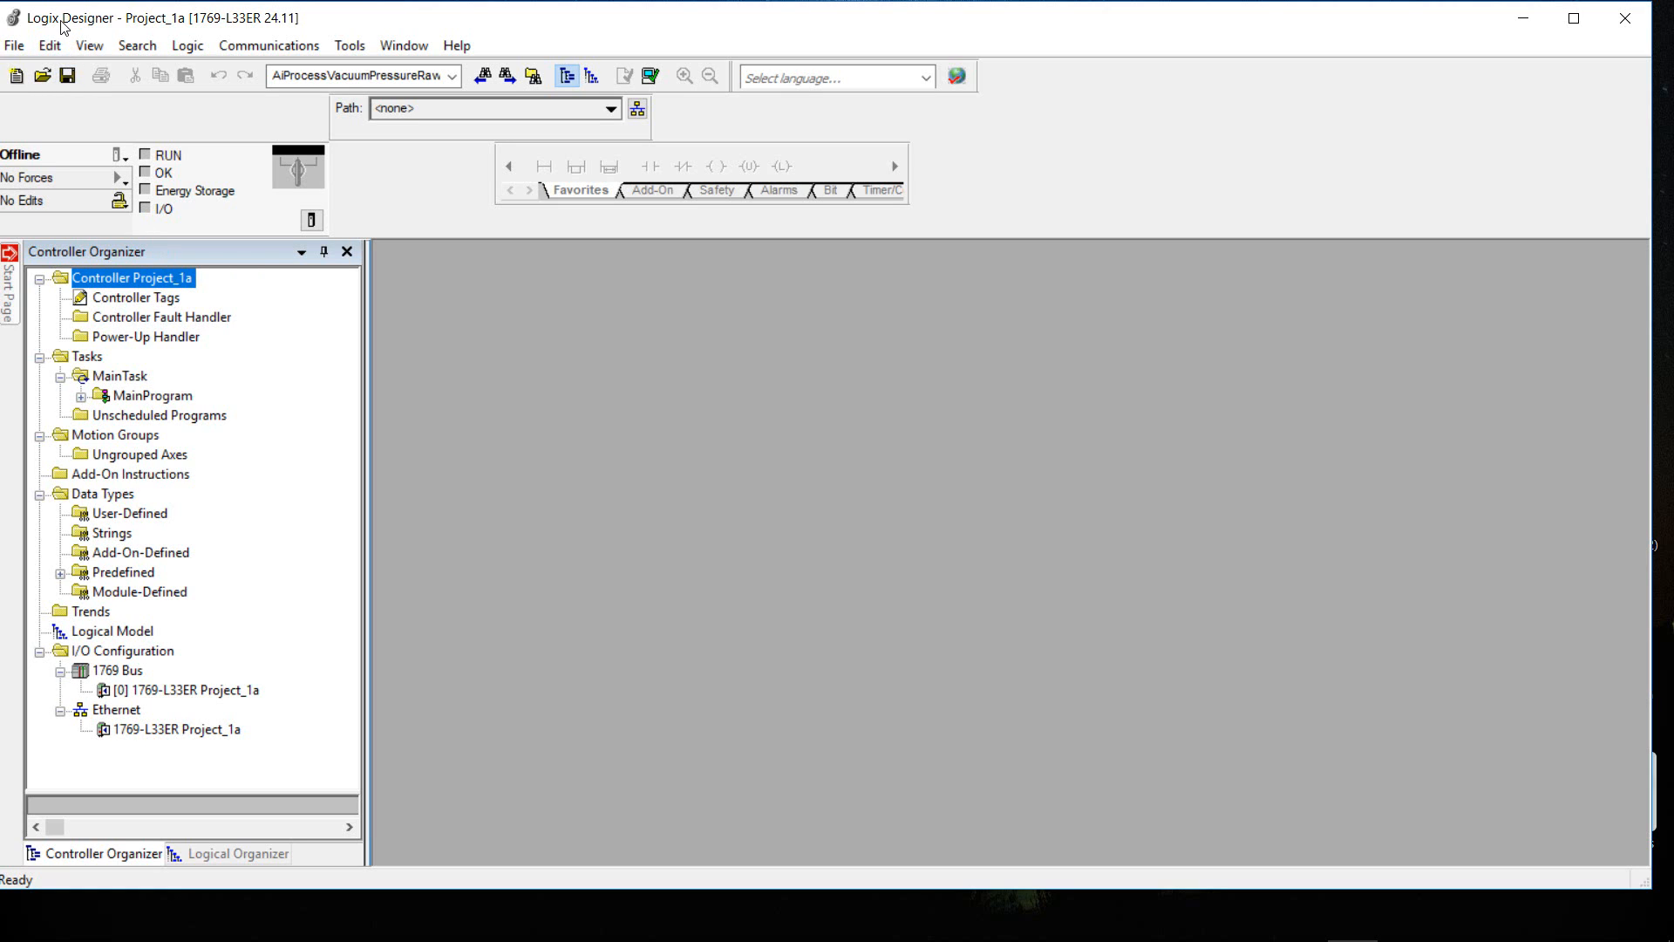
pyautogui.moveTo(80, 26)
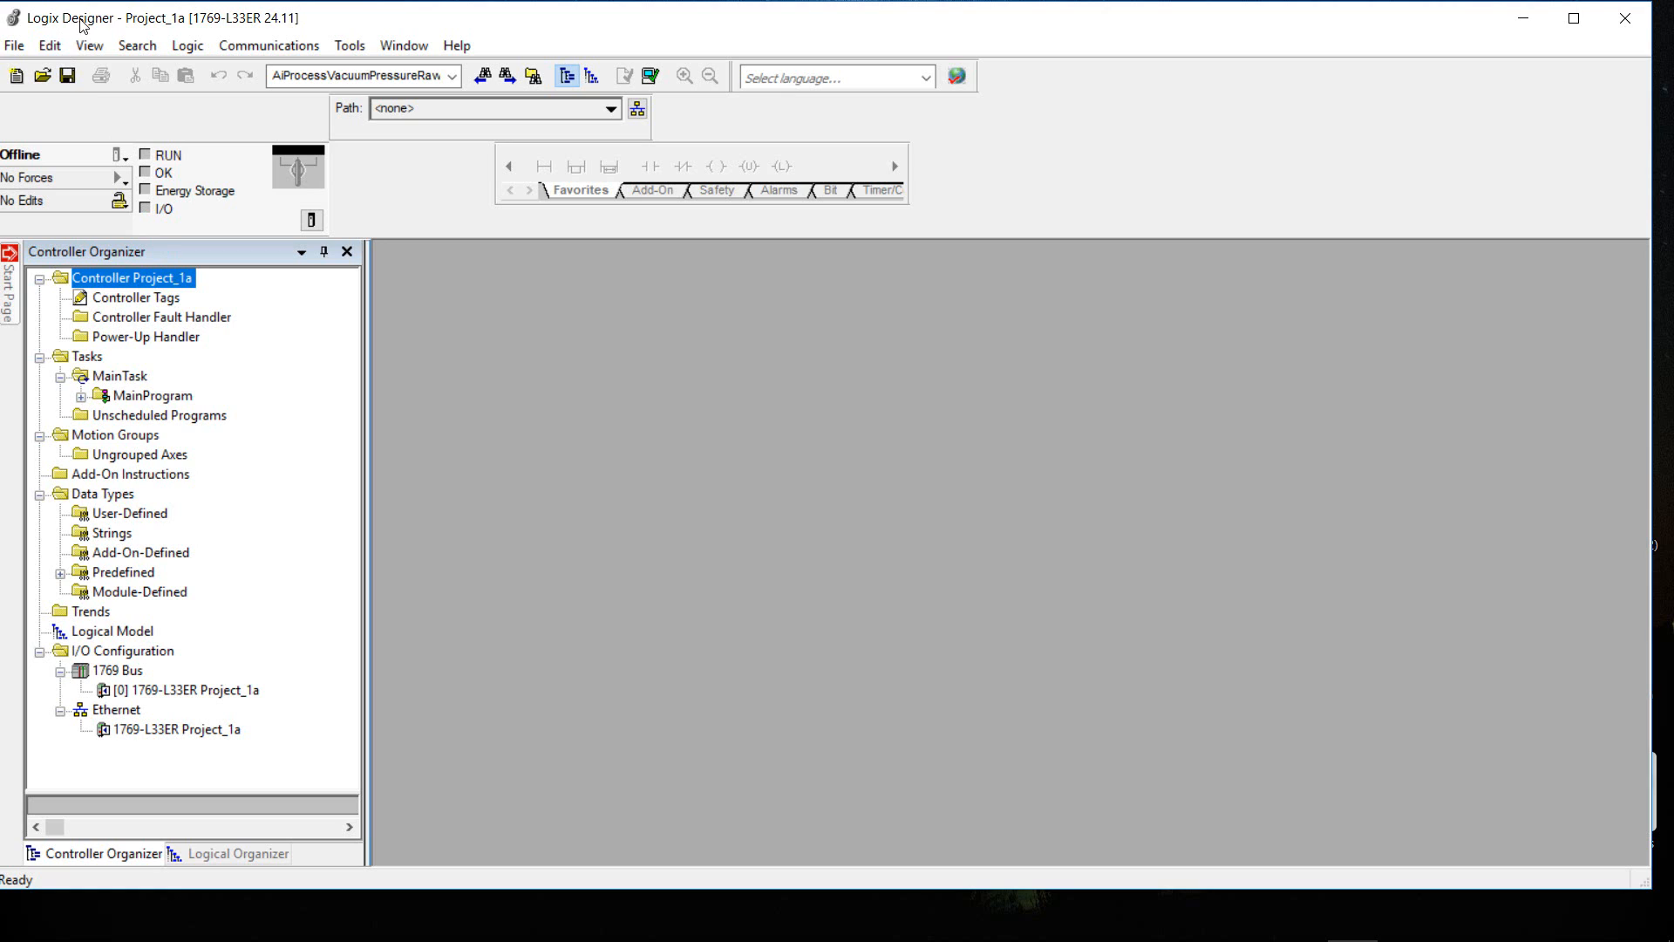
pyautogui.moveTo(138, 30)
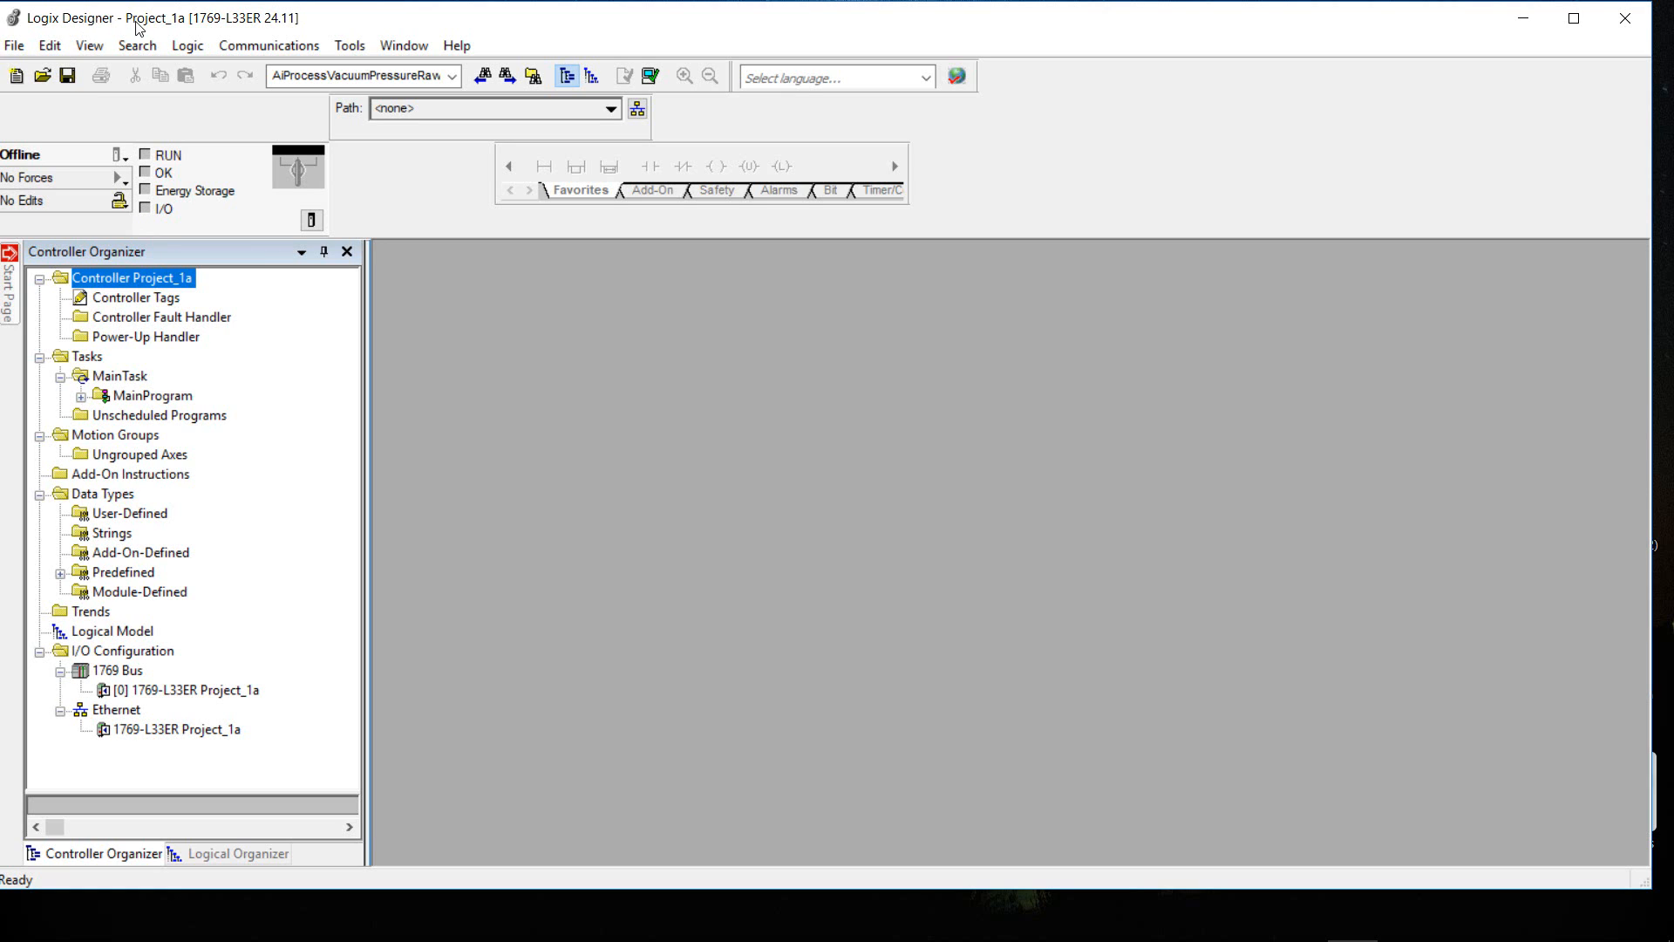
pyautogui.moveTo(183, 30)
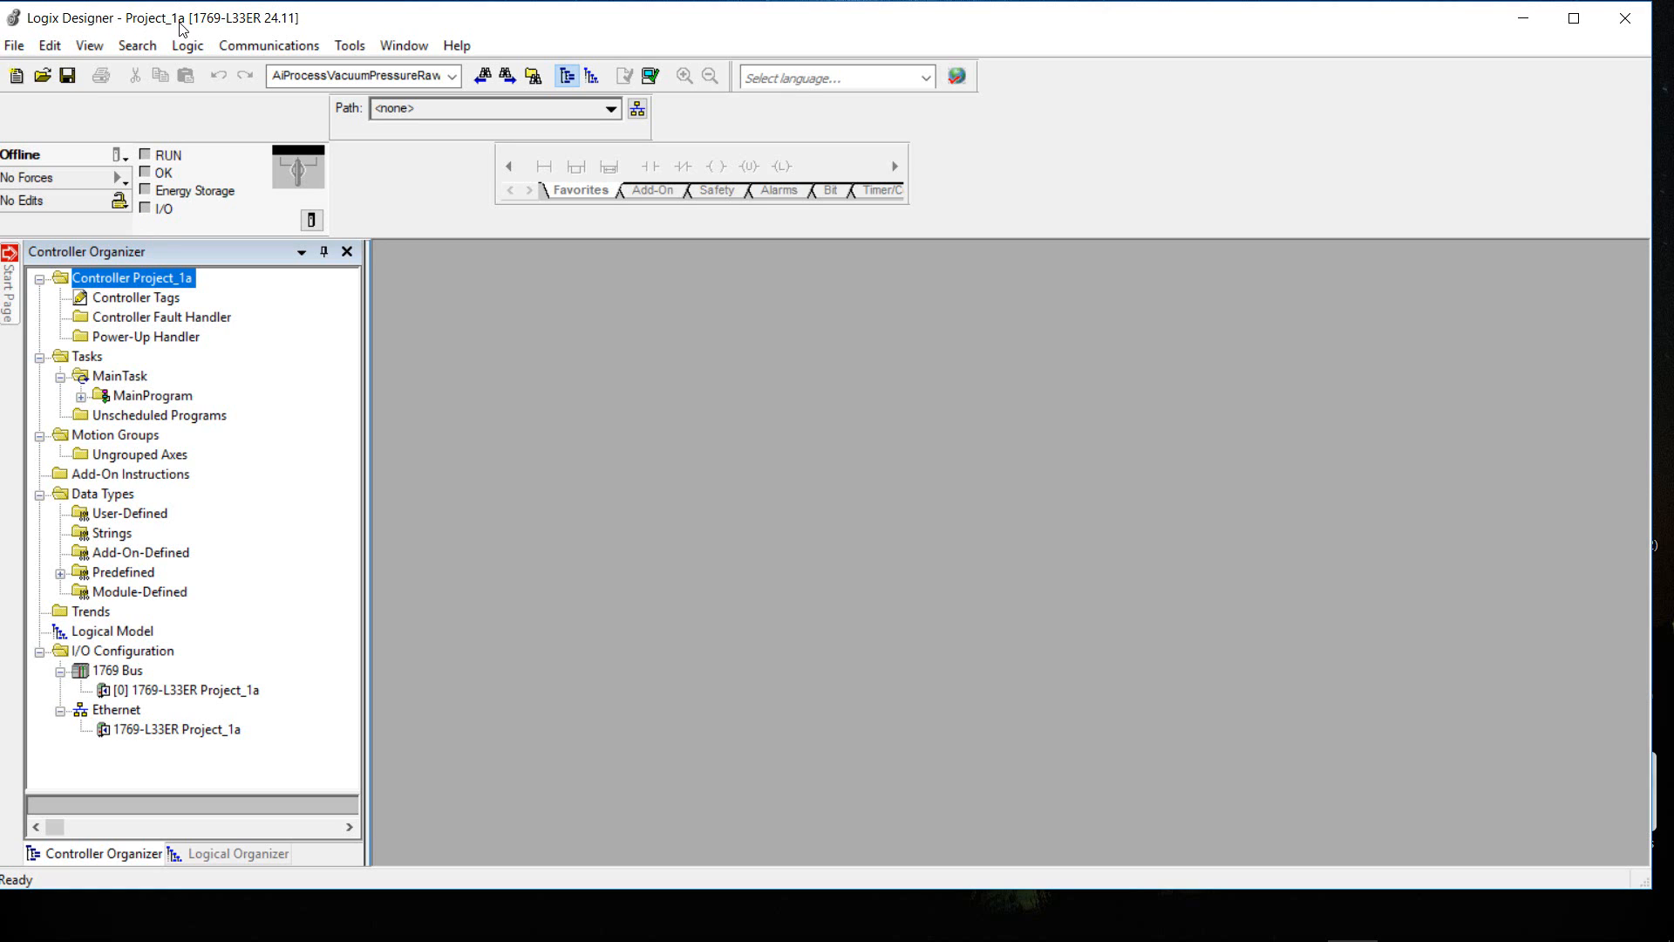
pyautogui.moveTo(215, 30)
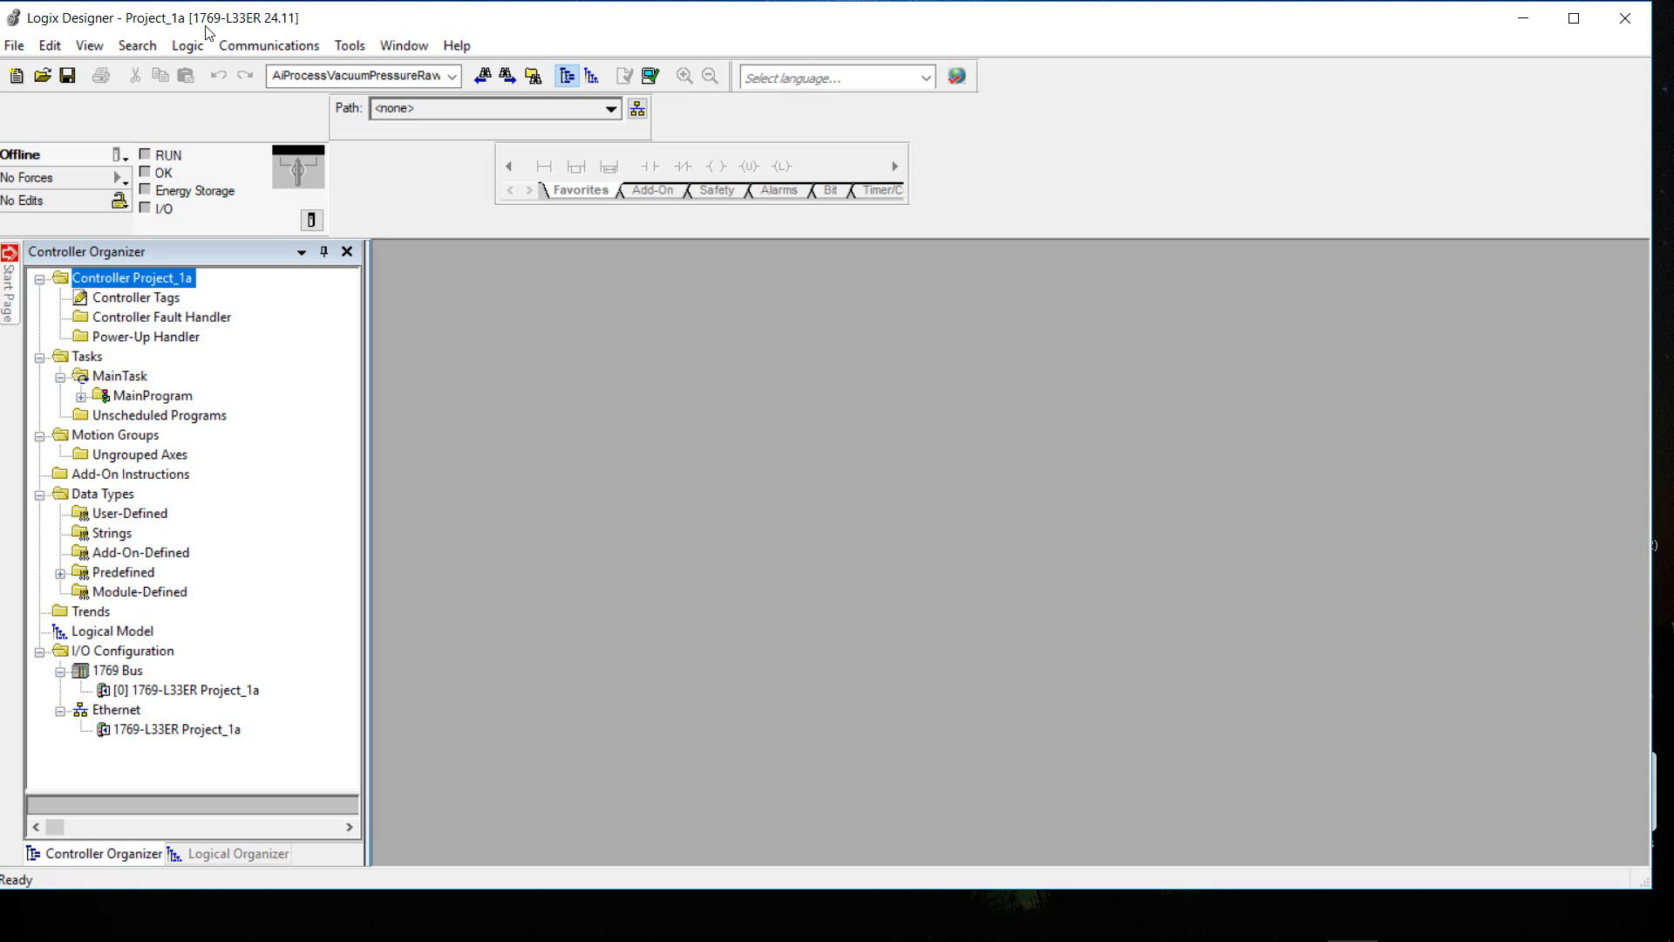
pyautogui.moveTo(246, 28)
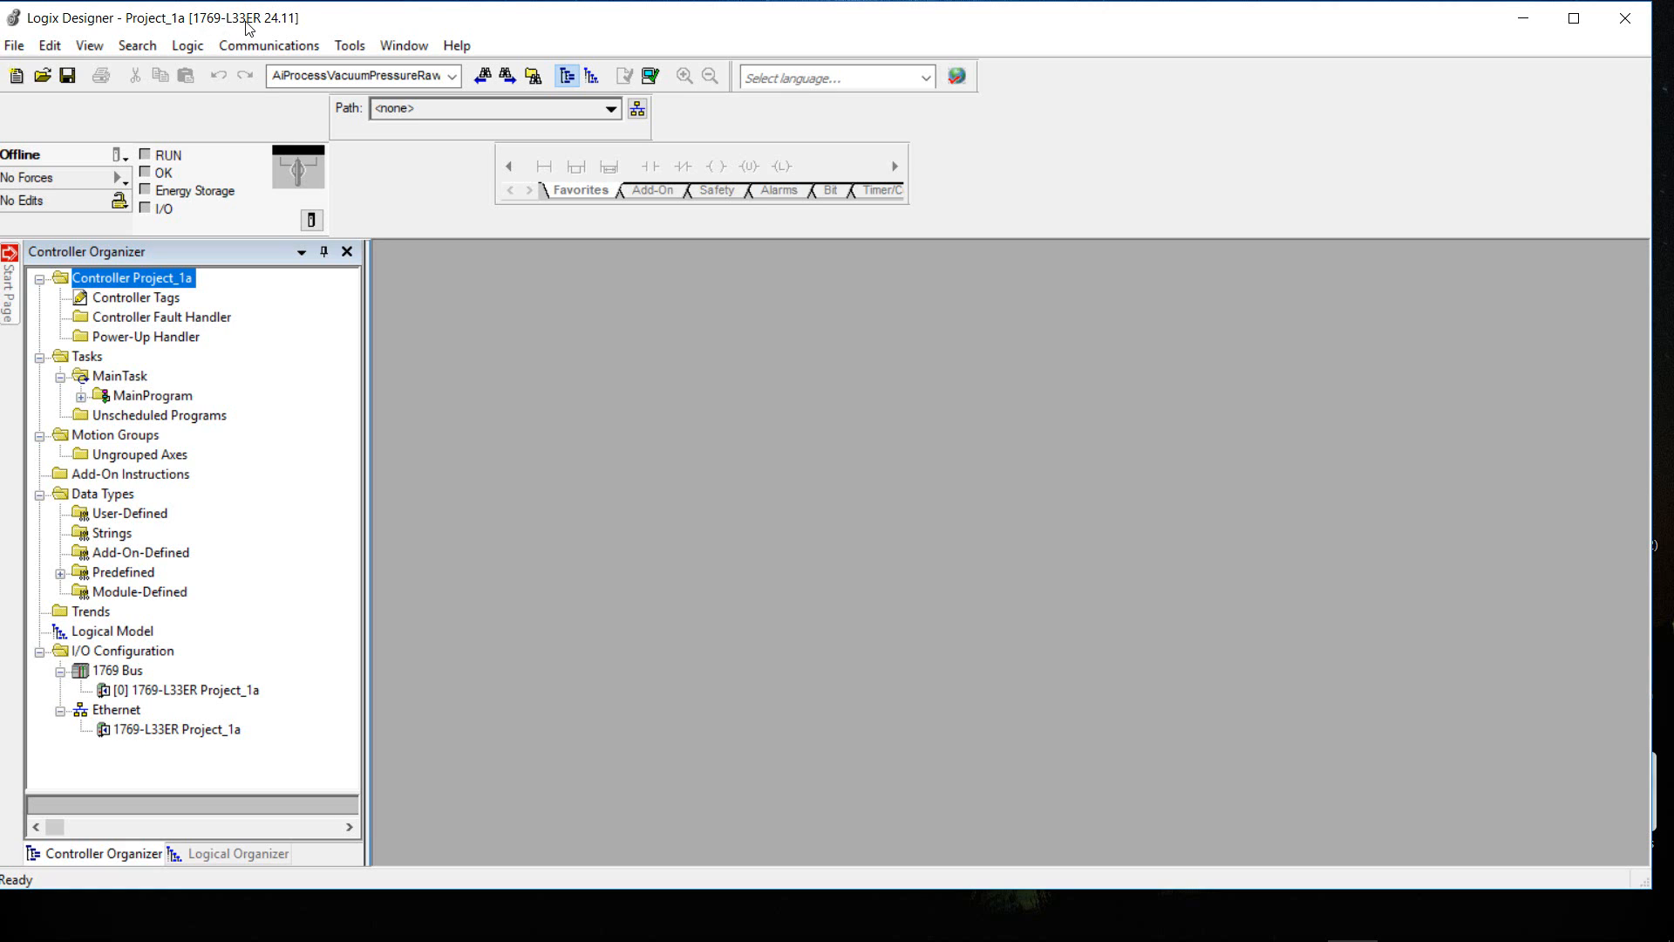